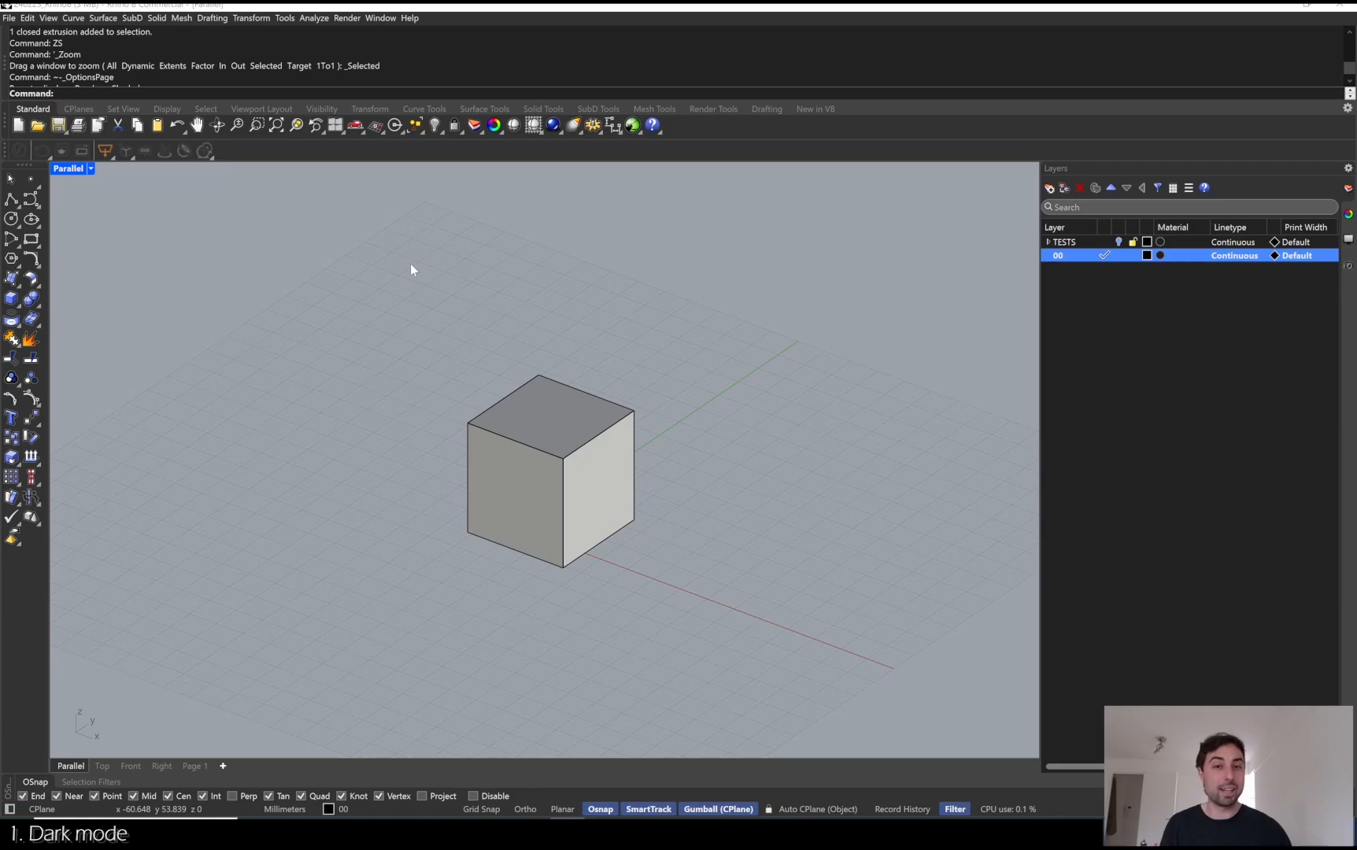
{"action": "mouse_move", "coordinate": [189, 242]}
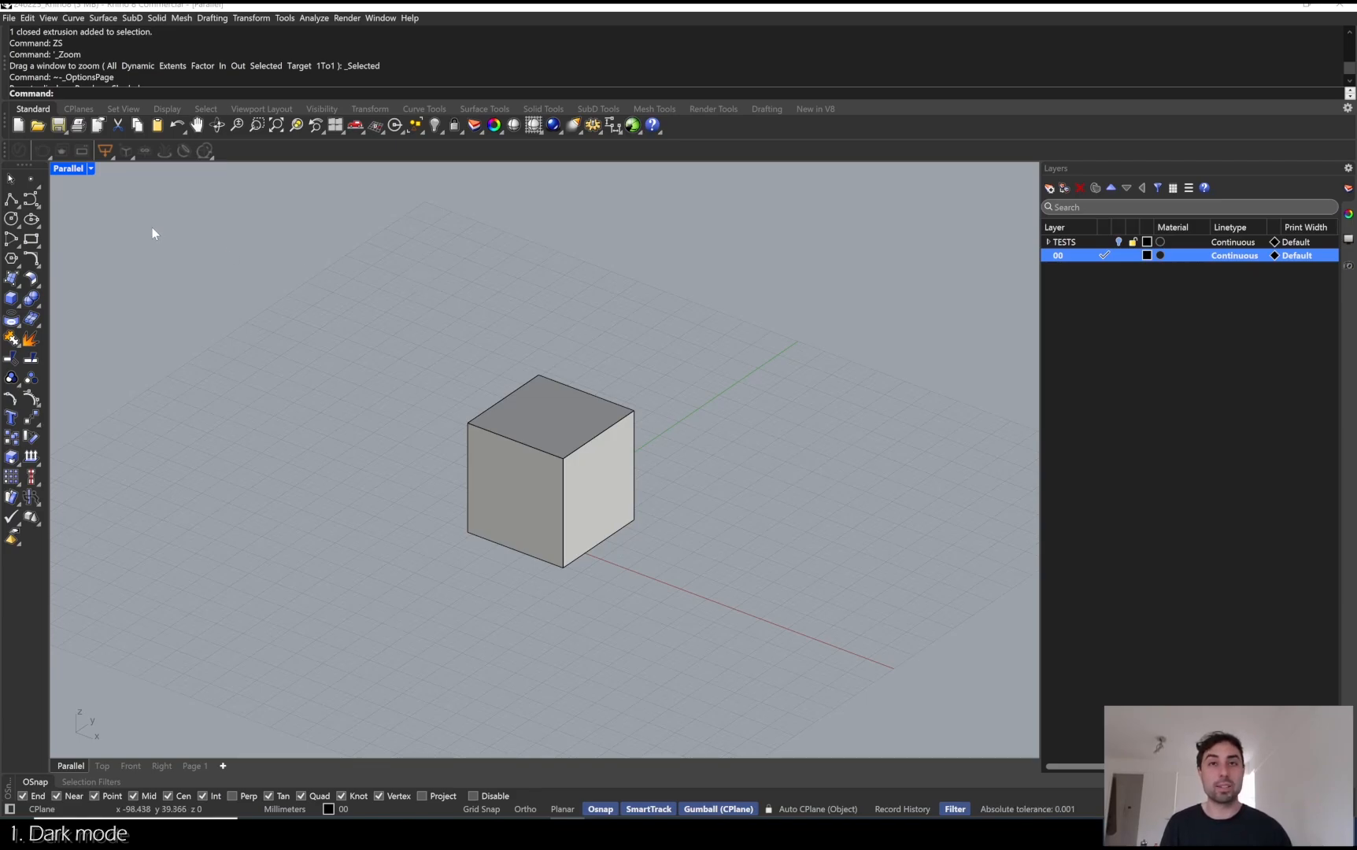
In Display Options > Appearance > Colors, preview the Light scheme then choose the Dark colour scheme.
{"action": "left_click", "coordinate": [90, 169]}
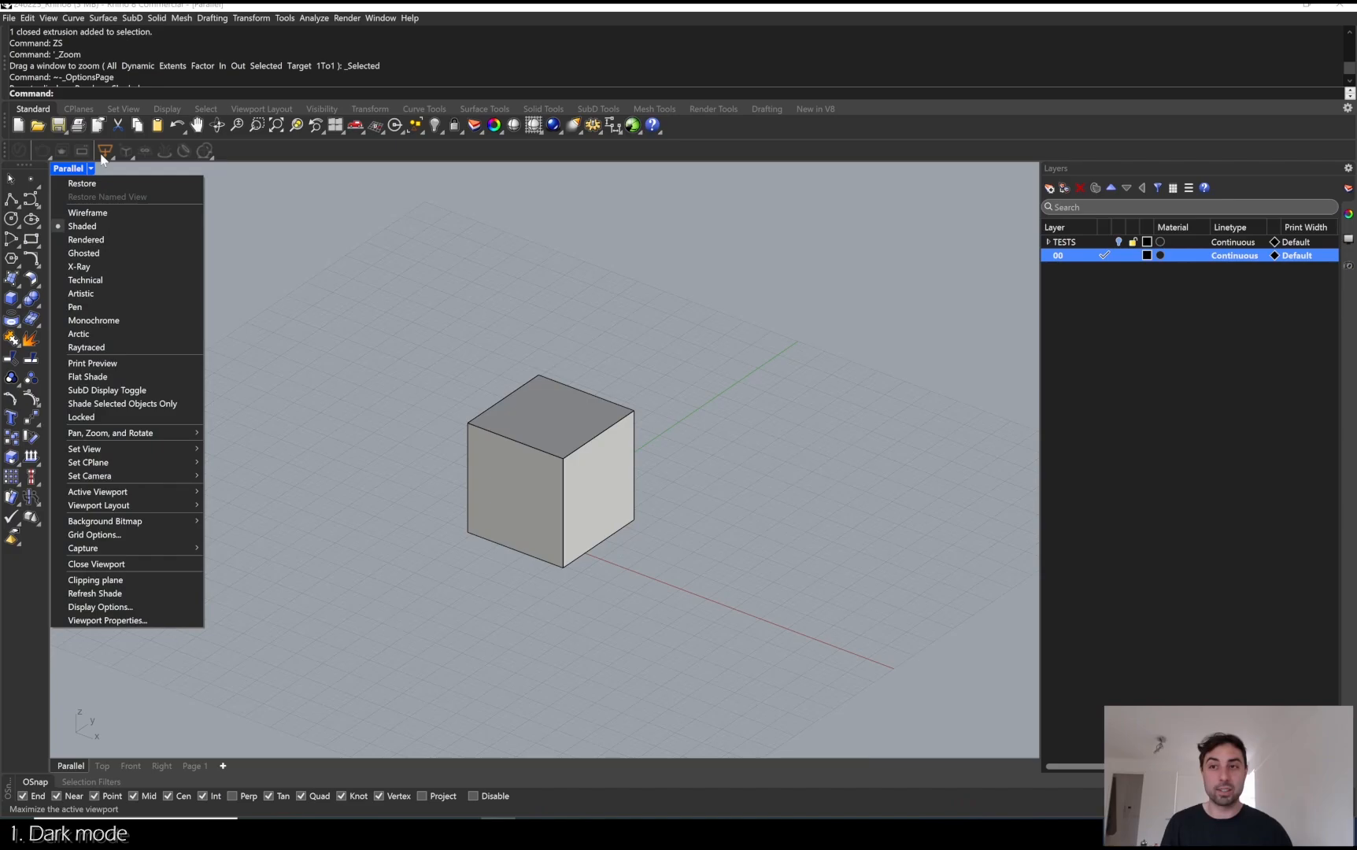
{"action": "mouse_move", "coordinate": [98, 606]}
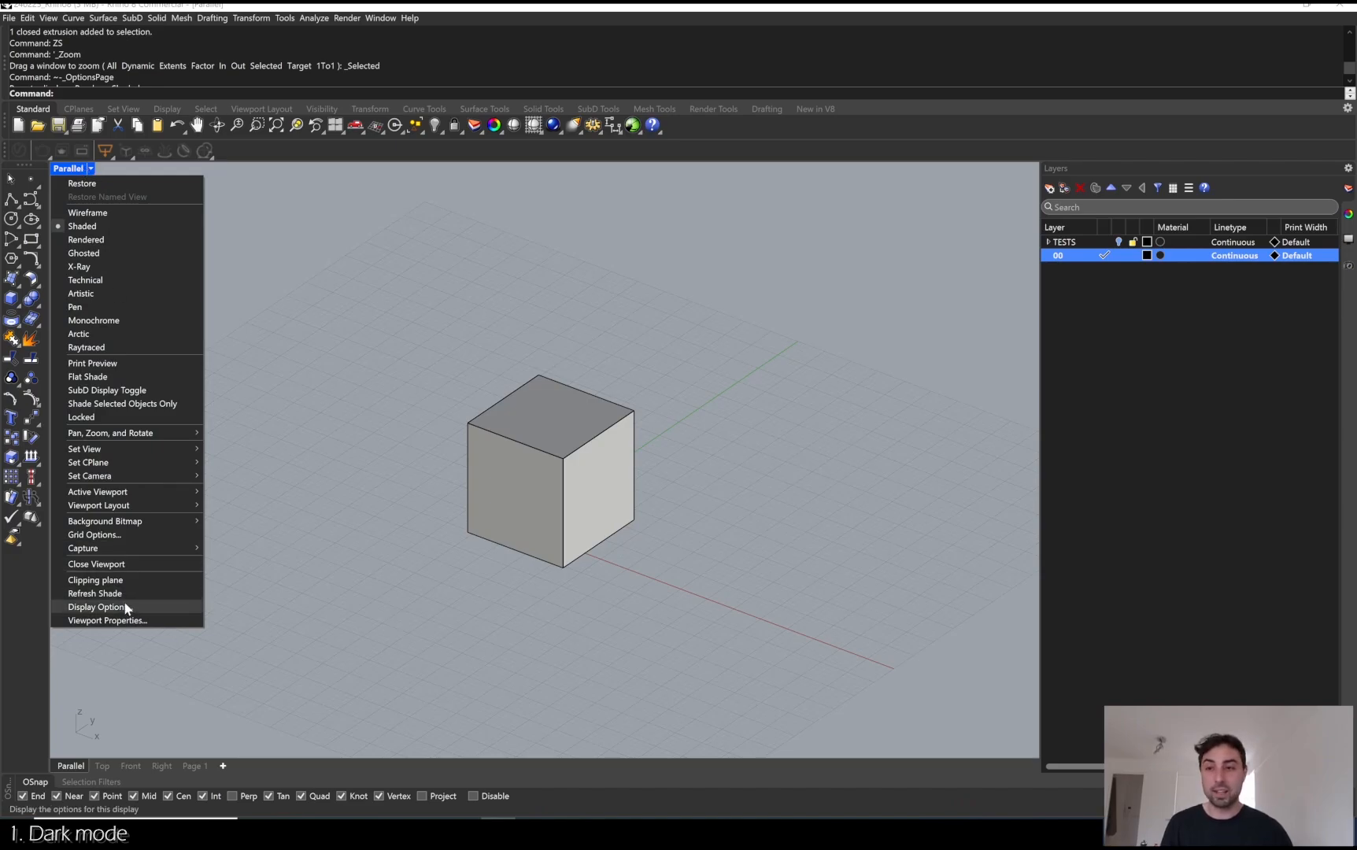
{"action": "left_click", "coordinate": [96, 607]}
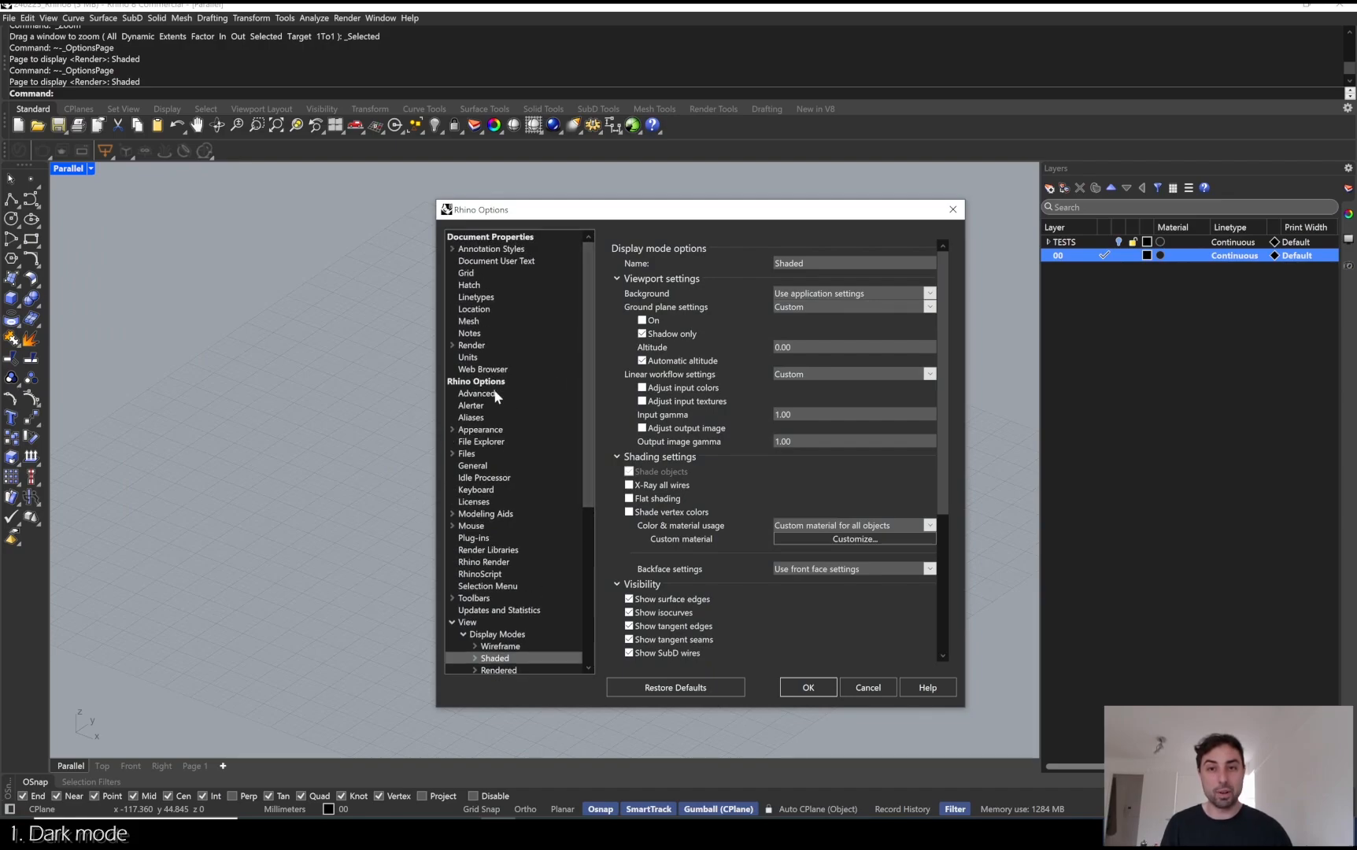
{"action": "left_click", "coordinate": [480, 429]}
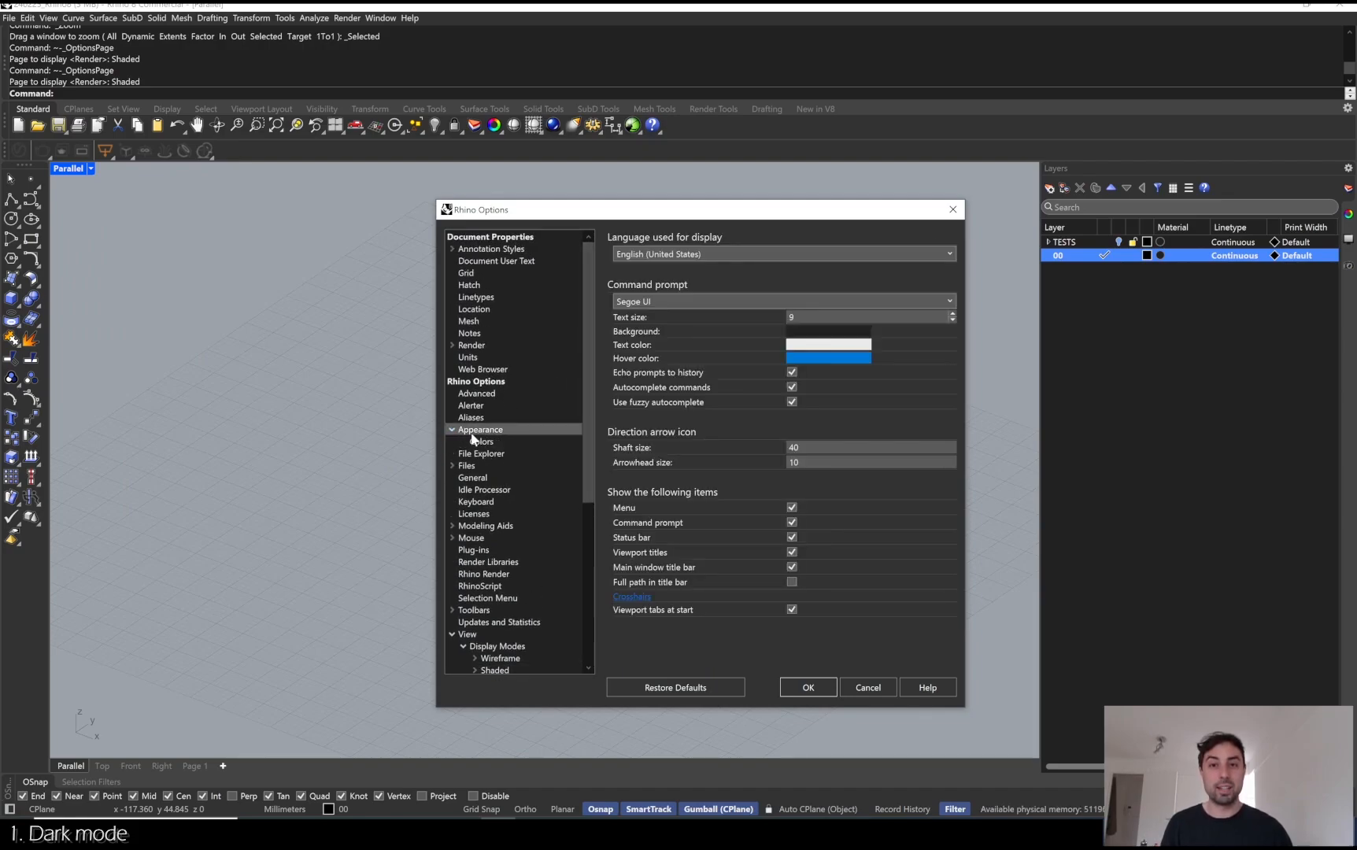
{"action": "left_click", "coordinate": [482, 441]}
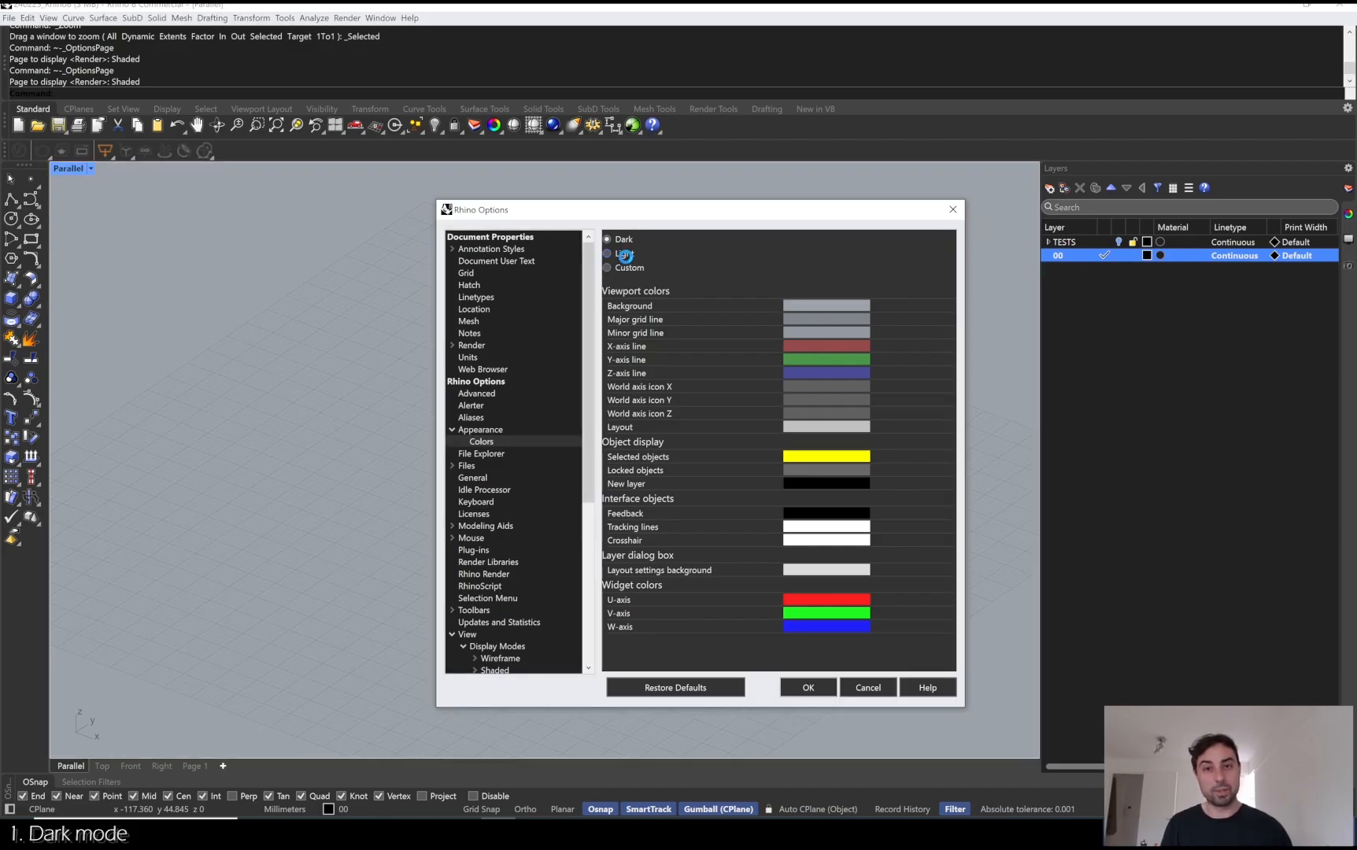
{"action": "left_click", "coordinate": [607, 254]}
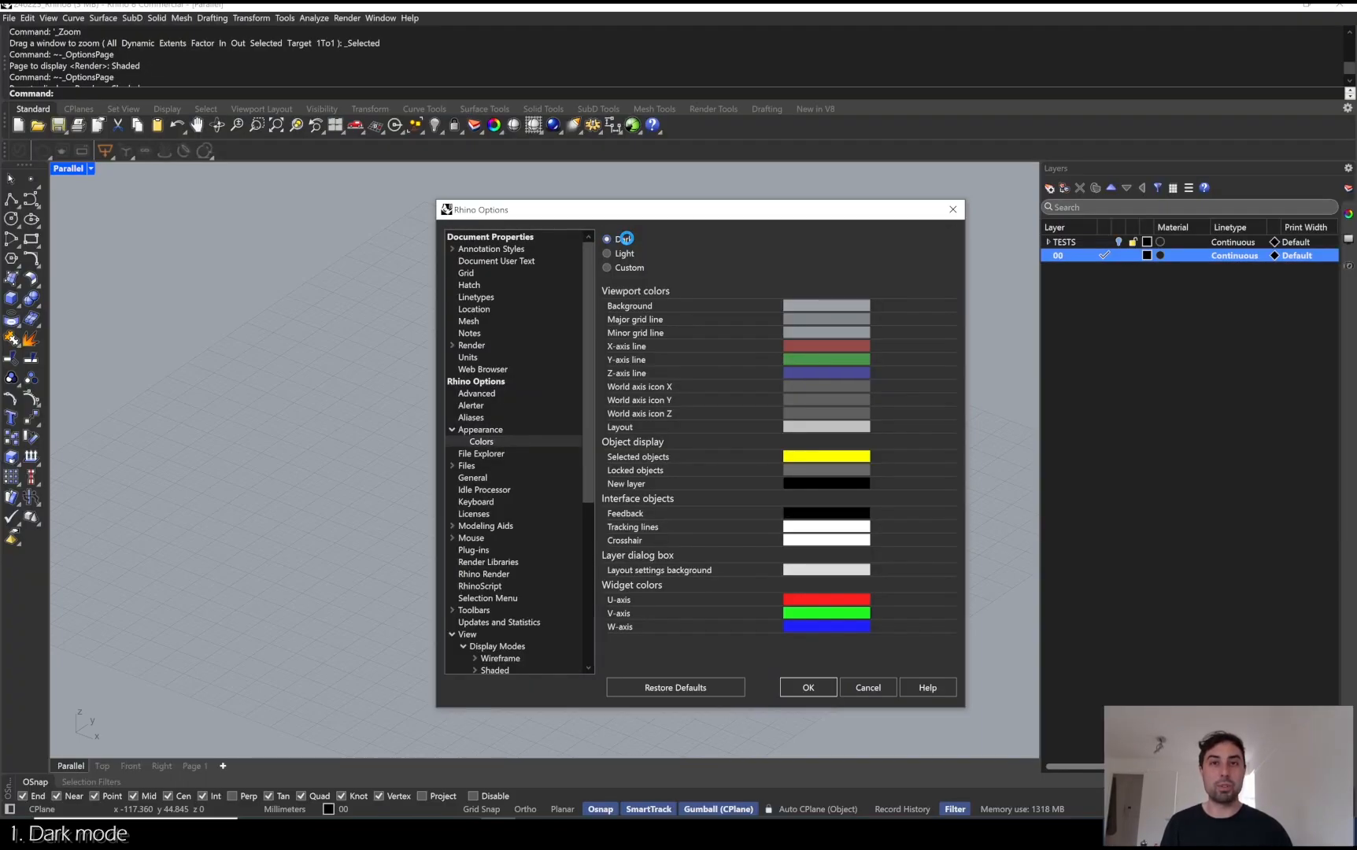
{"action": "left_click", "coordinate": [807, 689]}
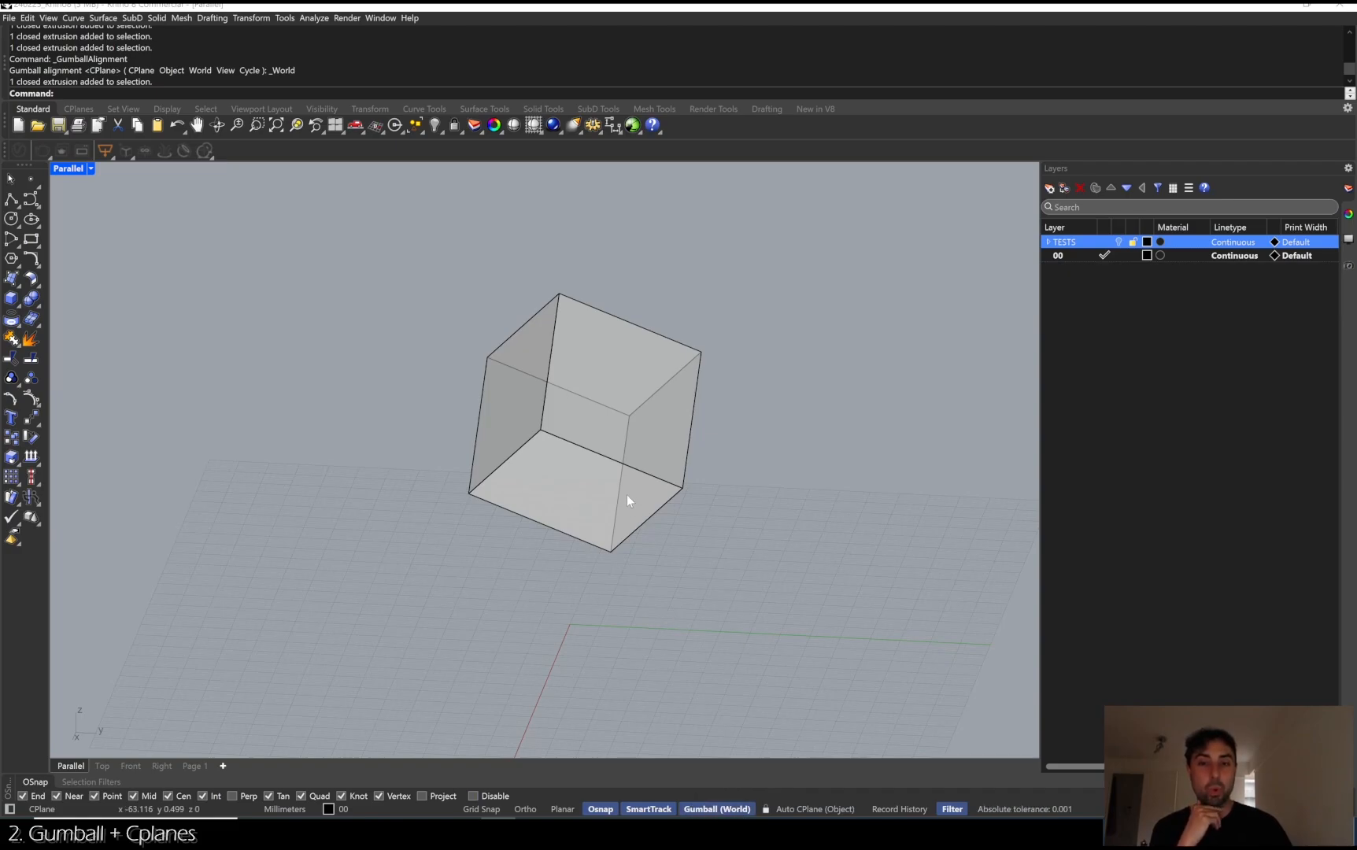
Cycle the gumball alignment through Object to CPlane and stretch the tilted cube into a longer box.
{"action": "left_click", "coordinate": [628, 501]}
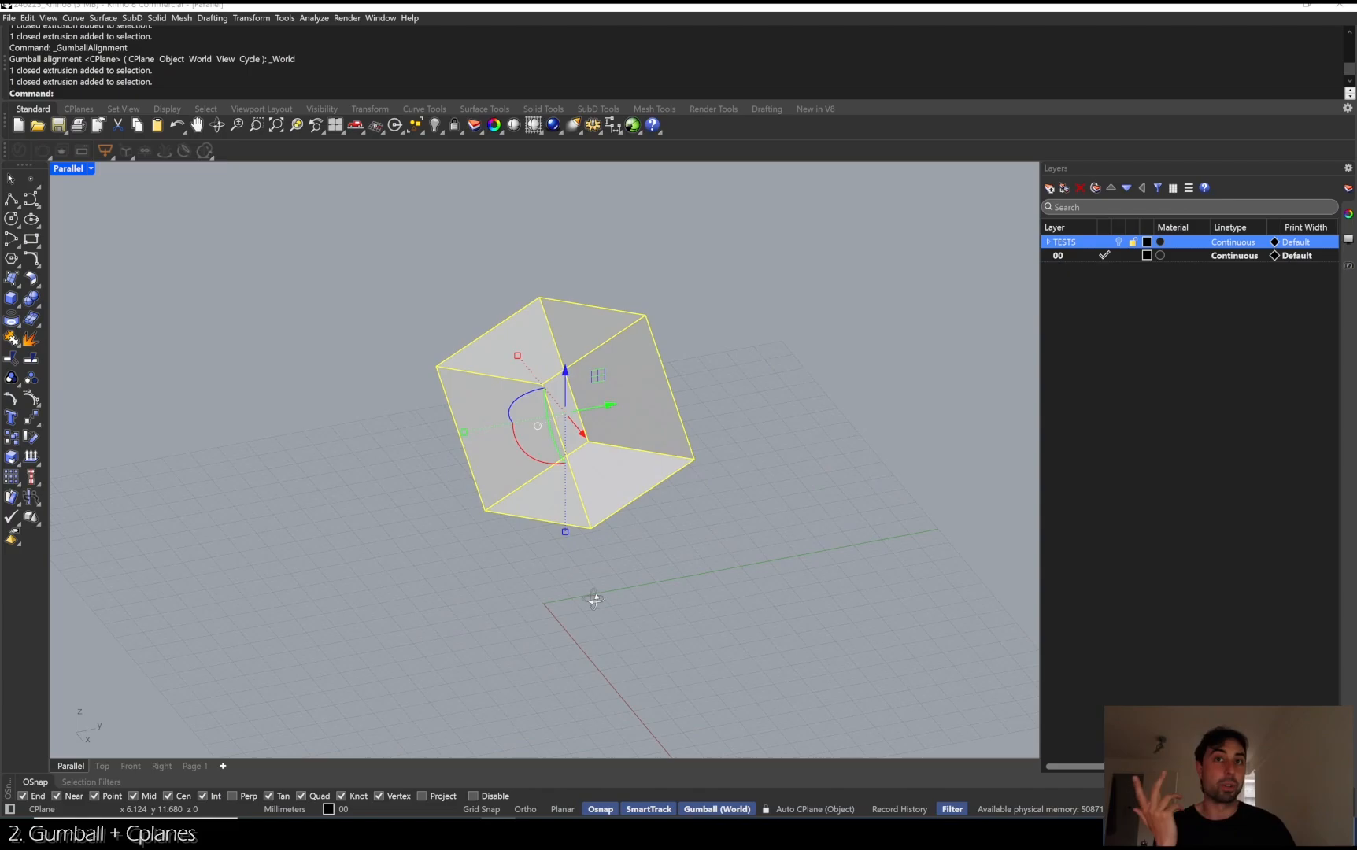
{"action": "mouse_move", "coordinate": [556, 577]}
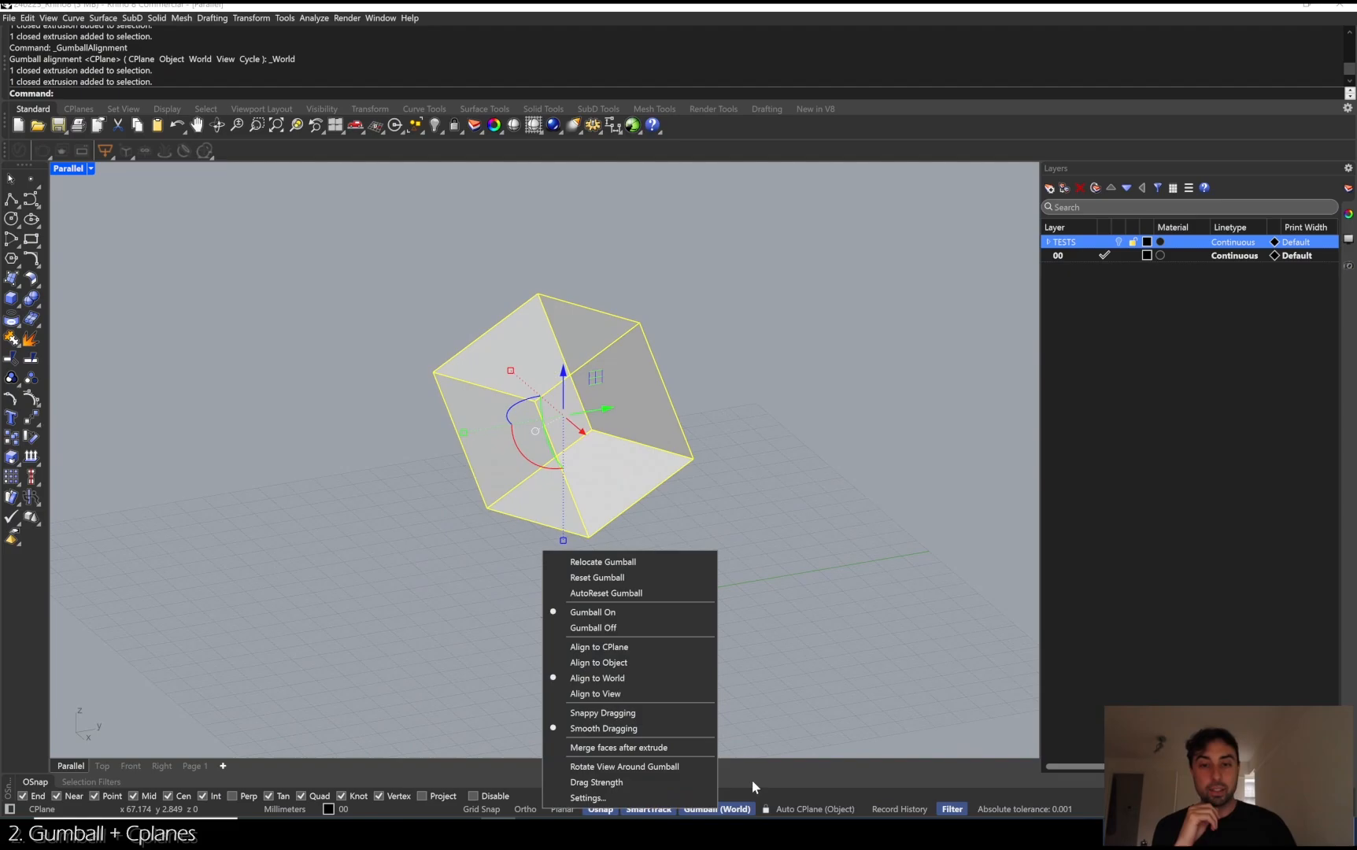
{"action": "mouse_move", "coordinate": [630, 663]}
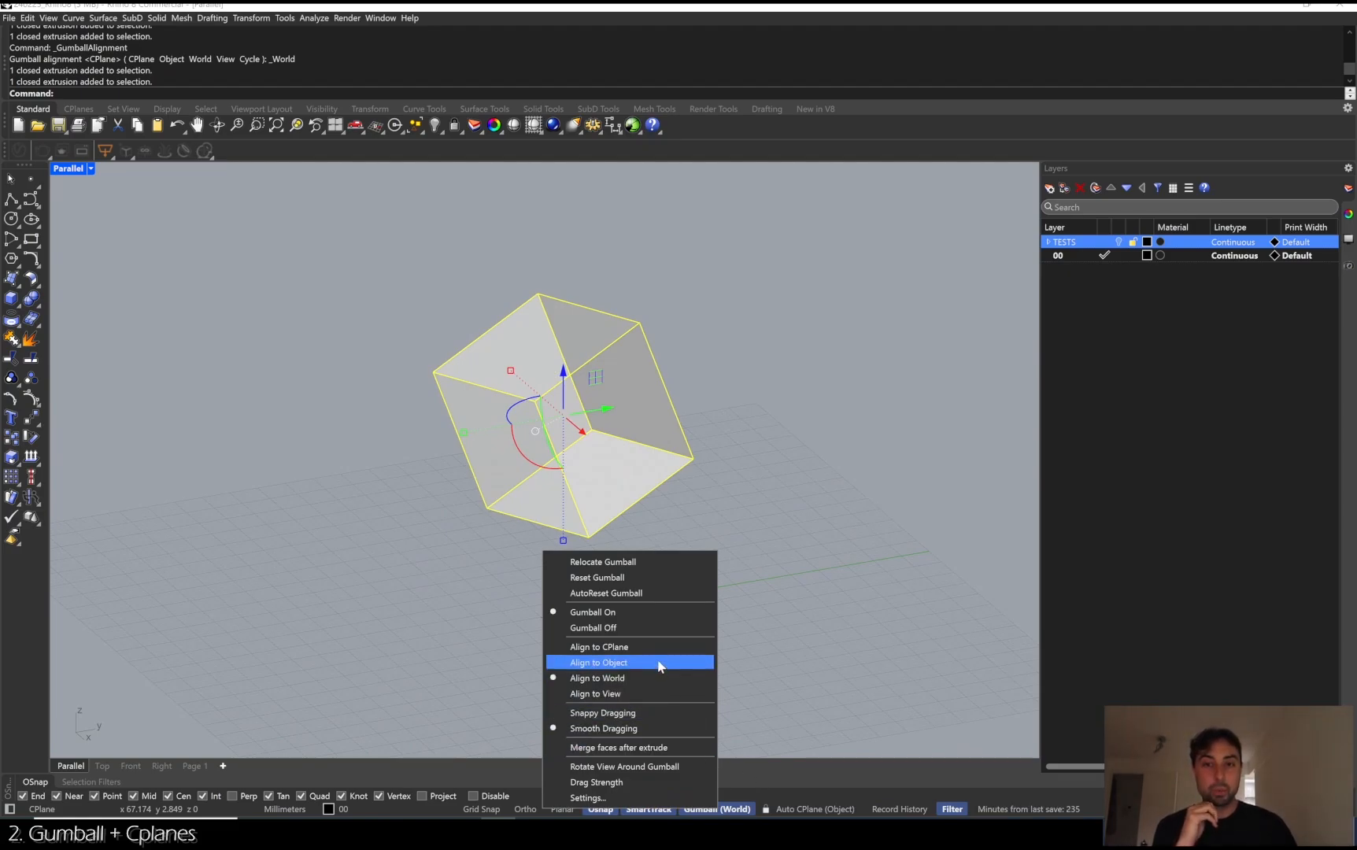
{"action": "left_click", "coordinate": [597, 663]}
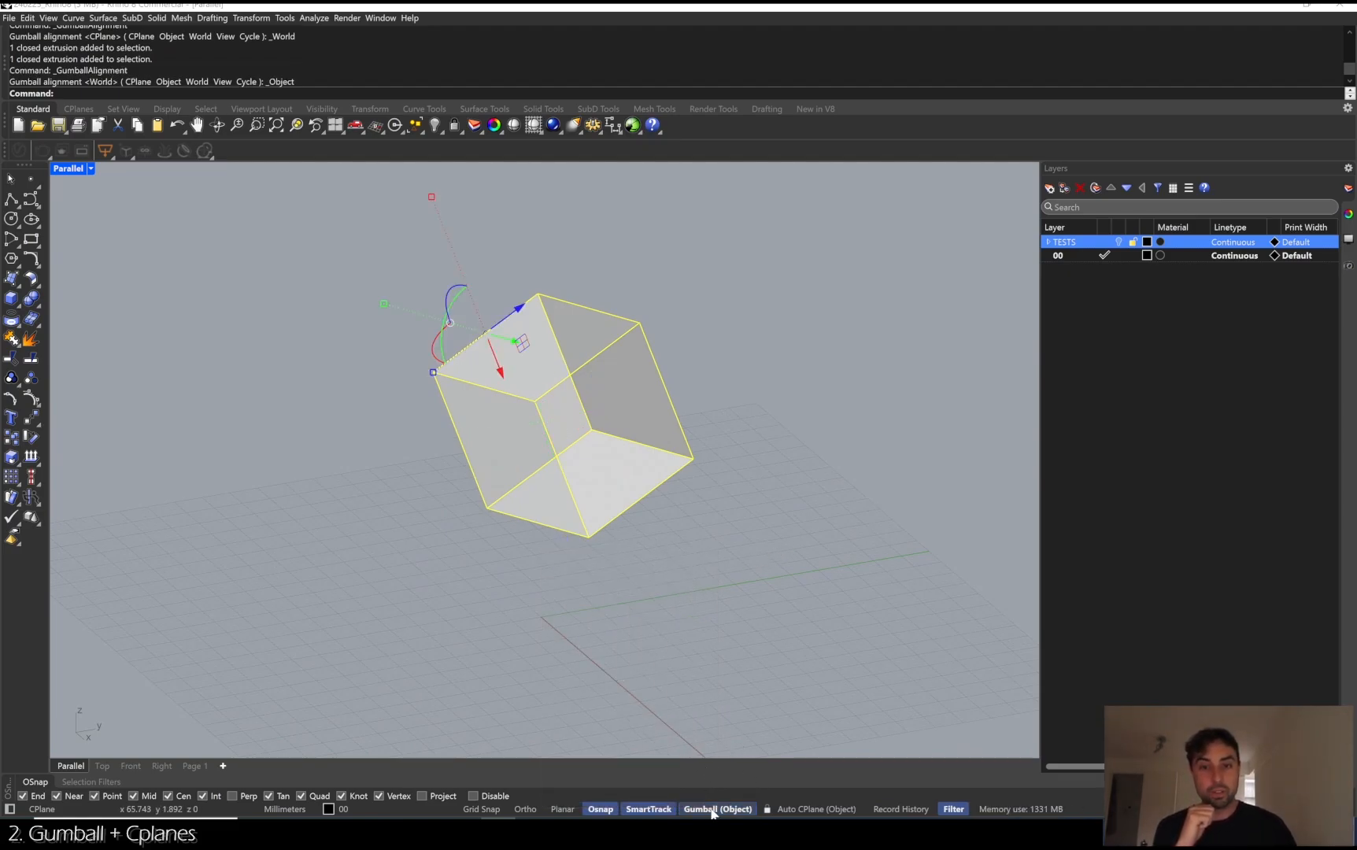
{"action": "left_click", "coordinate": [718, 809]}
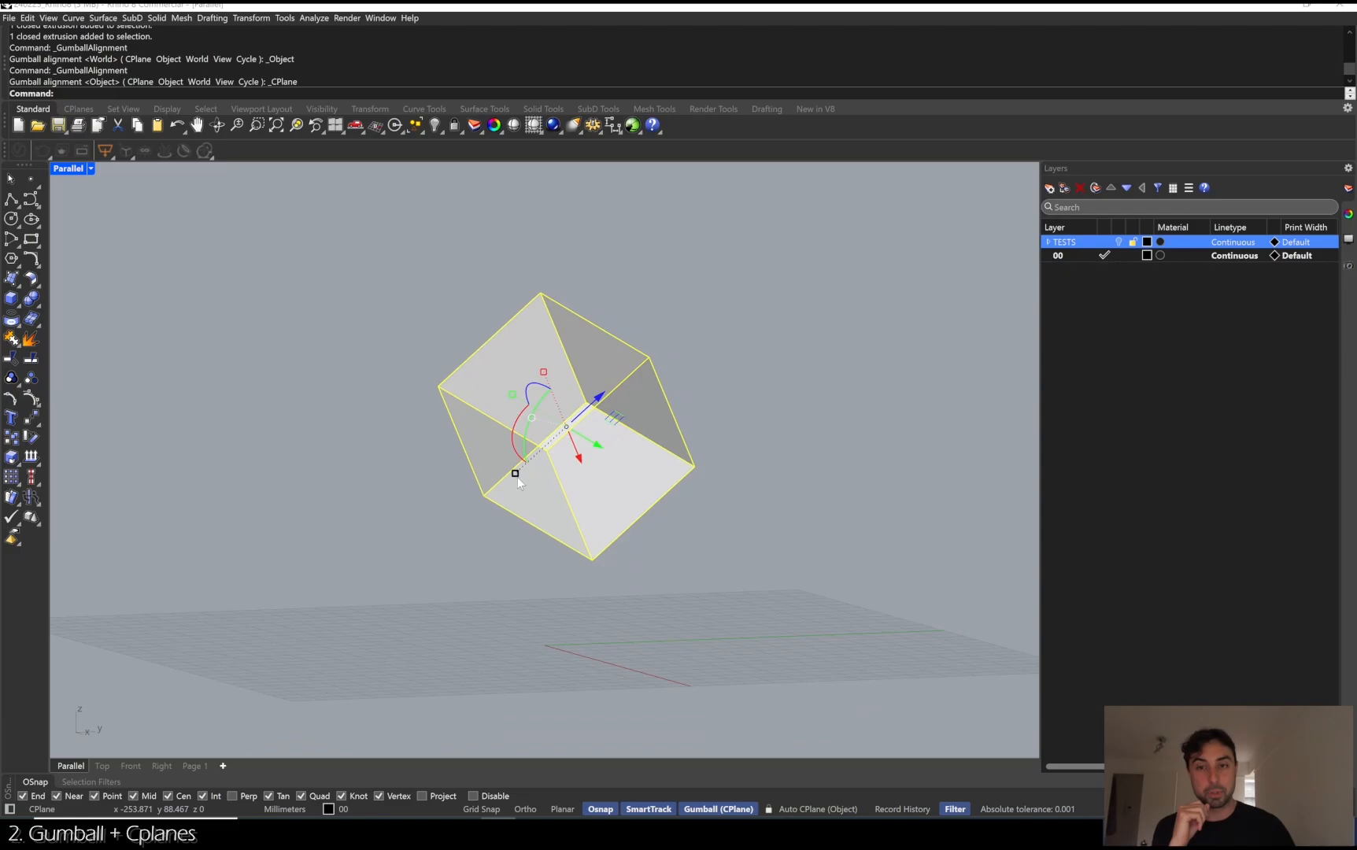
{"action": "left_click_drag", "start_coordinate": [515, 474], "coordinate": [488, 500]}
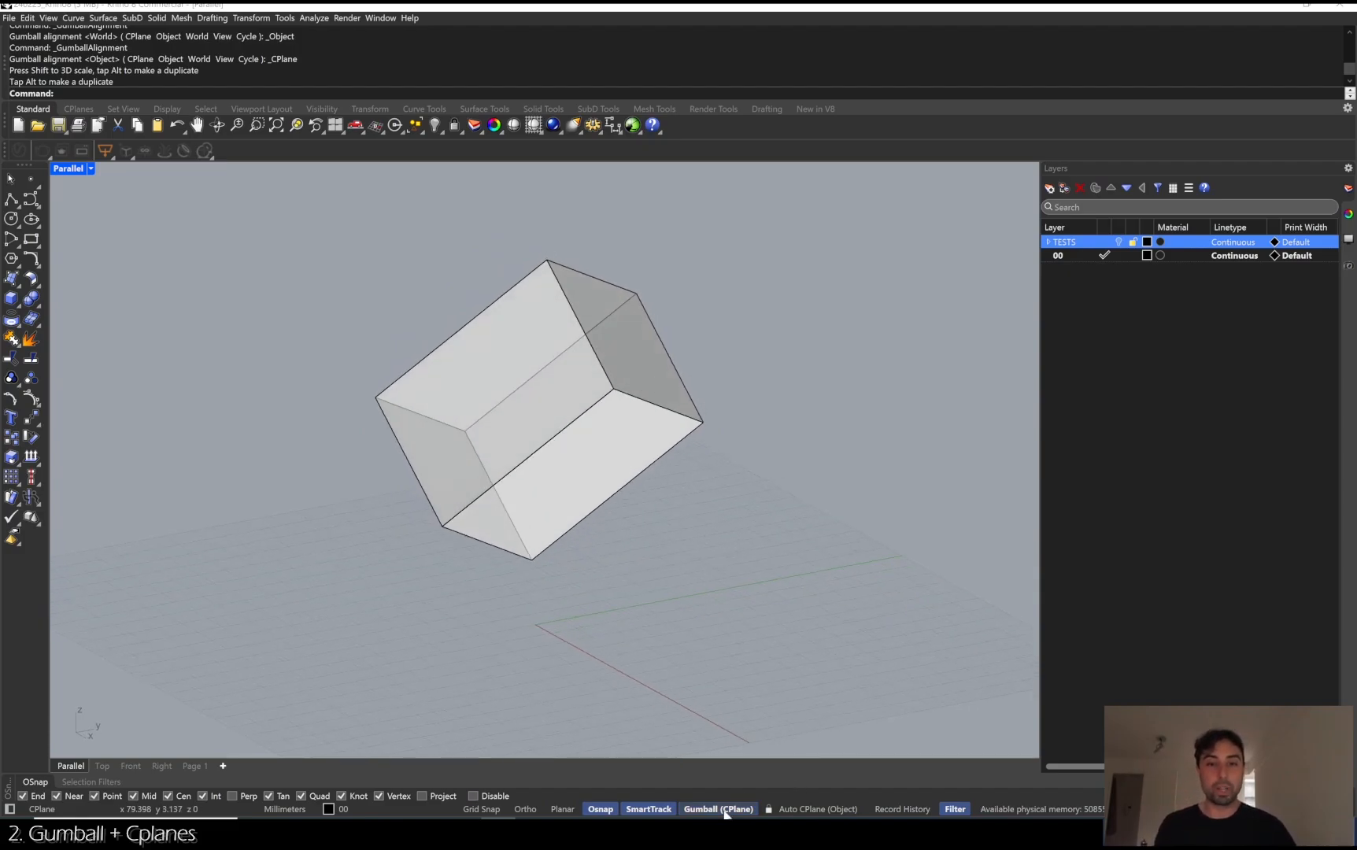
Turn on Auto CPlane in the status bar so the construction plane follows the box faces.
{"action": "left_click", "coordinate": [816, 809]}
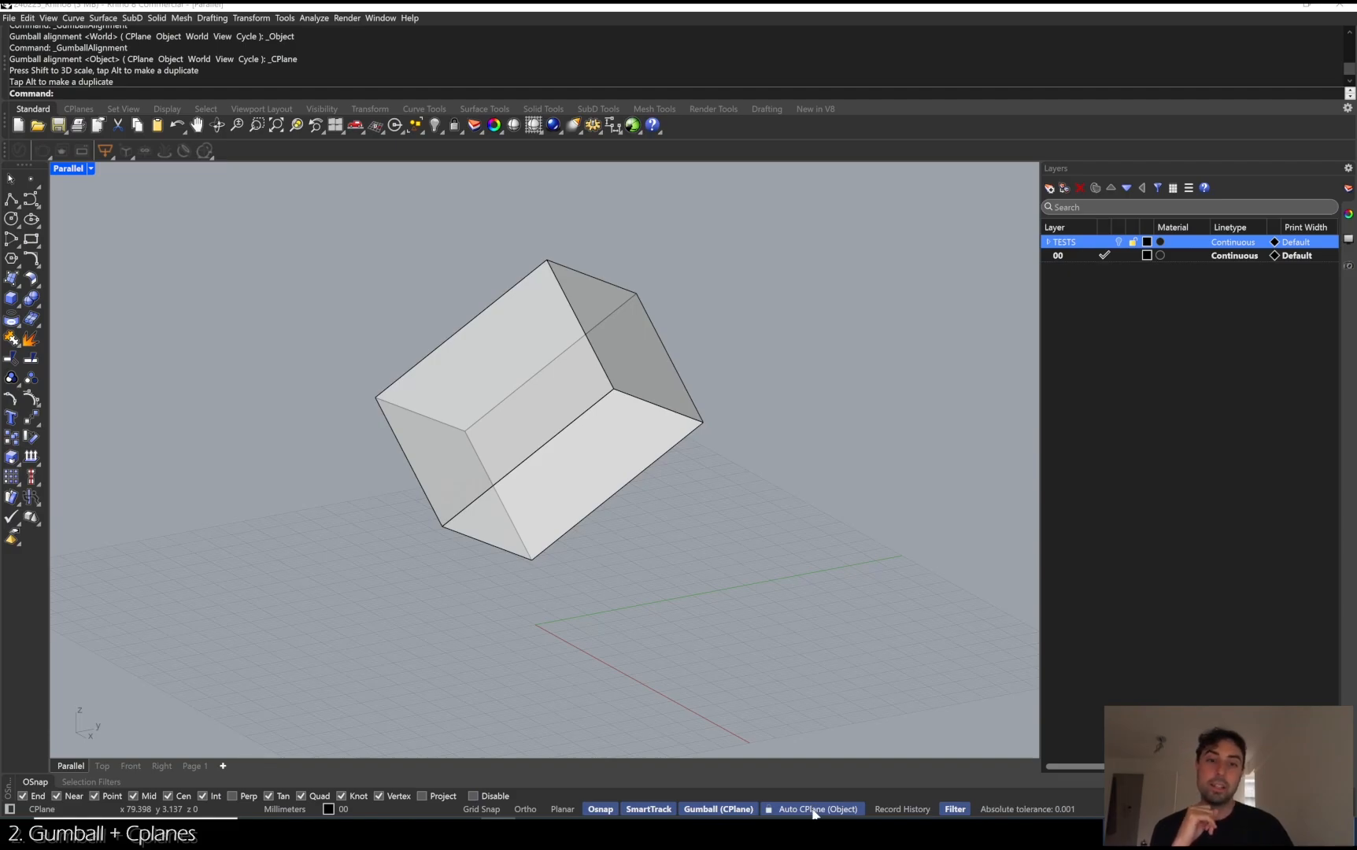
{"action": "left_click", "coordinate": [816, 809]}
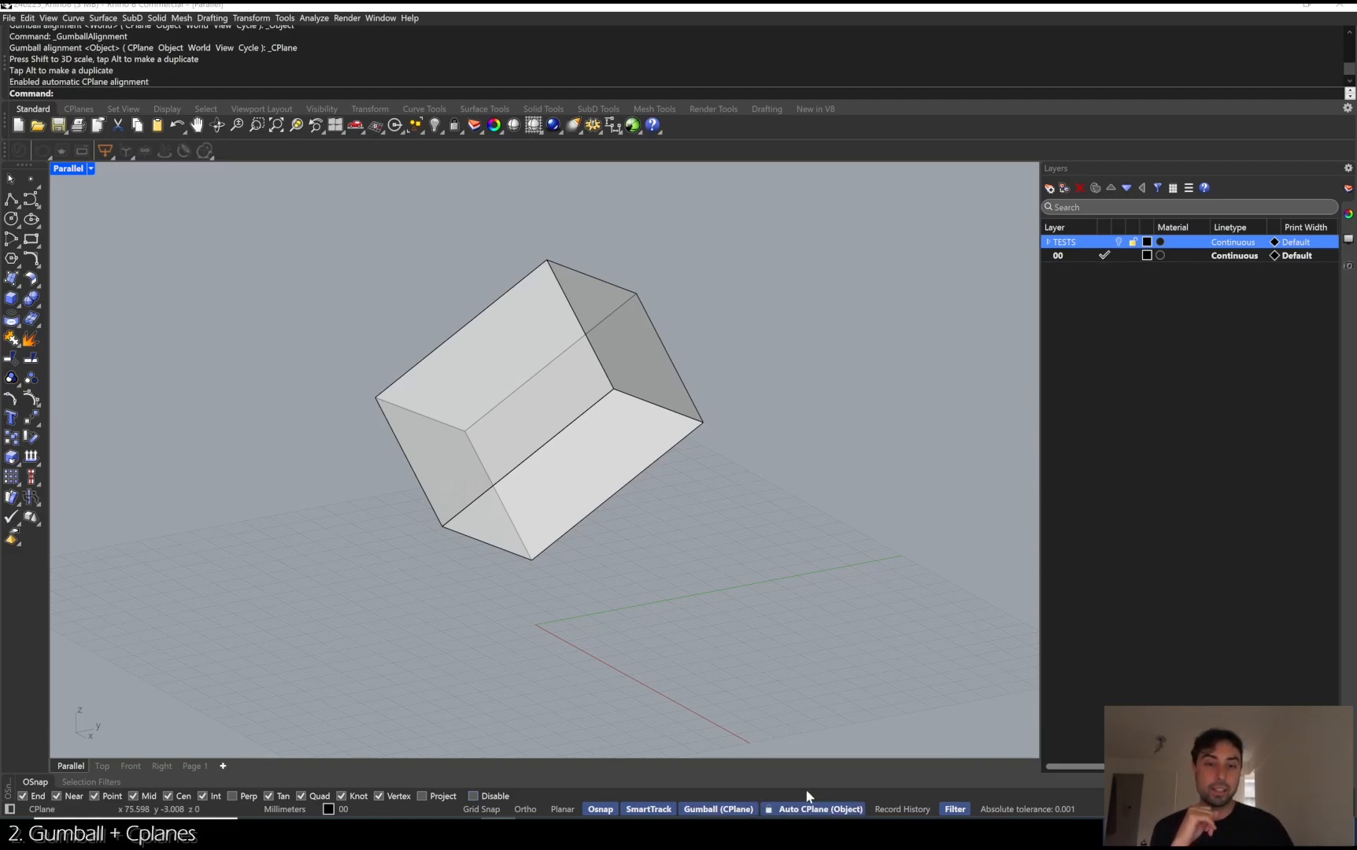
{"action": "left_click", "coordinate": [819, 809]}
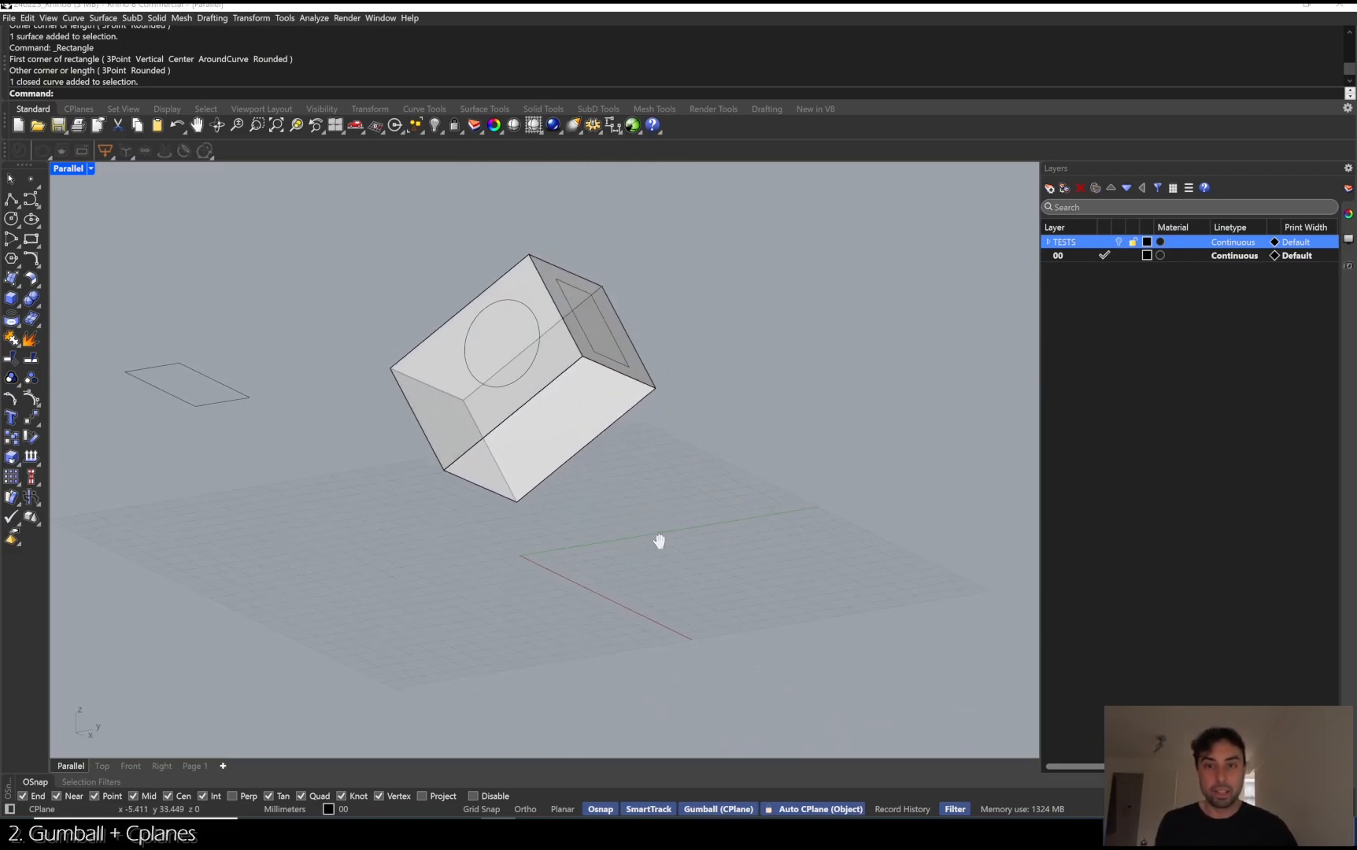
With Auto CPlane toggled, draw a circle, crossing lines and a rectangle on the box's tilted faces.
{"action": "left_click", "coordinate": [819, 810]}
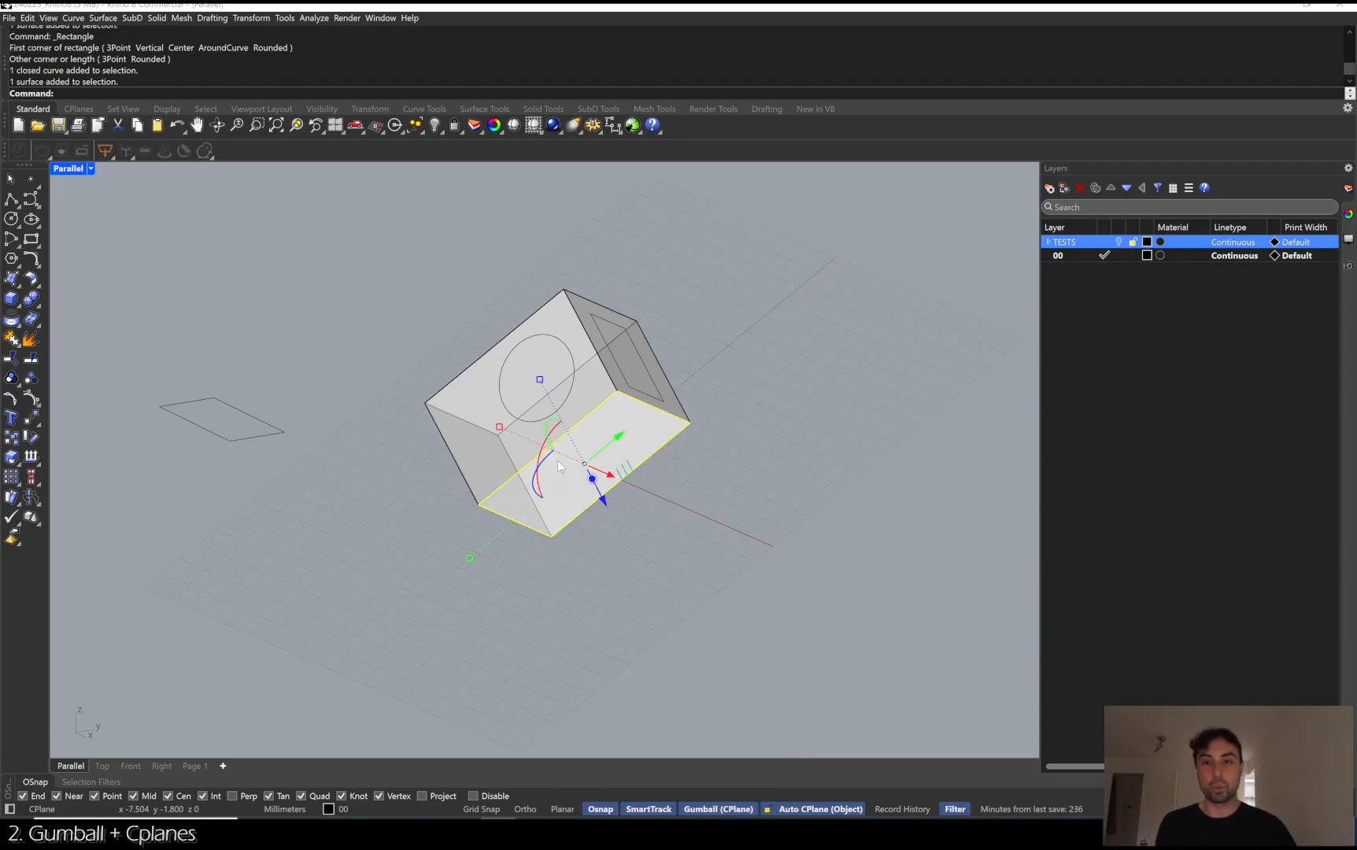
{"action": "mouse_move", "coordinate": [729, 526]}
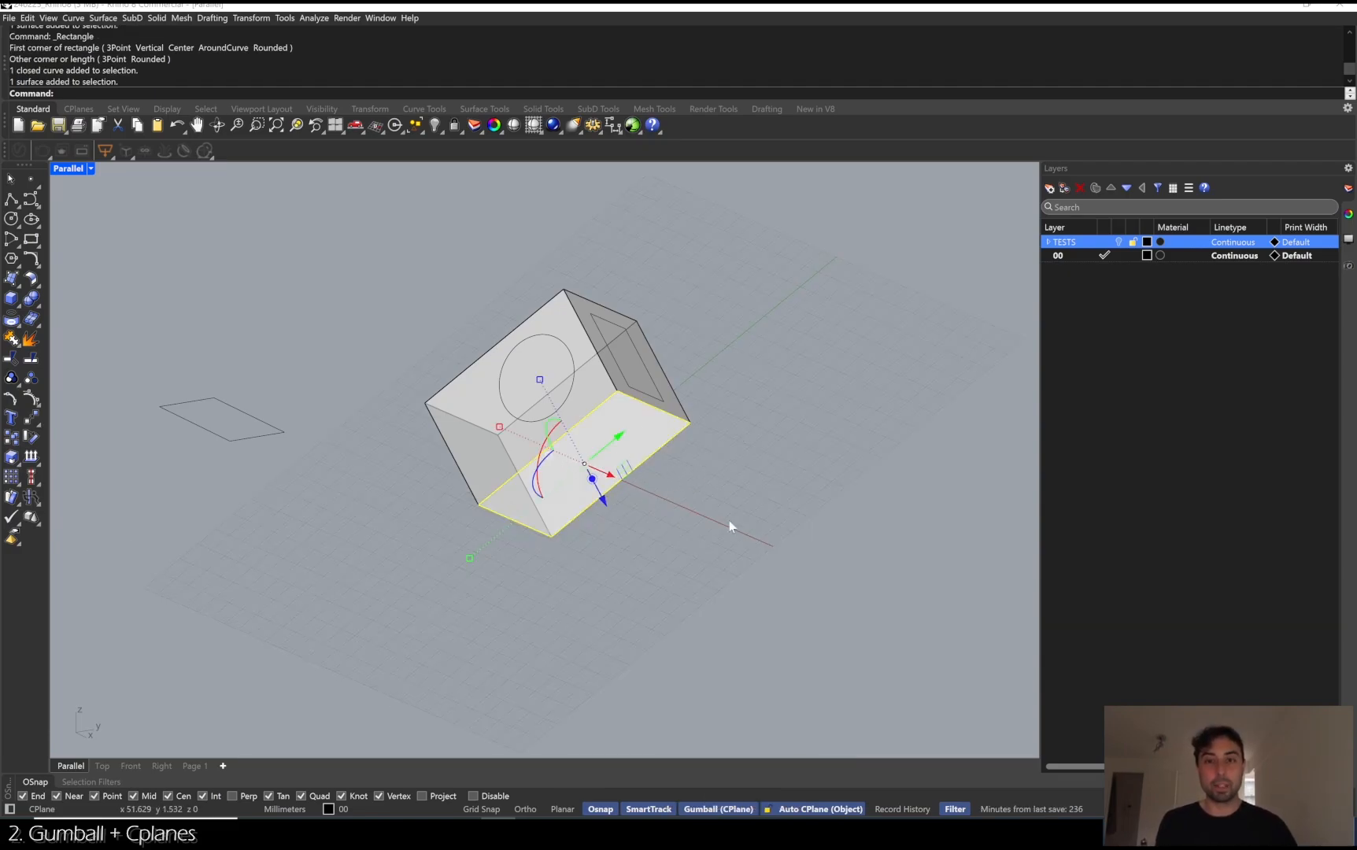
{"action": "left_click", "coordinate": [729, 526]}
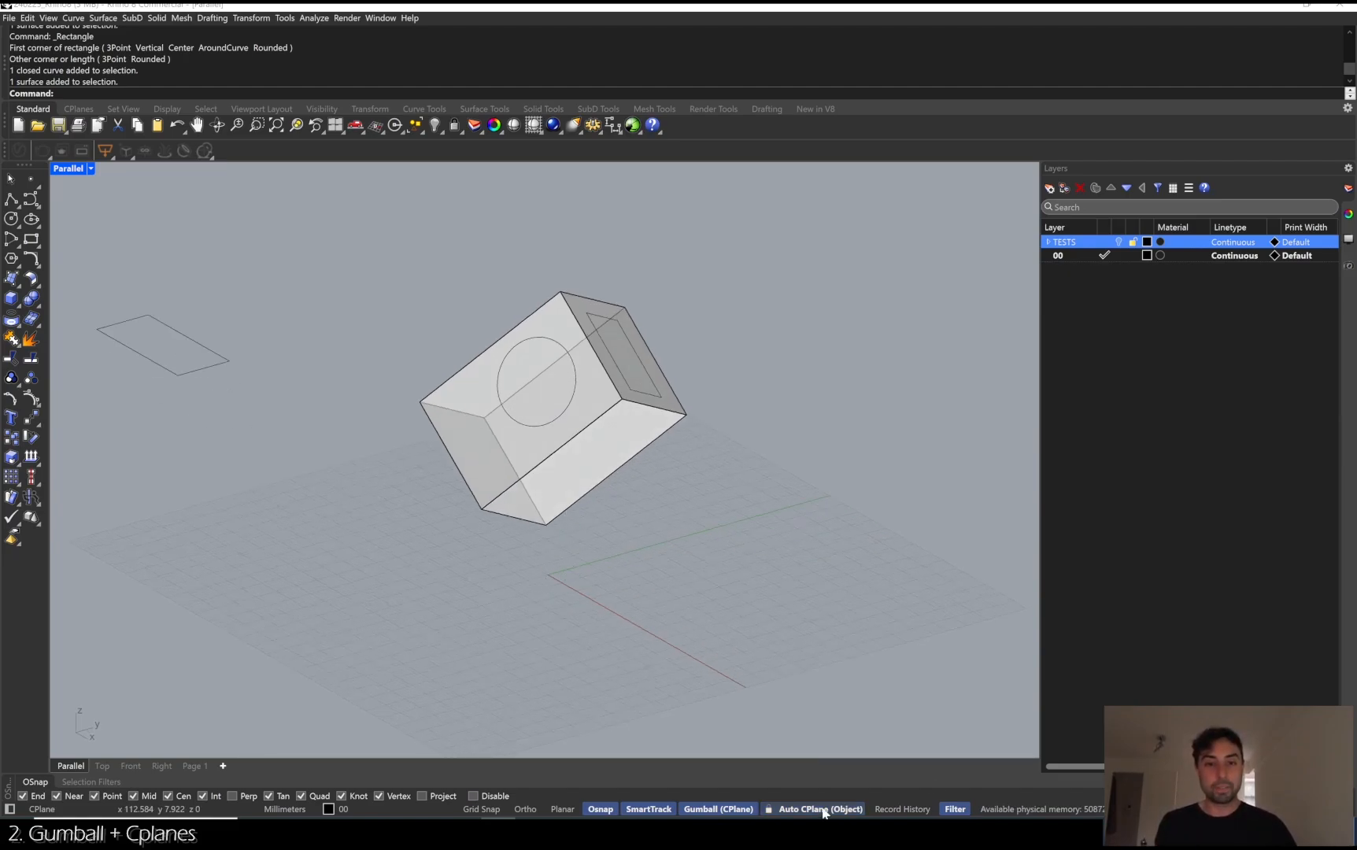
{"action": "left_click", "coordinate": [819, 810]}
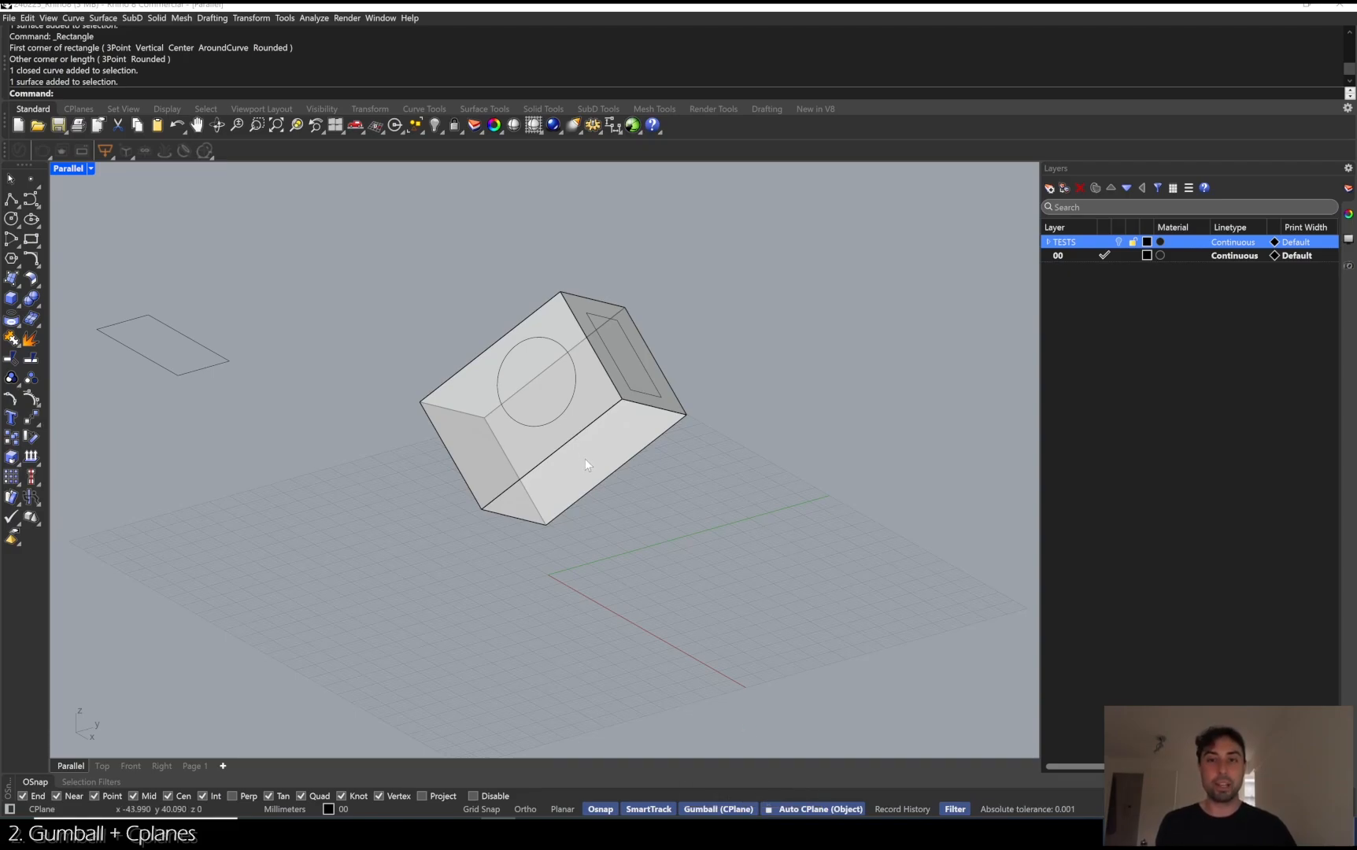
{"action": "left_click", "coordinate": [589, 468]}
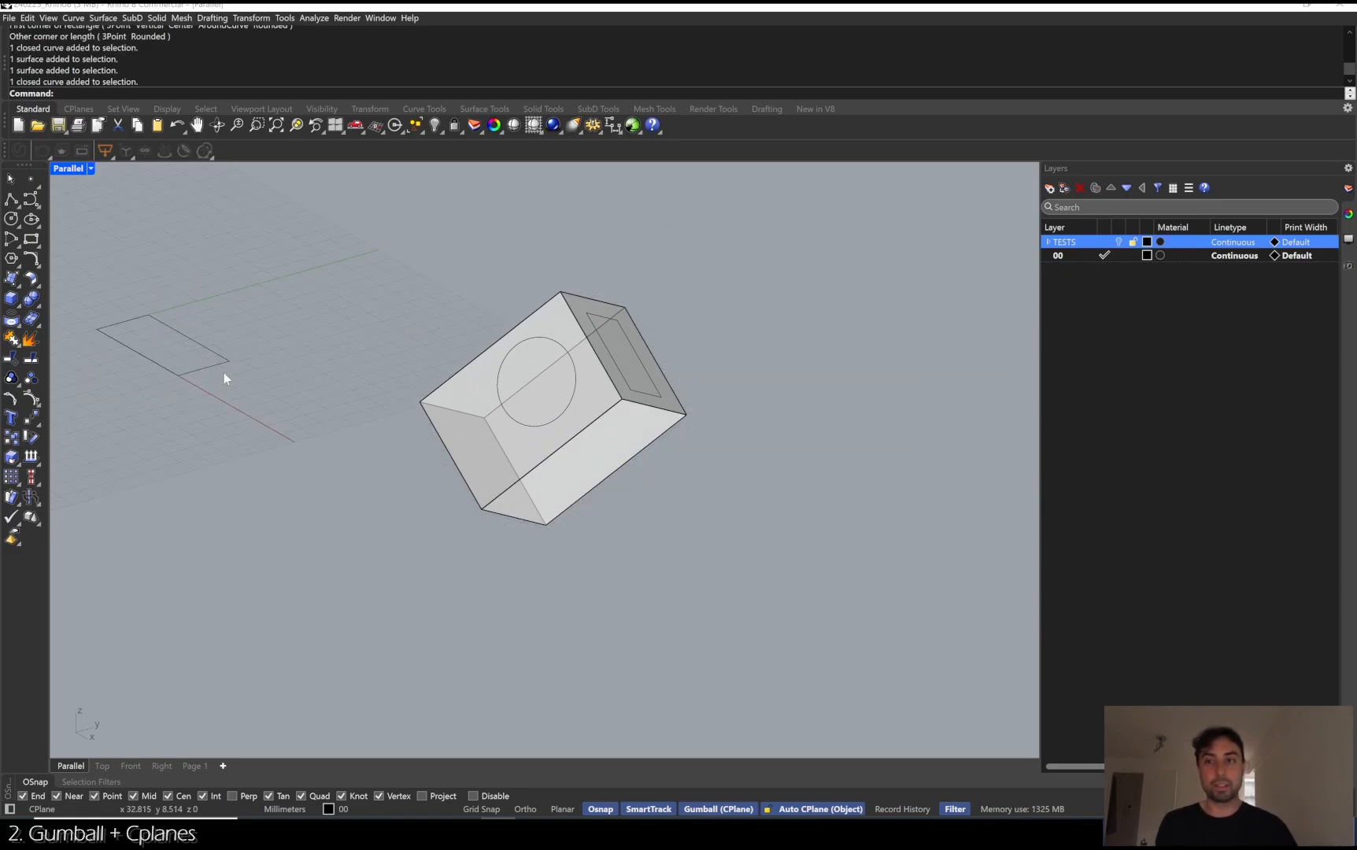
{"action": "mouse_move", "coordinate": [643, 573]}
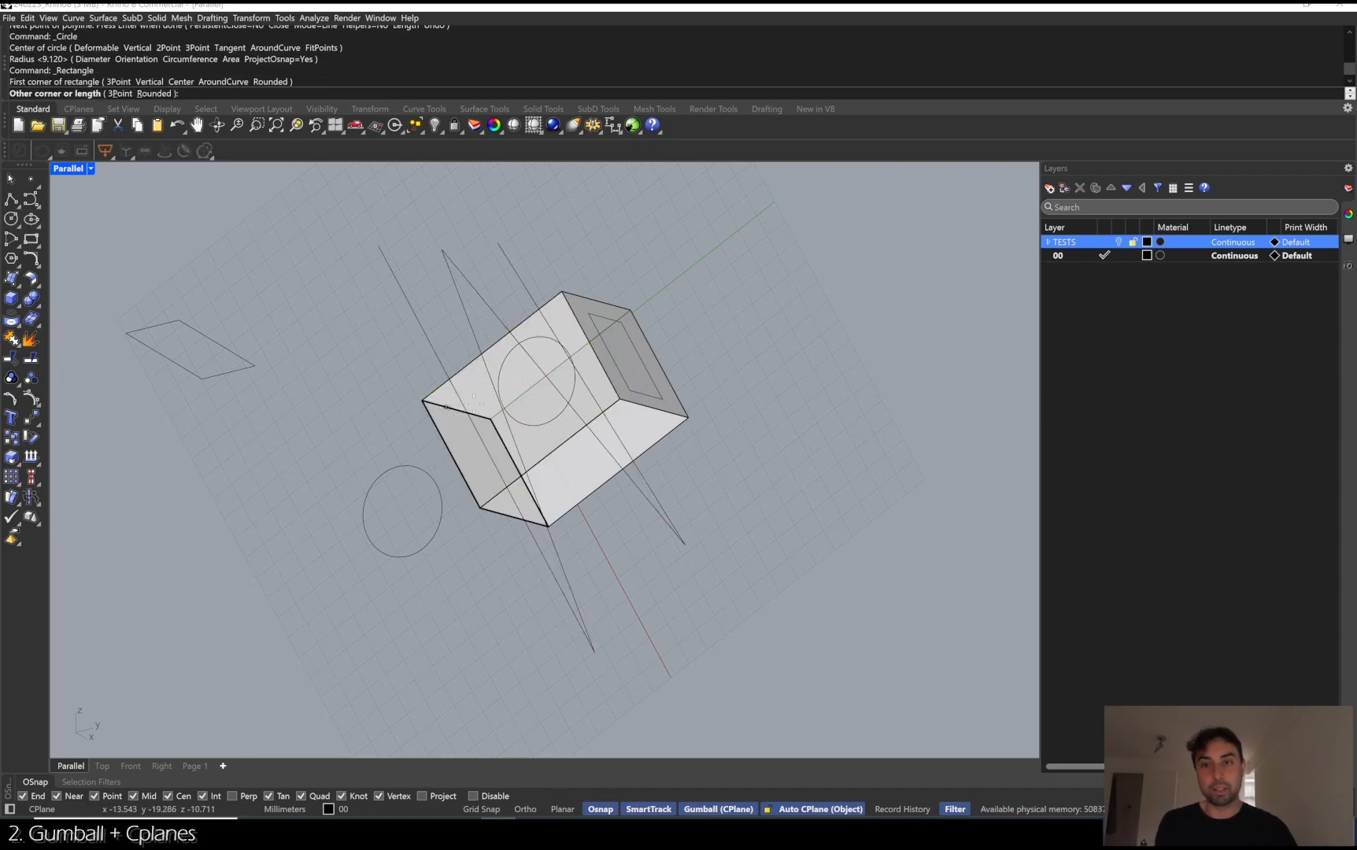
{"action": "left_click", "coordinate": [468, 407]}
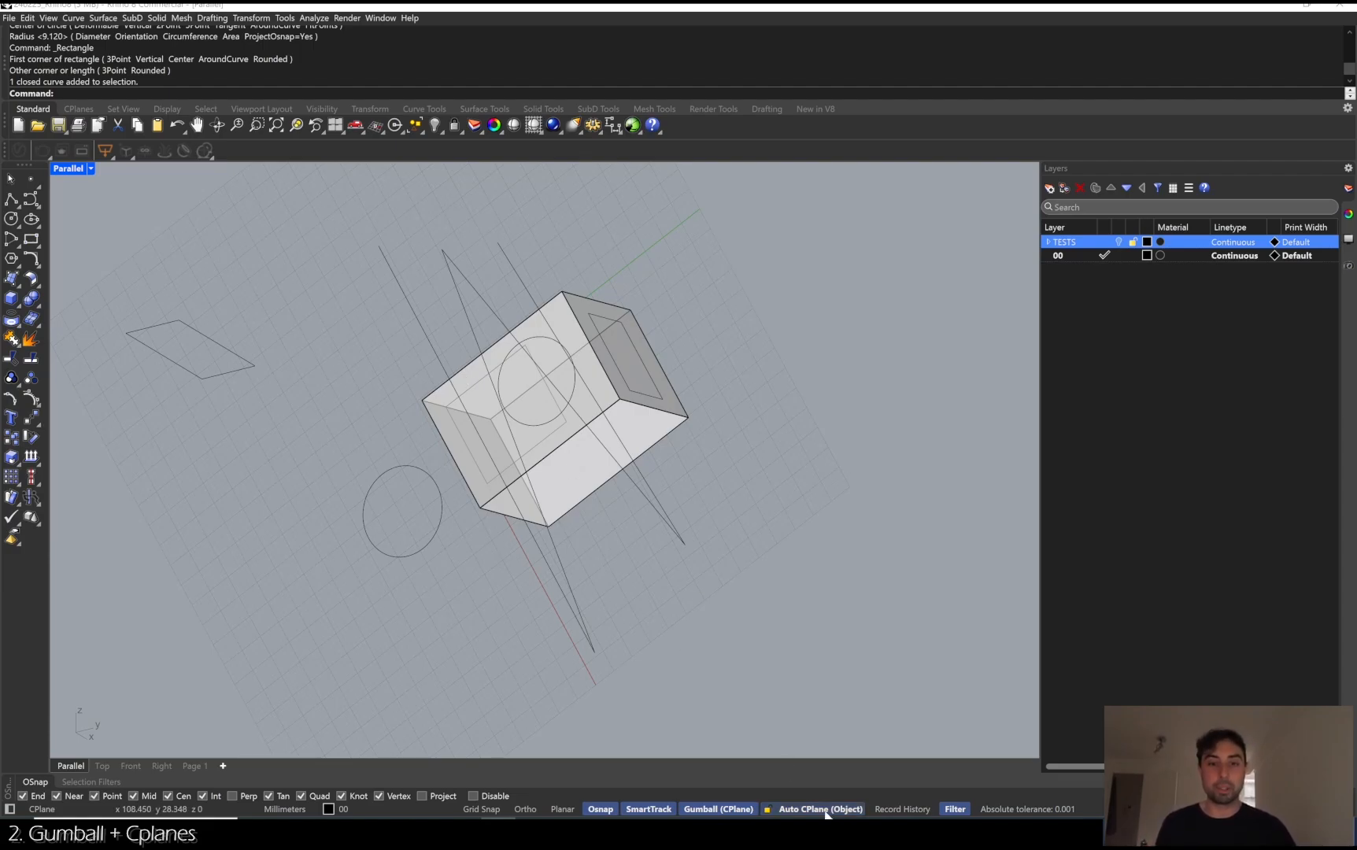
Set Auto CPlane to Align to Object and select the rectangle on the top face.
{"action": "left_click", "coordinate": [820, 809]}
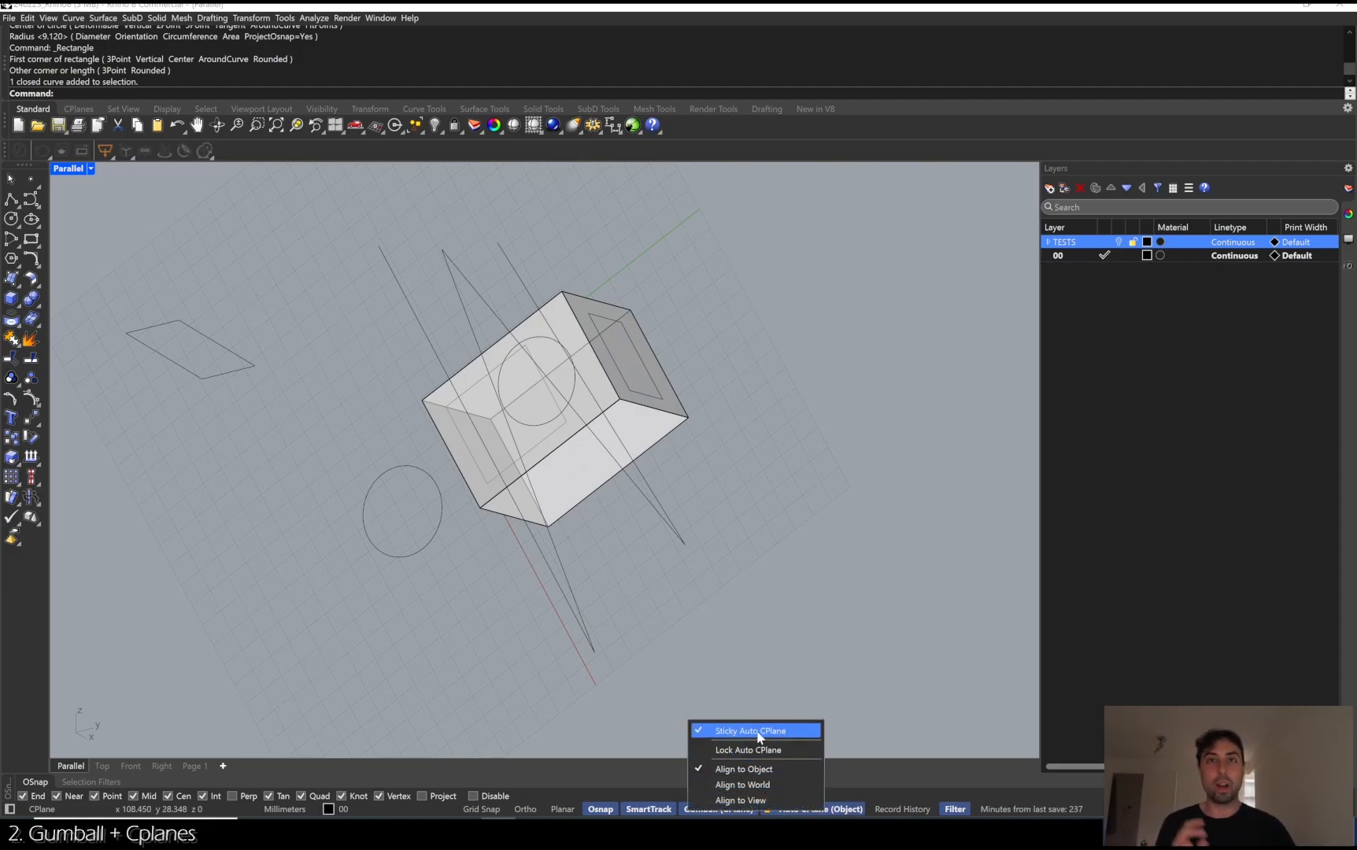
{"action": "mouse_move", "coordinate": [743, 769]}
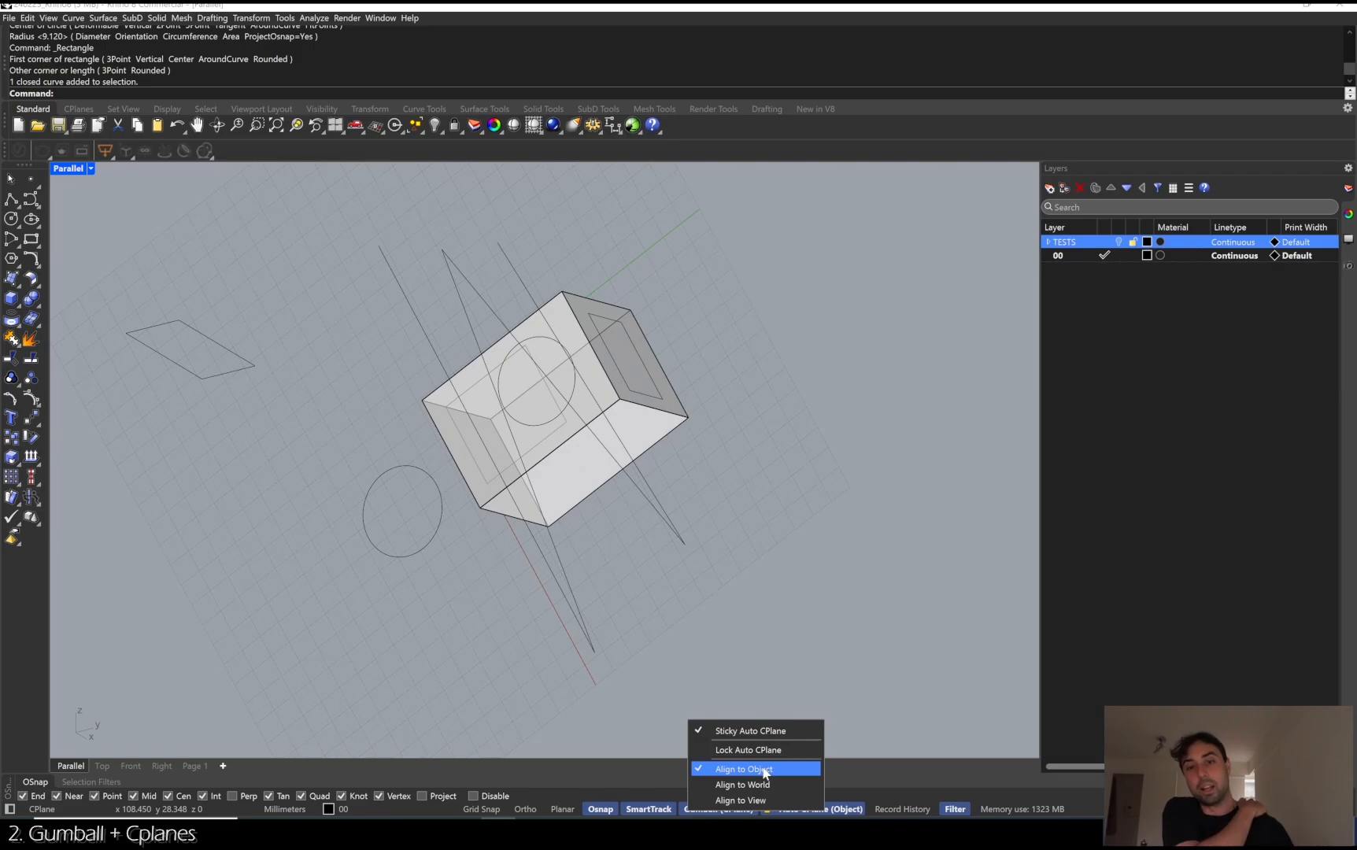
{"action": "left_click", "coordinate": [743, 768]}
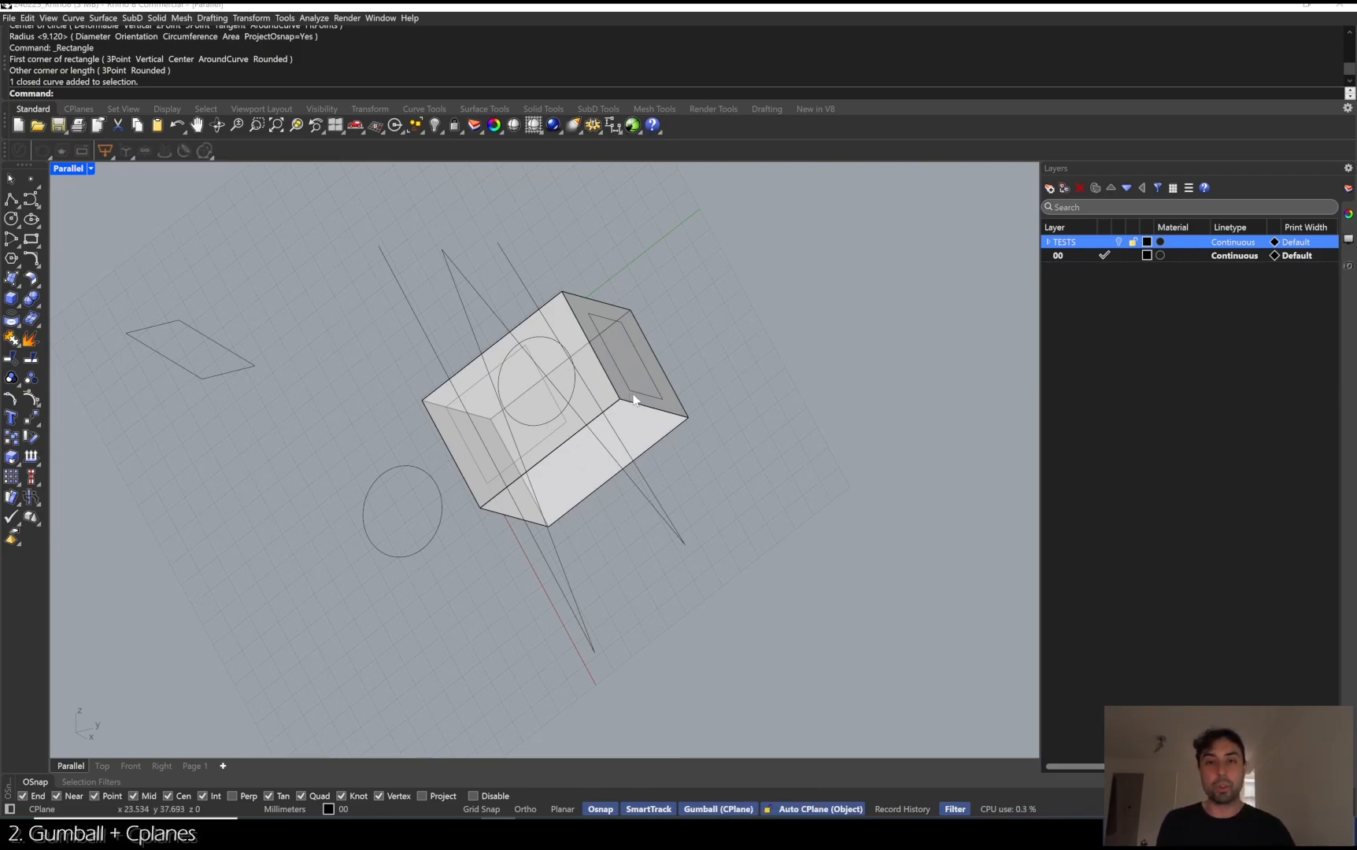
{"action": "left_click", "coordinate": [624, 346]}
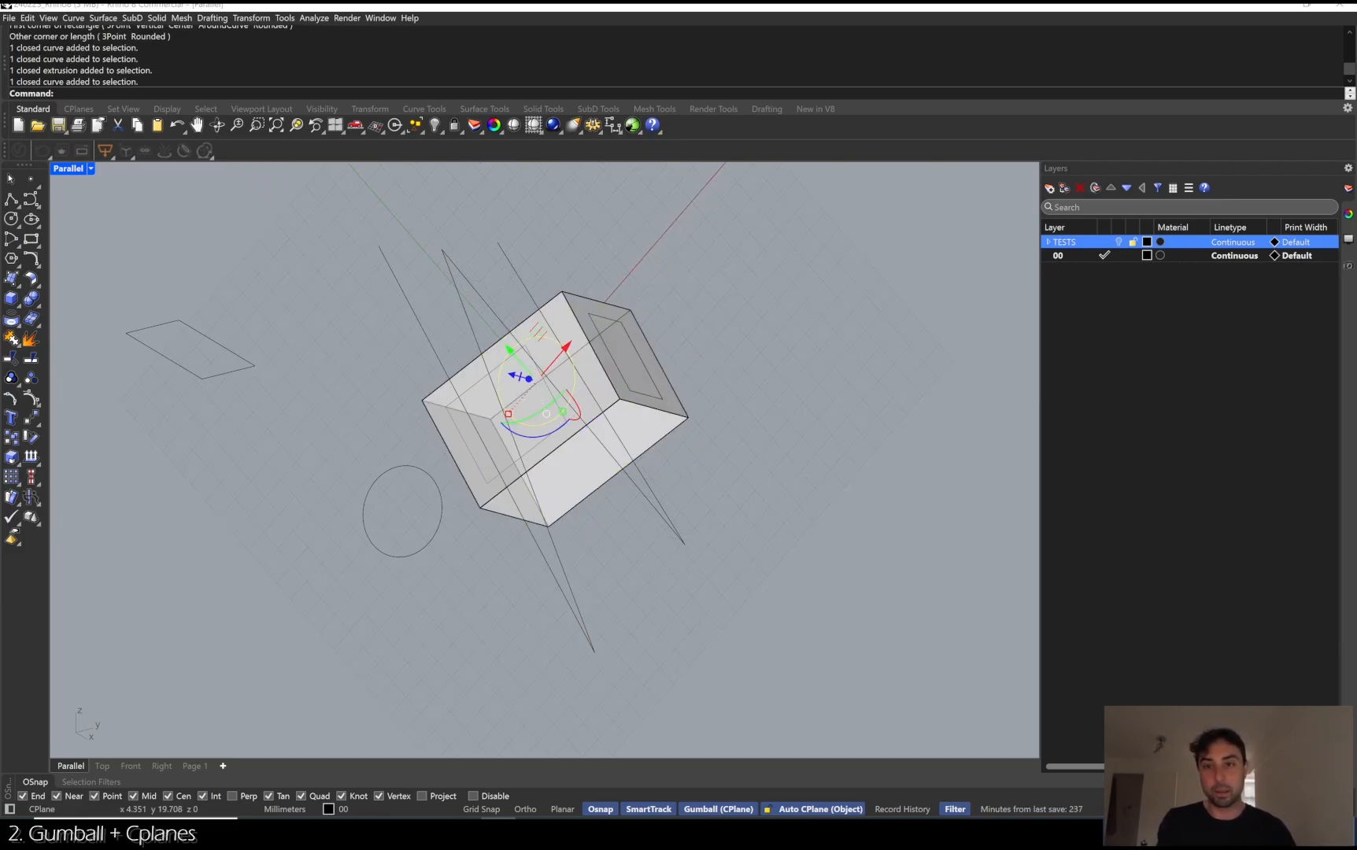
Extrude and cut the rectangles with the Gumball to form hollow boxes around a cylindrical opening.
{"action": "key", "text": "Delete"}
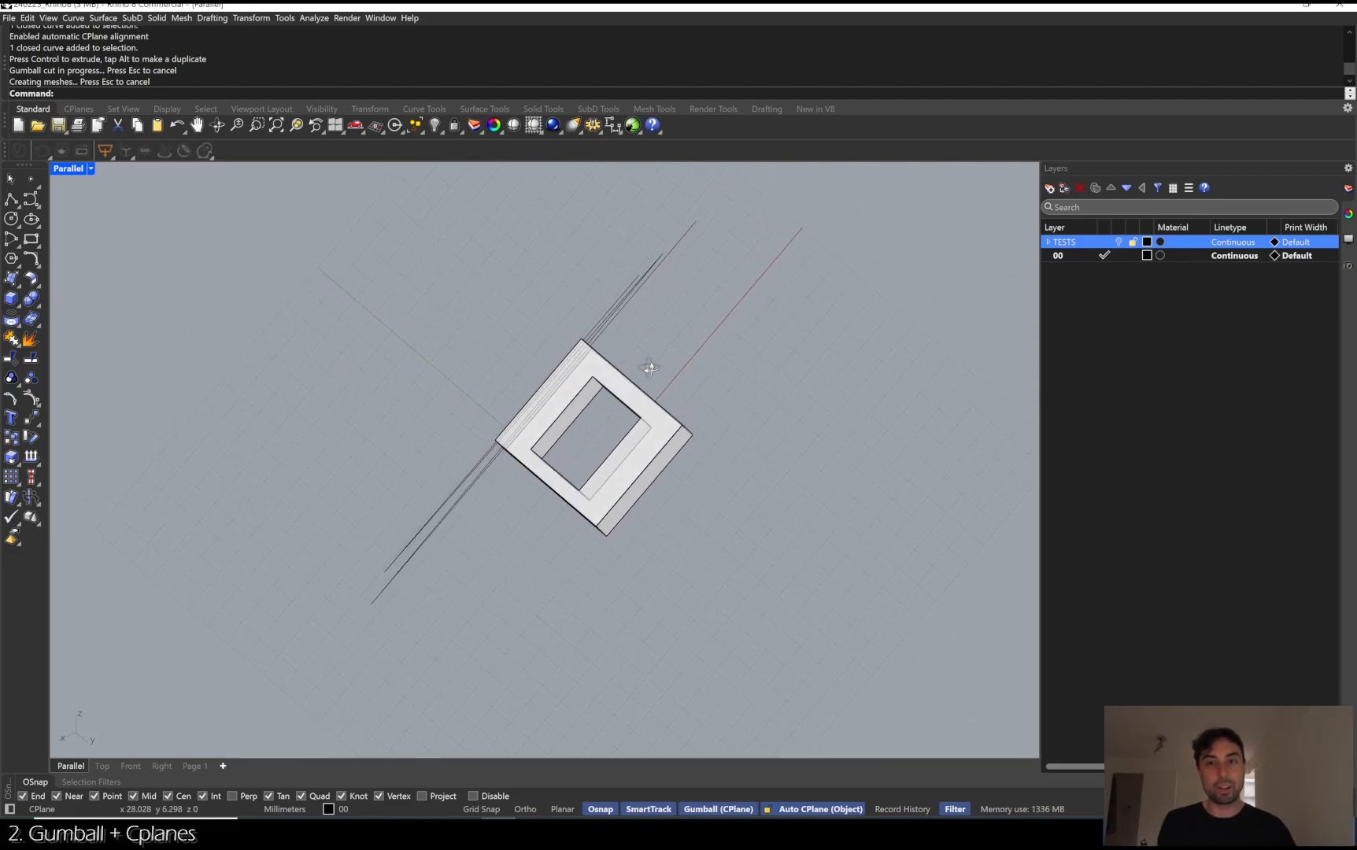
{"action": "left_click_drag", "start_coordinate": [649, 368], "coordinate": [619, 559]}
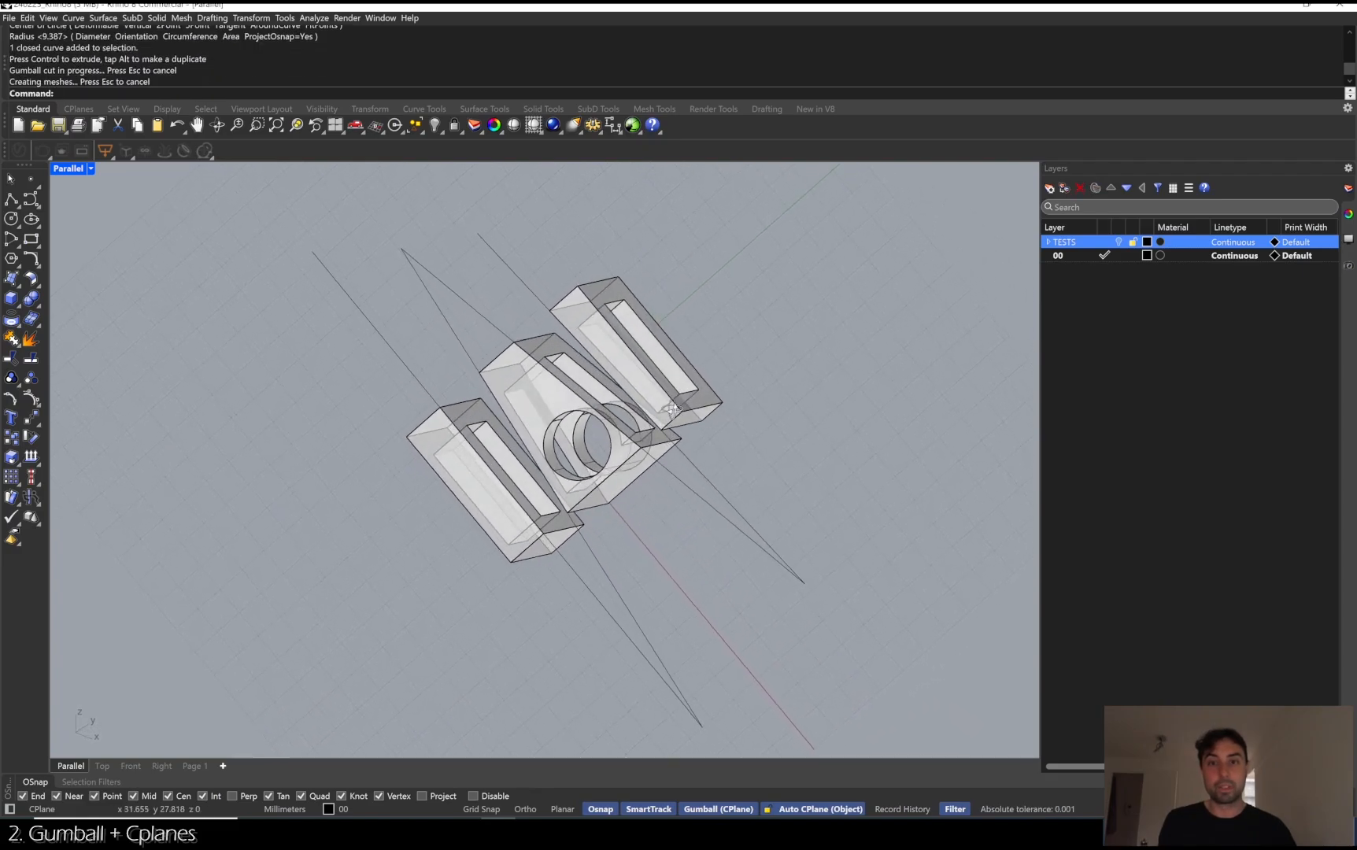
{"action": "left_click_drag", "start_coordinate": [671, 409], "coordinate": [680, 388]}
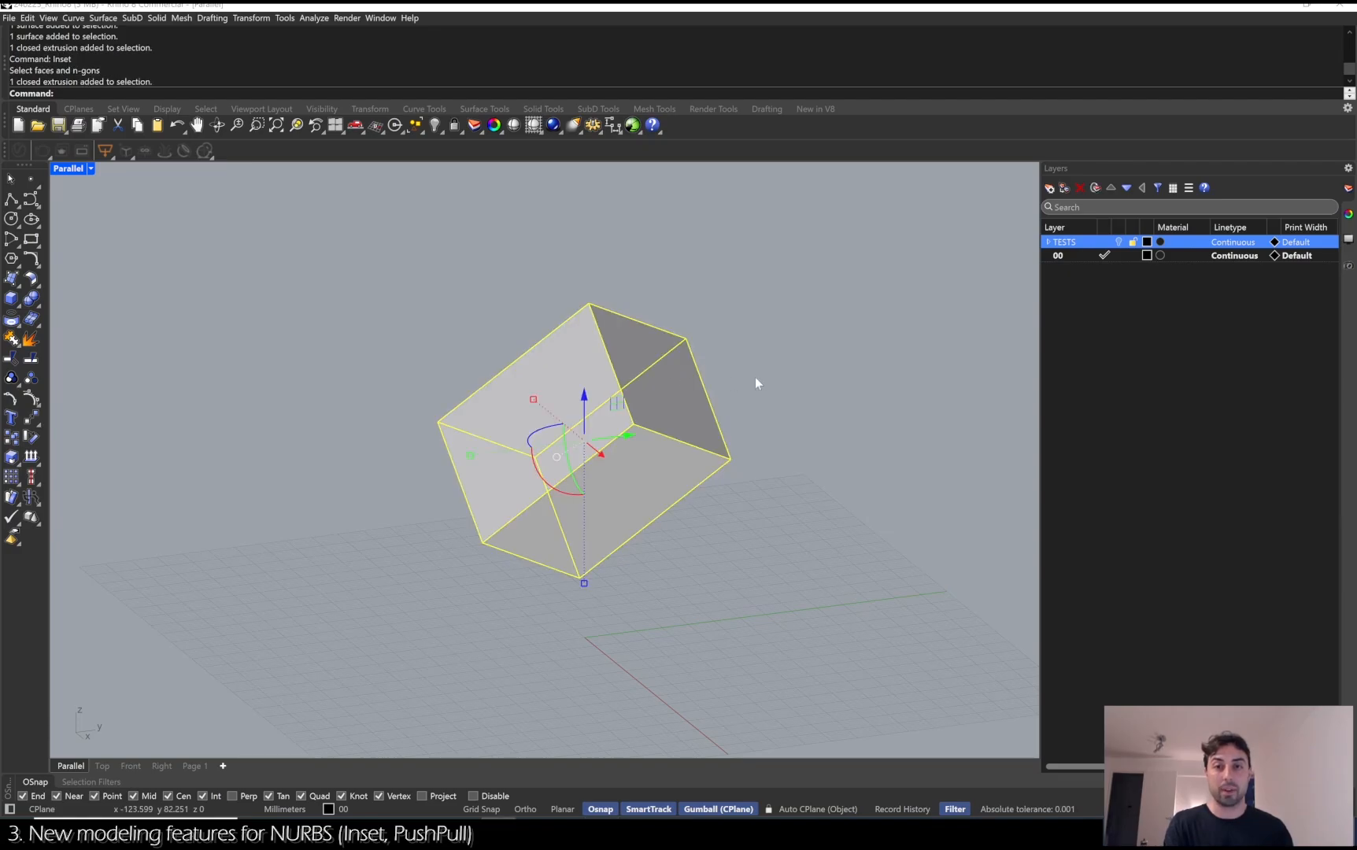
Inset the three visible faces of the plain box with an inset distance of 3.
{"action": "left_click", "coordinate": [758, 384]}
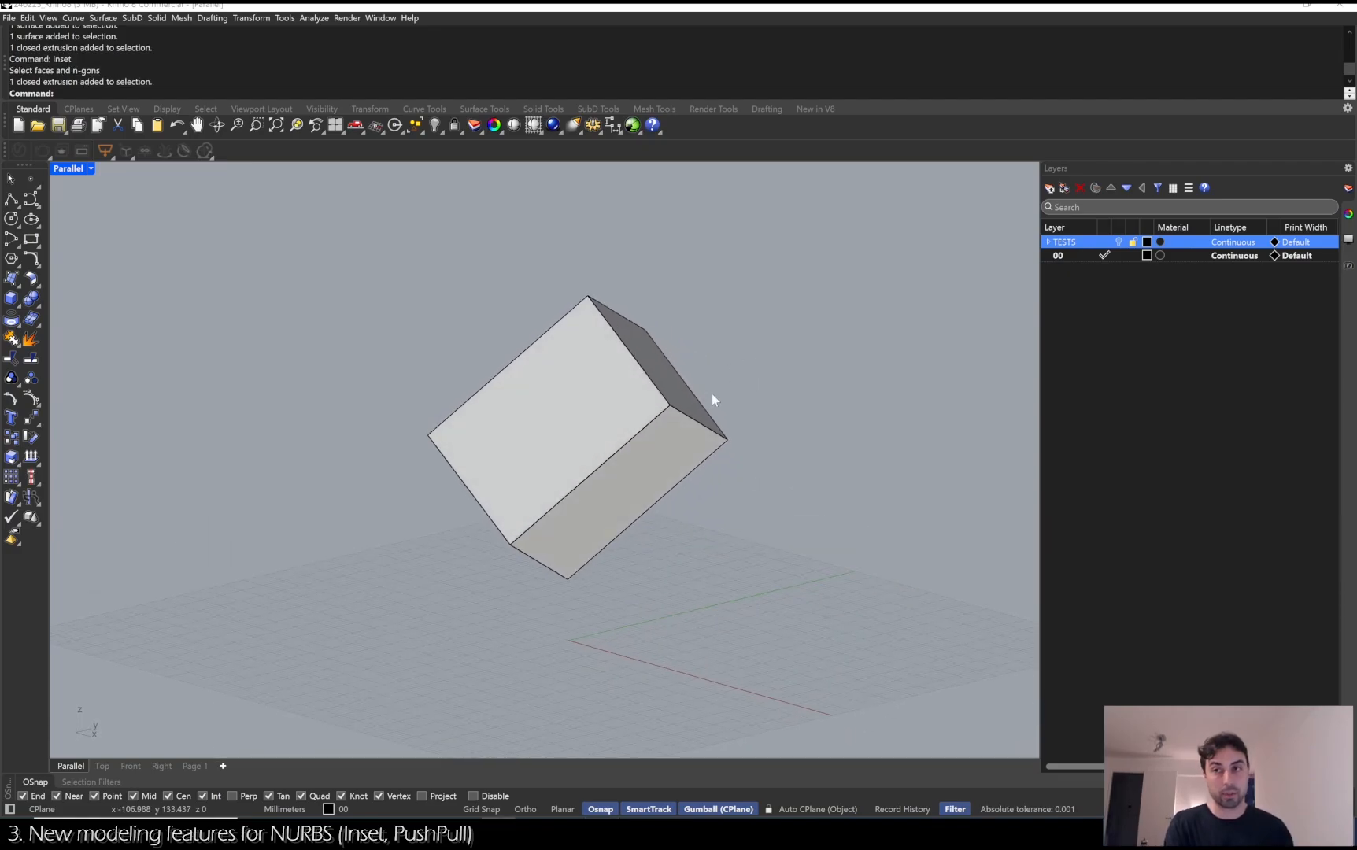
{"action": "left_click_drag", "start_coordinate": [715, 400], "coordinate": [654, 389]}
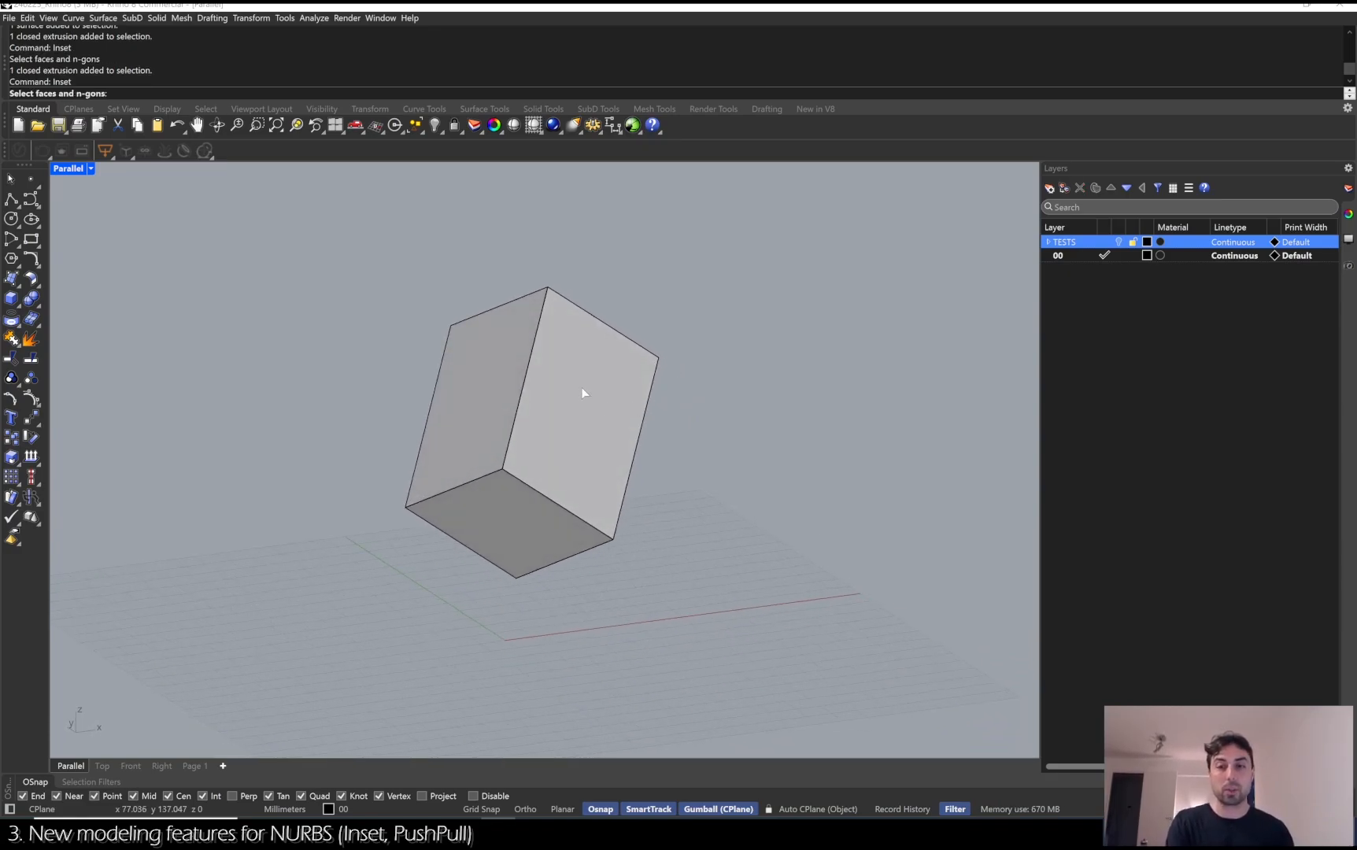
{"action": "left_click", "coordinate": [581, 394]}
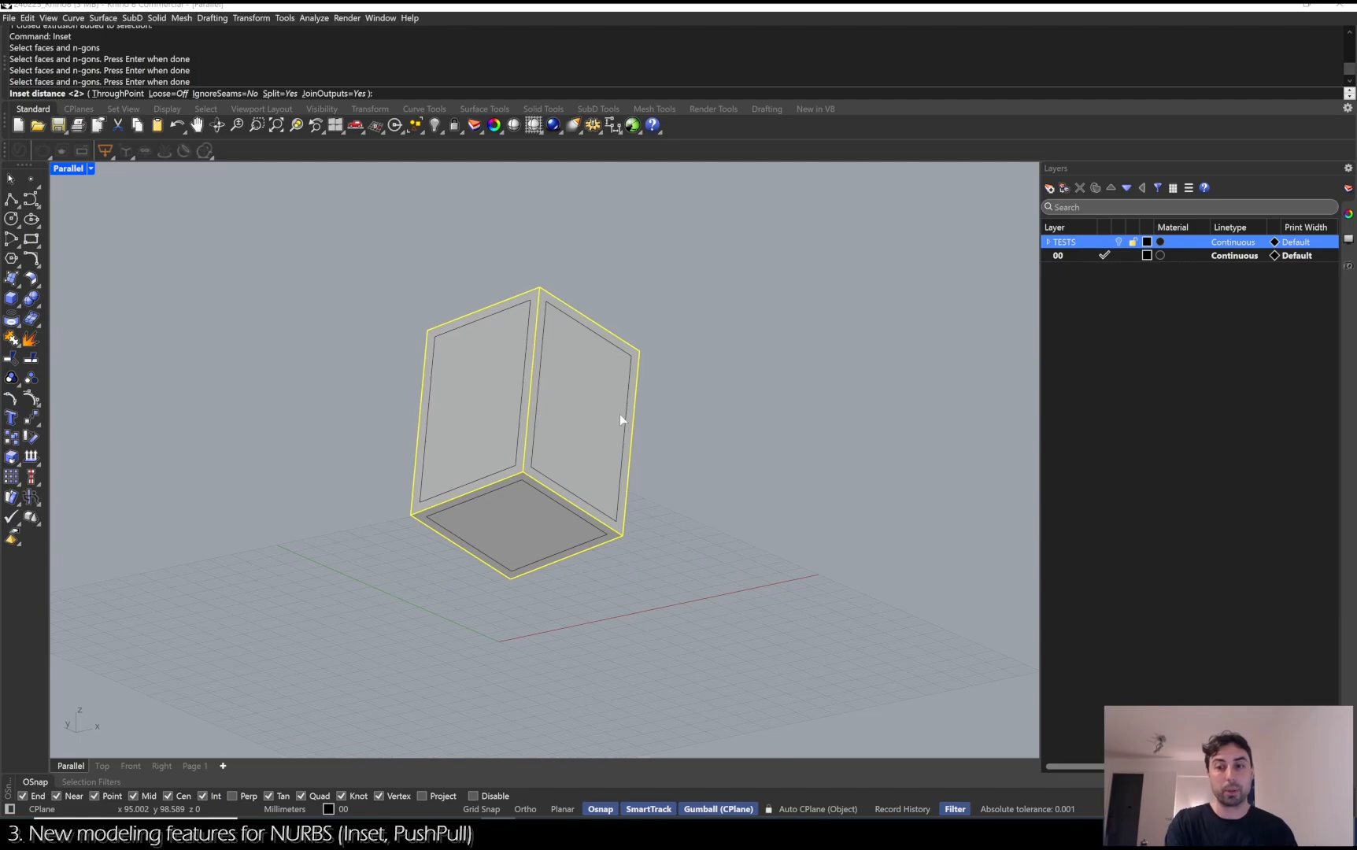
{"action": "type", "text": "3"}
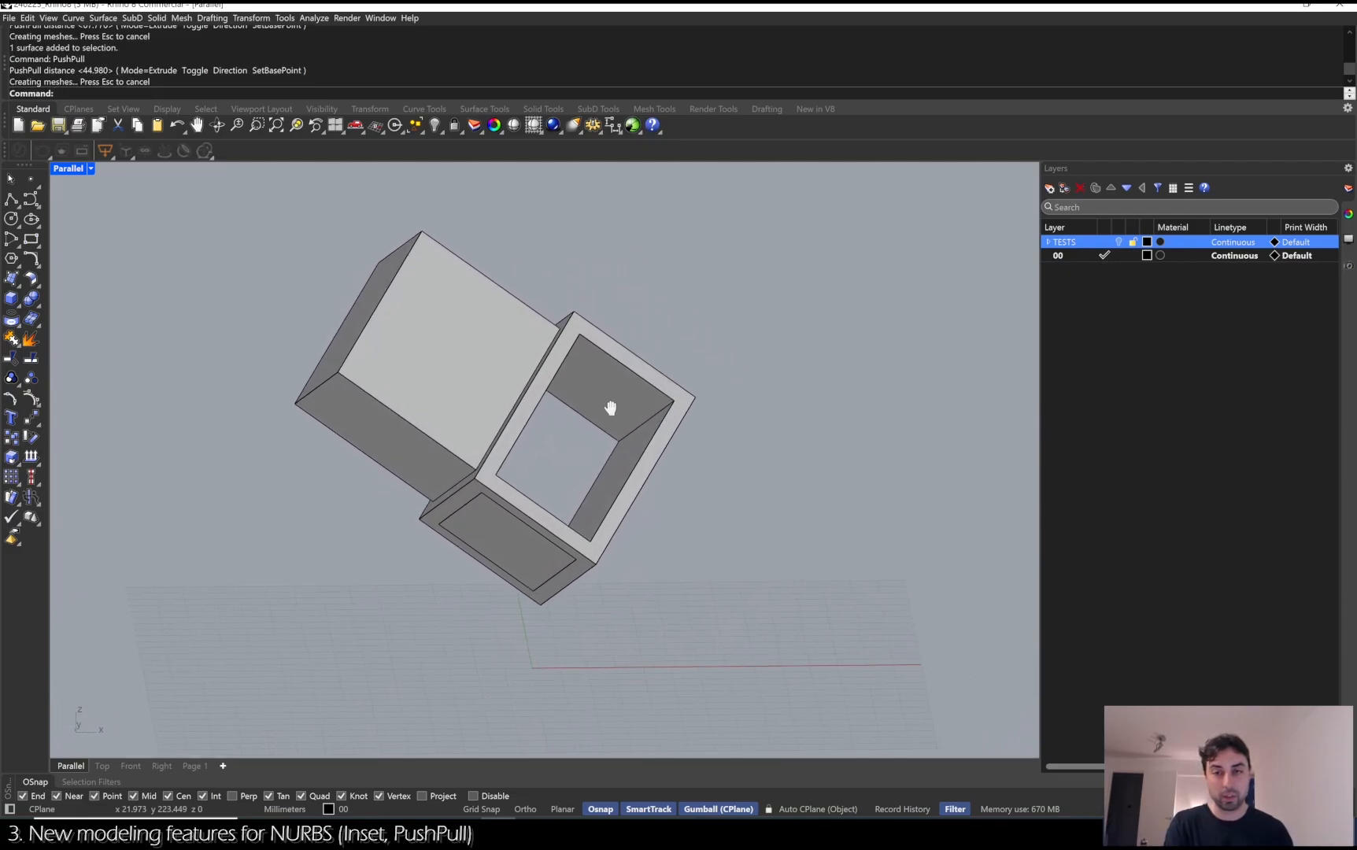
PushPull the inset faces through the box to hollow it into a thick-walled frame with openings.
{"action": "key", "text": "ctrl+z"}
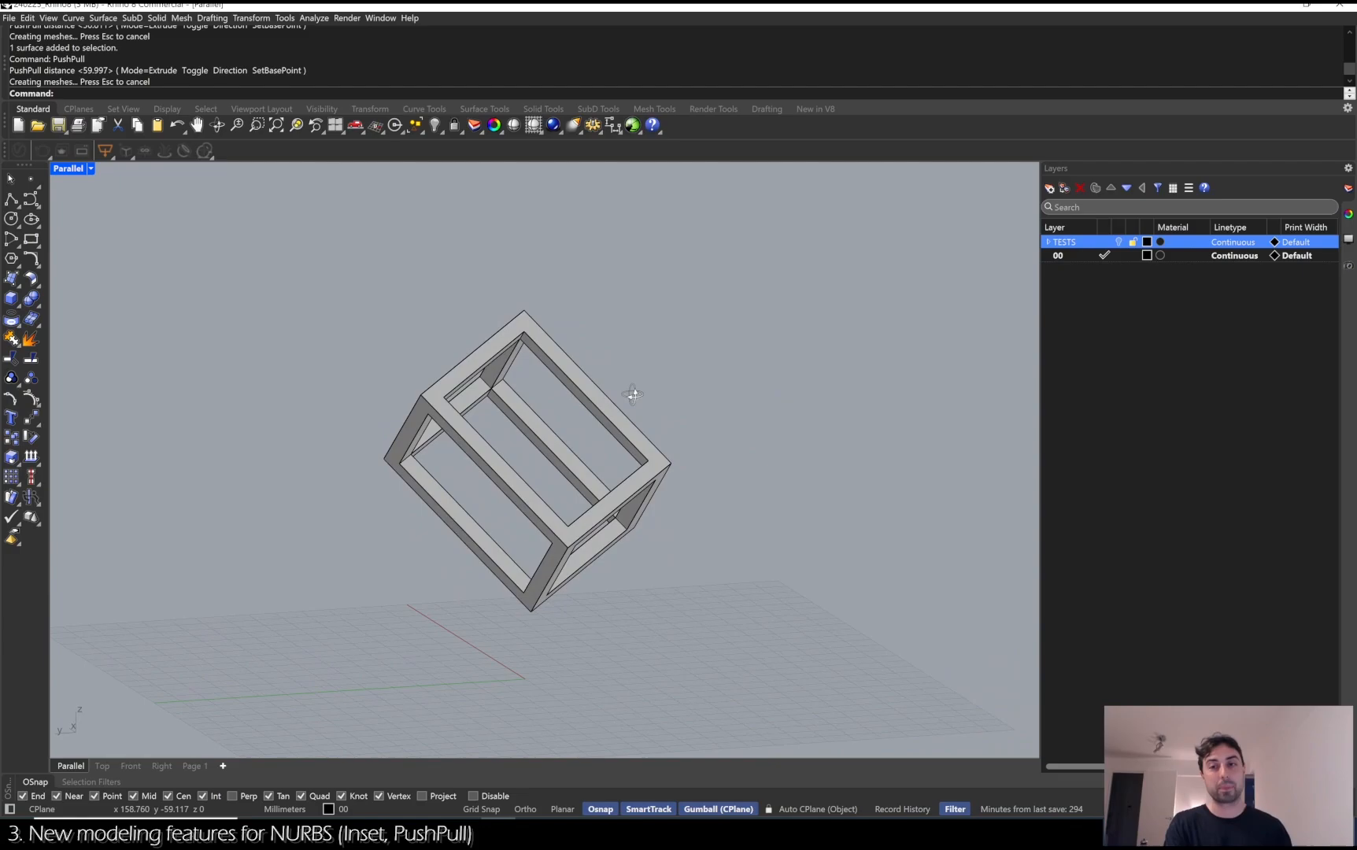
{"action": "mouse_move", "coordinate": [463, 411]}
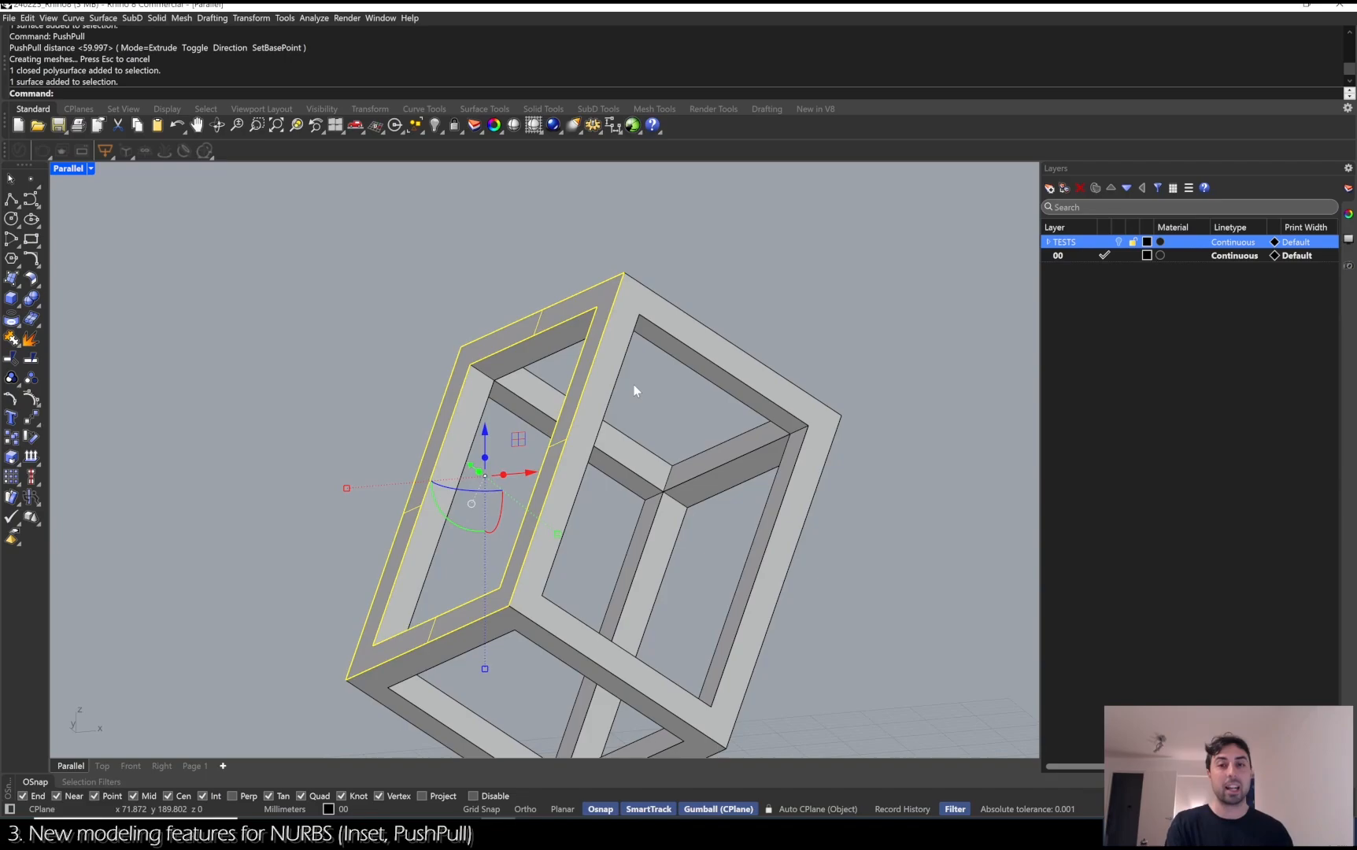
{"action": "mouse_move", "coordinate": [507, 403]}
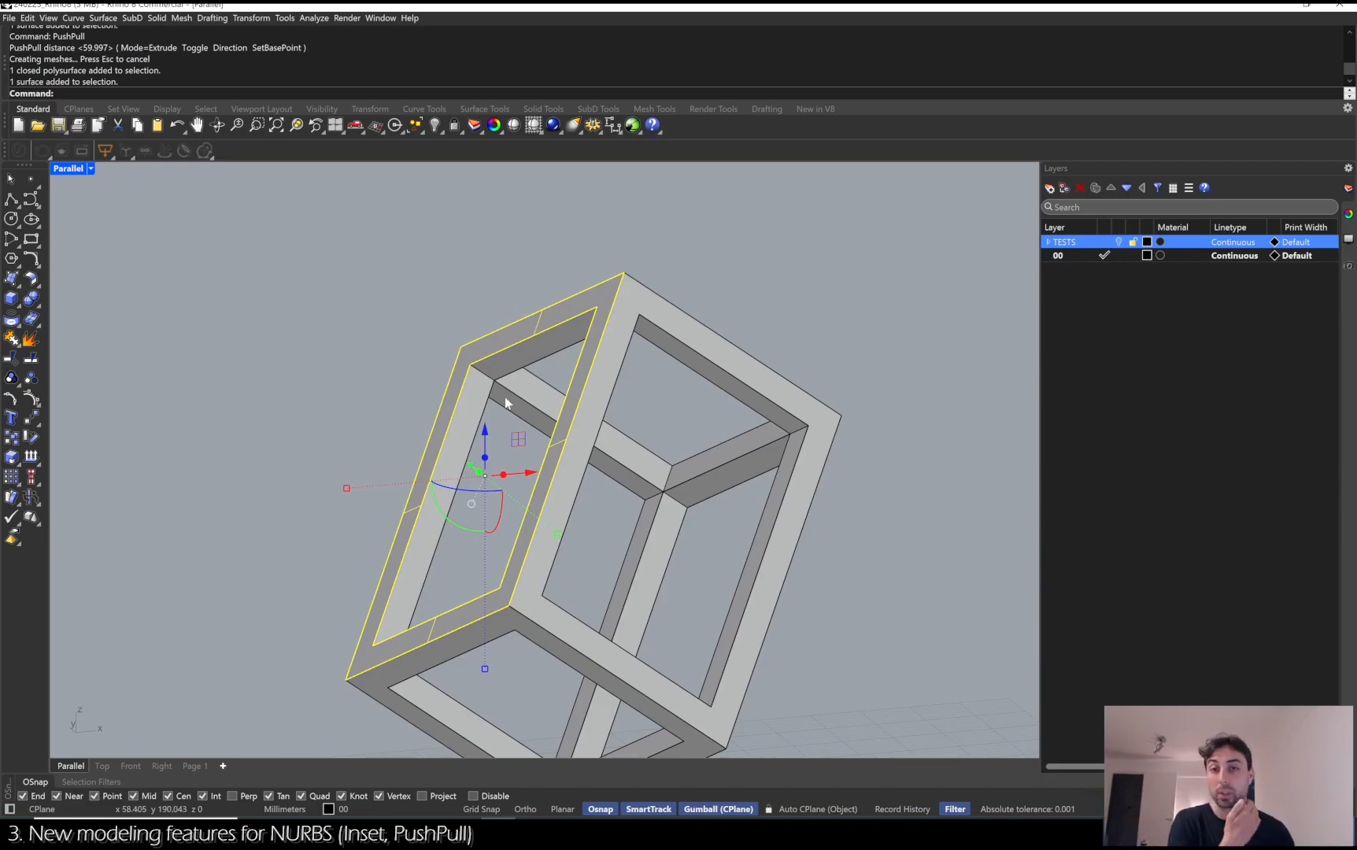
{"action": "mouse_move", "coordinate": [765, 267]}
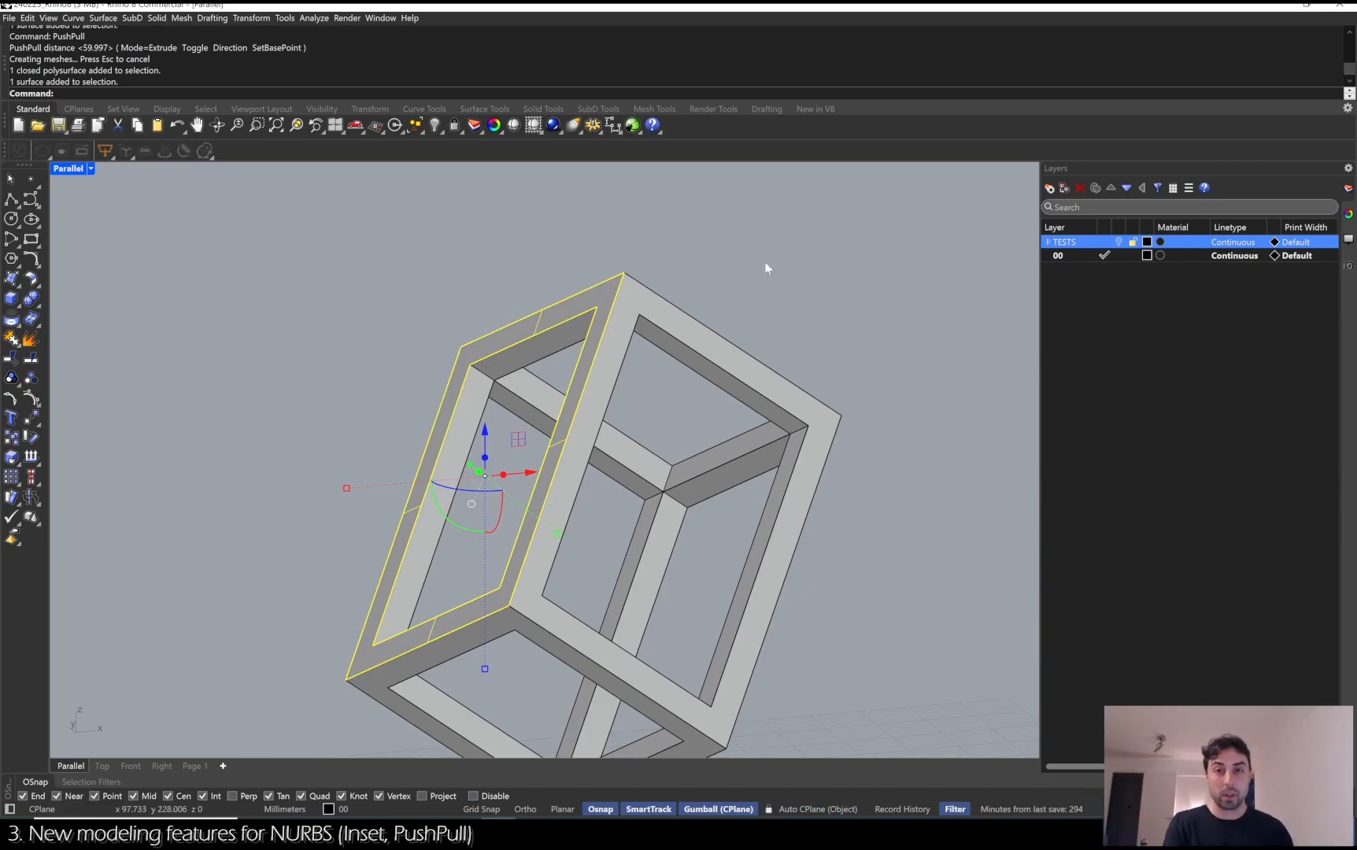
{"action": "mouse_move", "coordinate": [456, 510]}
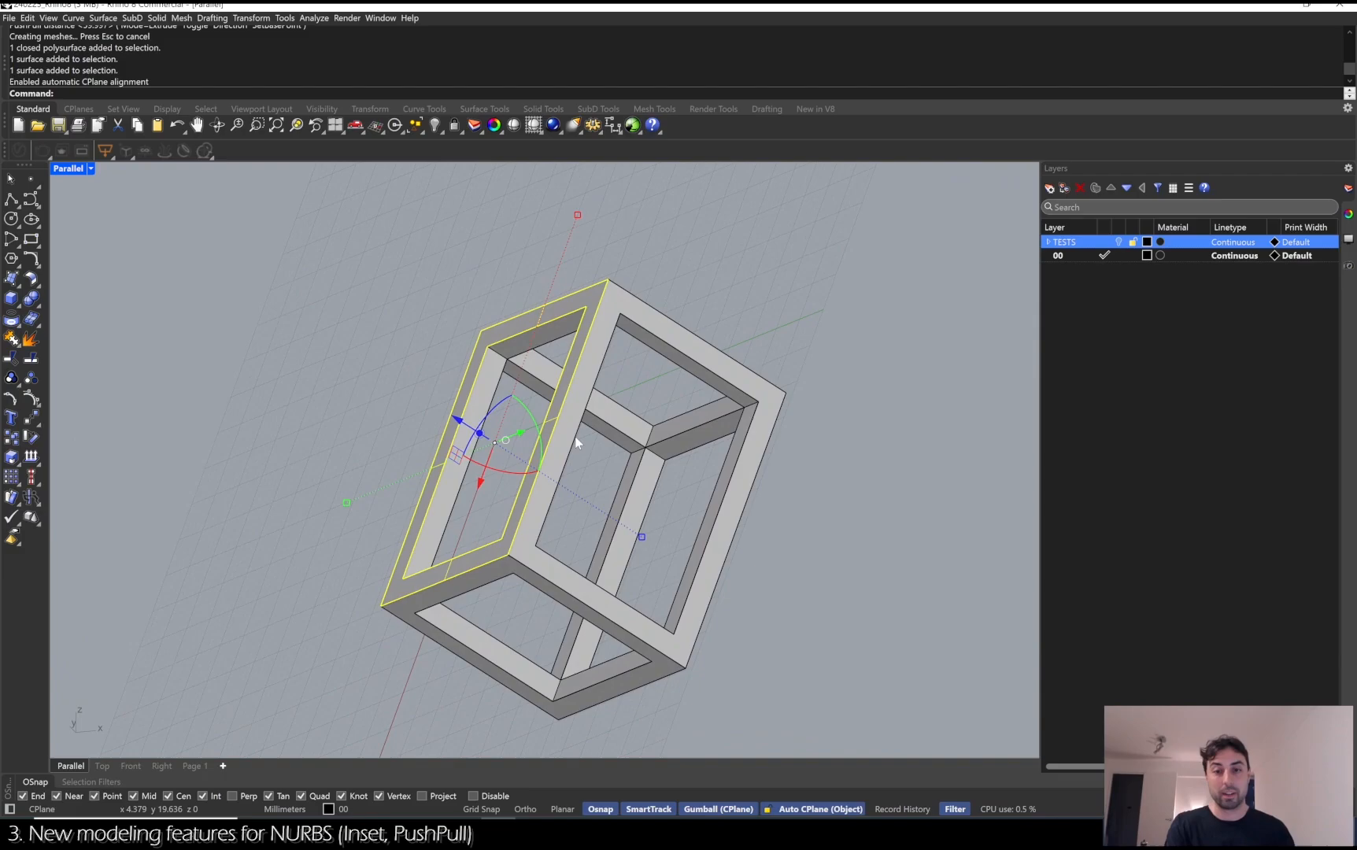
{"action": "type", "text": "PushPull"}
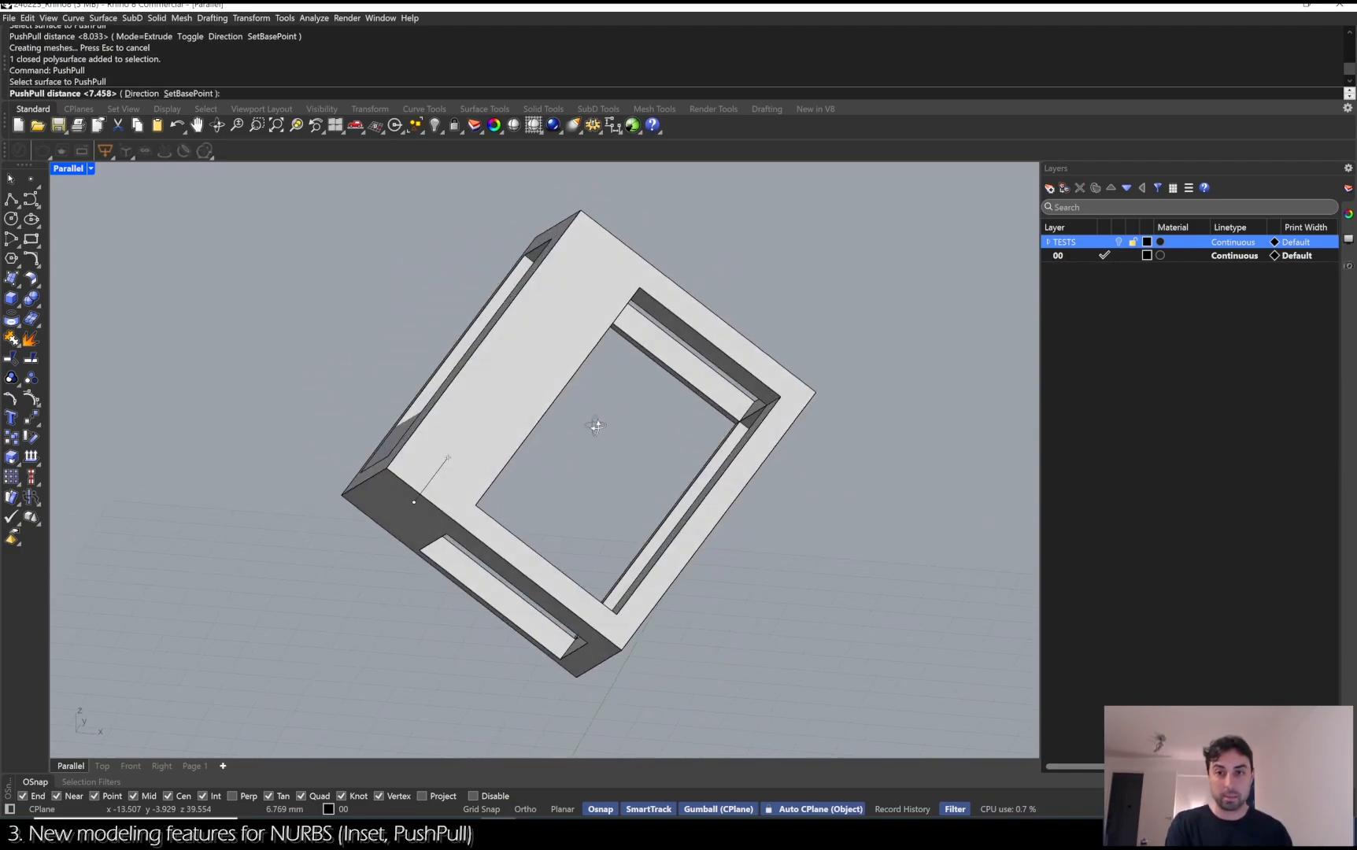
{"action": "left_click_drag", "start_coordinate": [607, 433], "coordinate": [520, 389]}
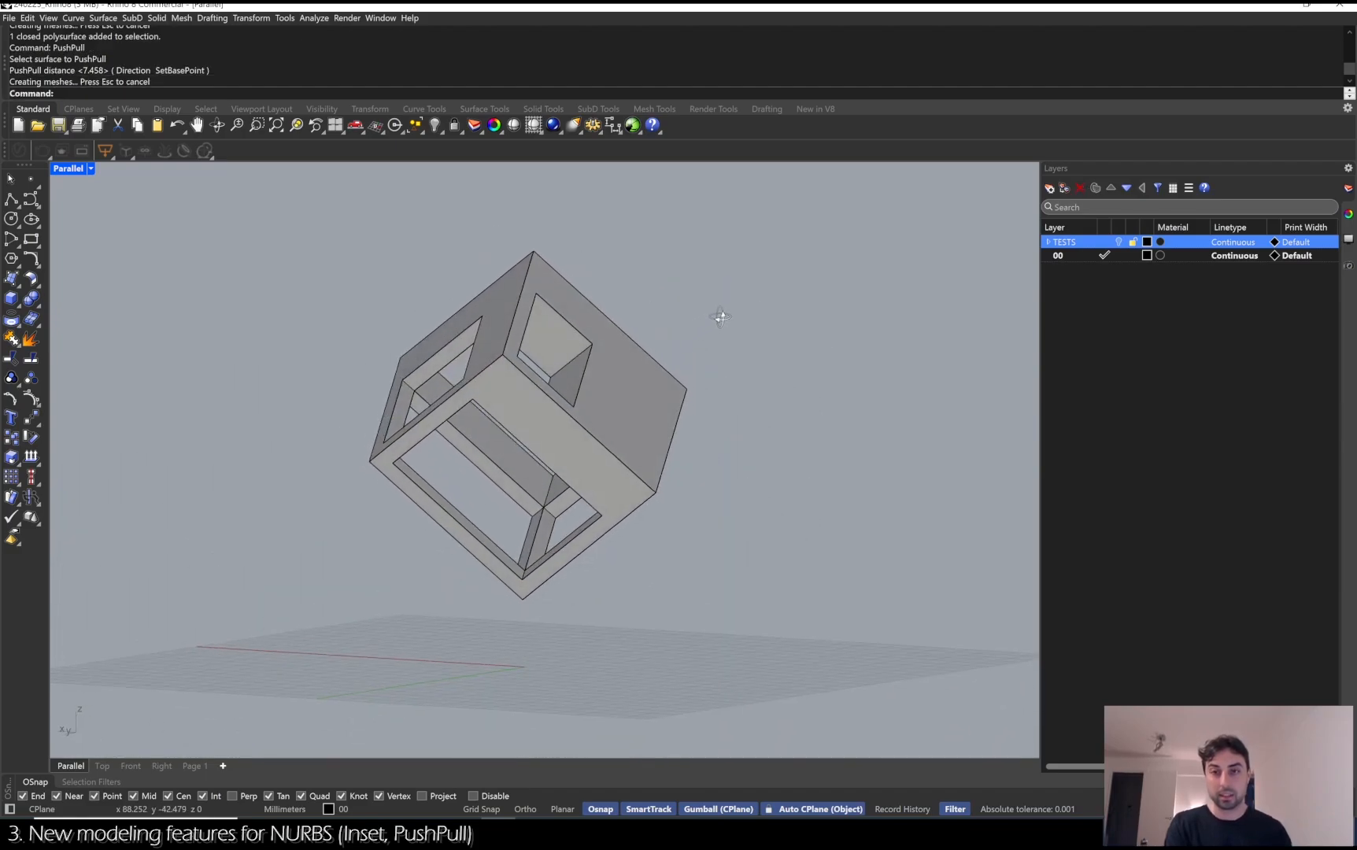
{"action": "left_click_drag", "start_coordinate": [722, 318], "coordinate": [608, 413]}
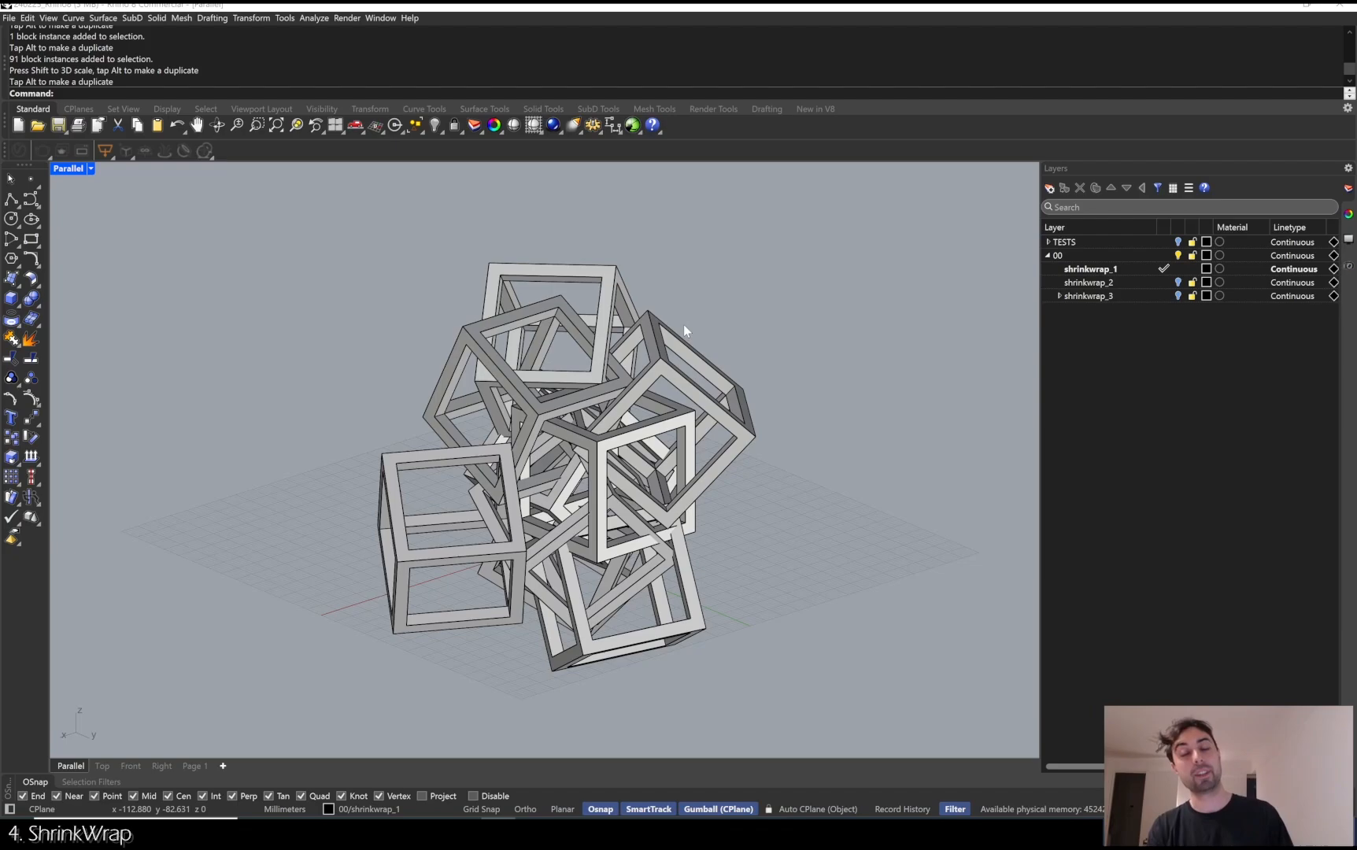
{"action": "mouse_move", "coordinate": [572, 403]}
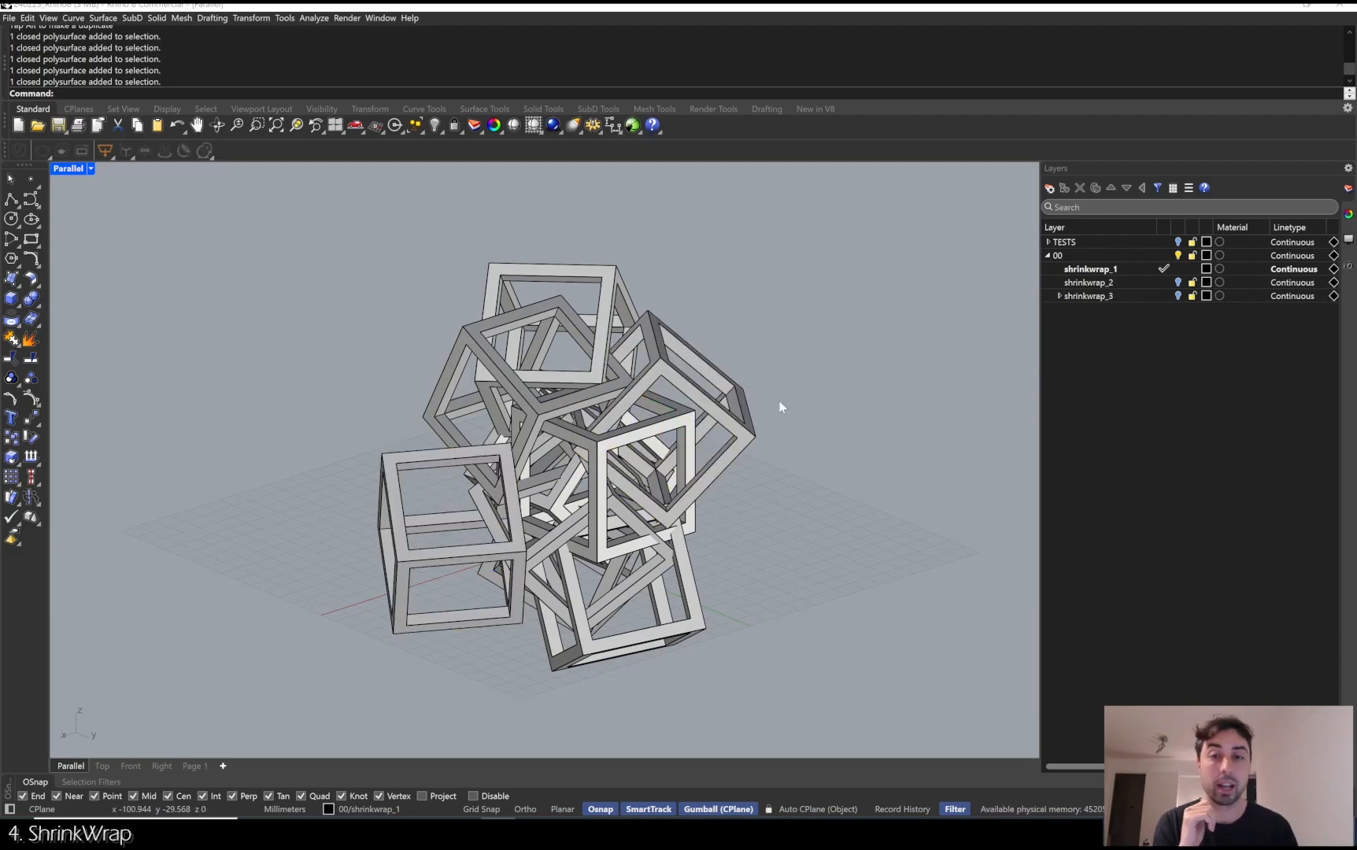
{"action": "mouse_move", "coordinate": [577, 404]}
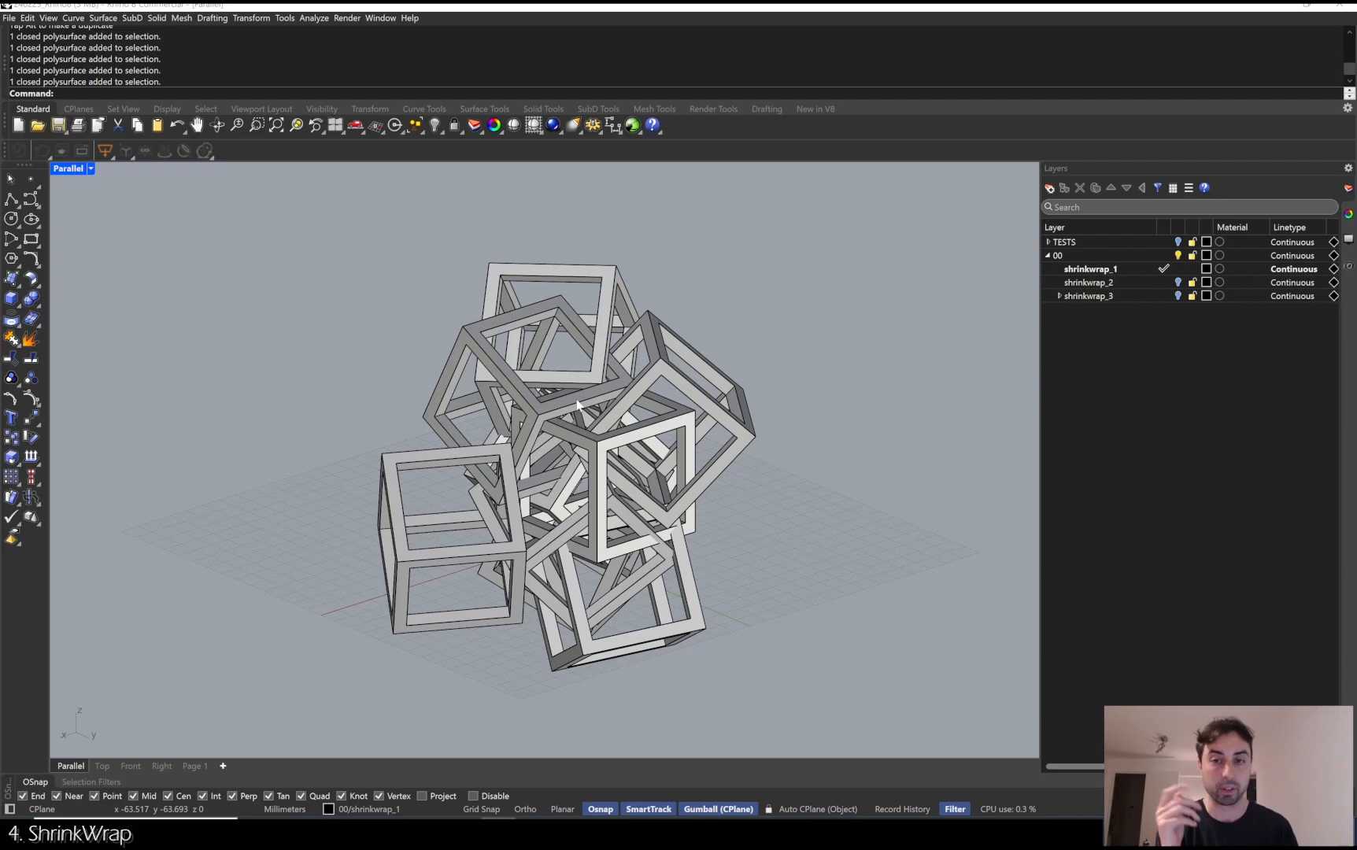
{"action": "mouse_move", "coordinate": [756, 293]}
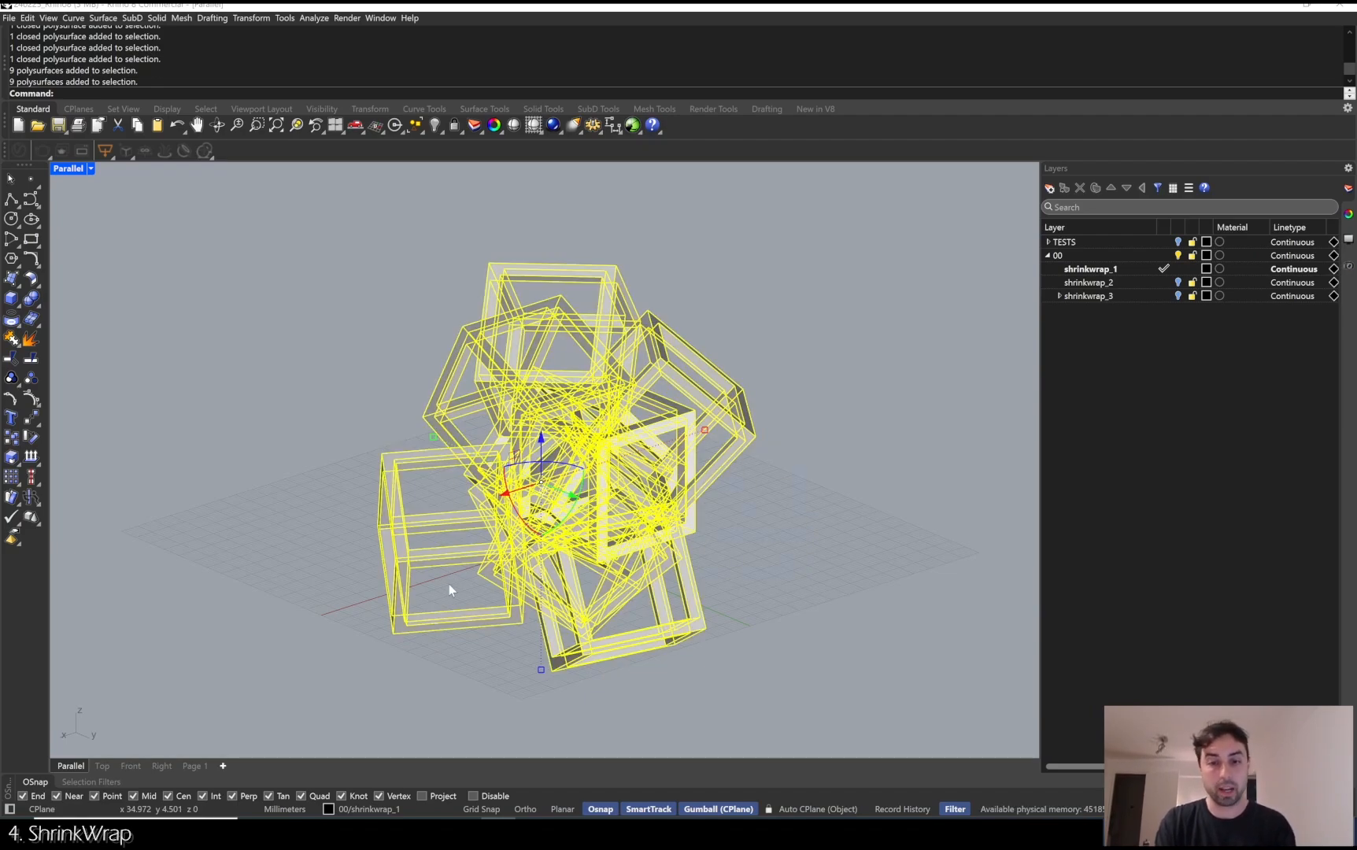
Start ShrinkWrap on the cube cluster with live preview on and Fill holes unchecked.
{"action": "type", "text": "Shir"}
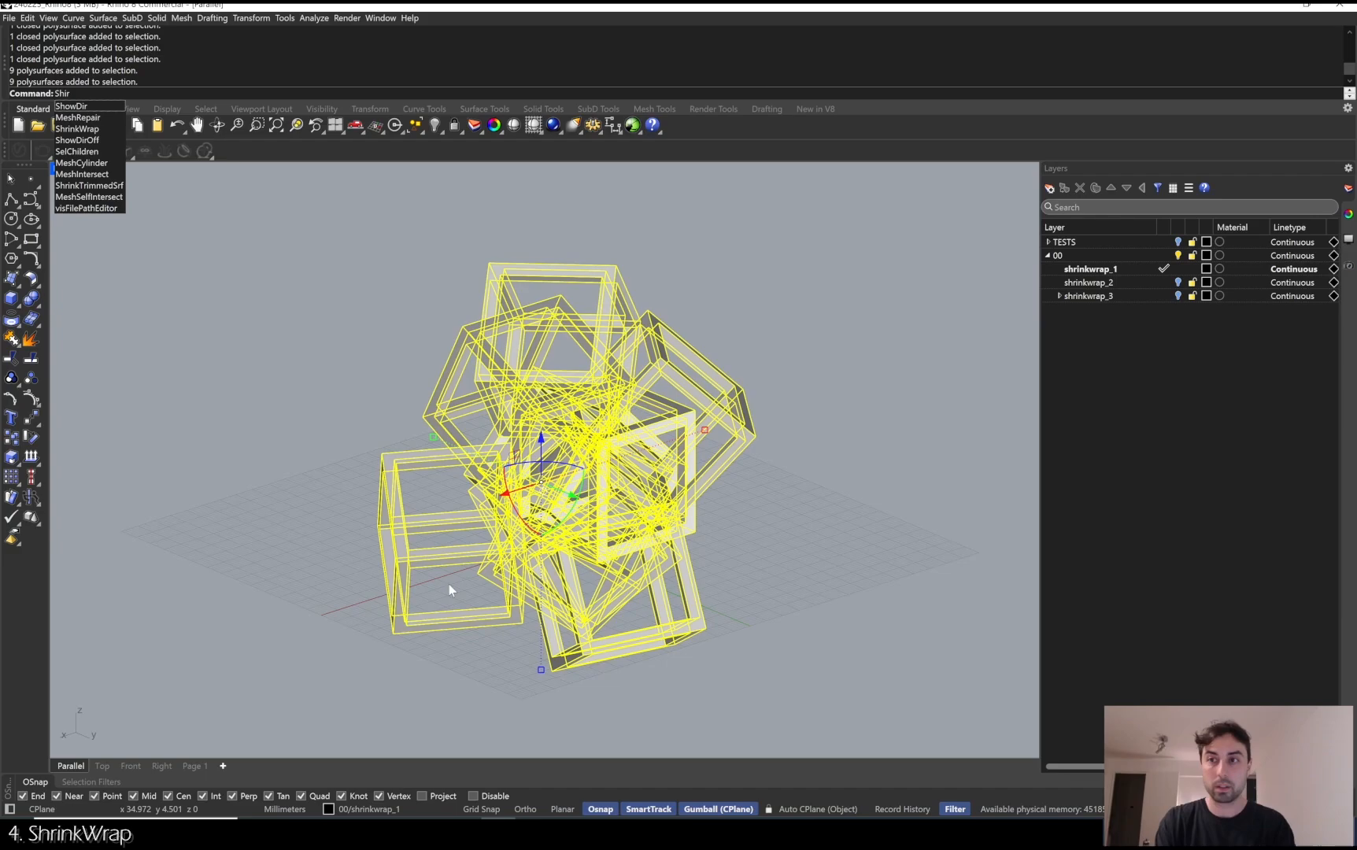
{"action": "left_click", "coordinate": [76, 127]}
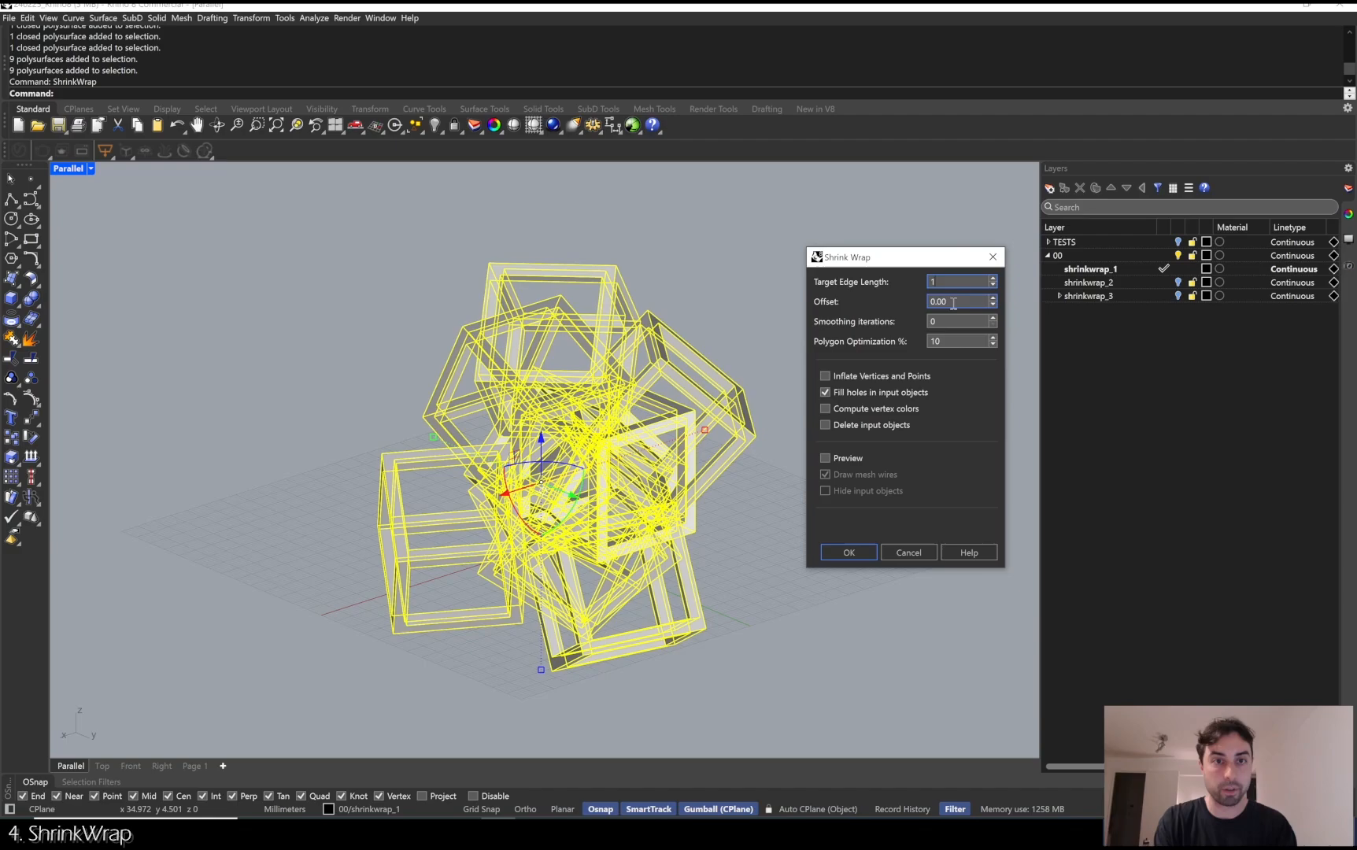
{"action": "left_click", "coordinate": [959, 282]}
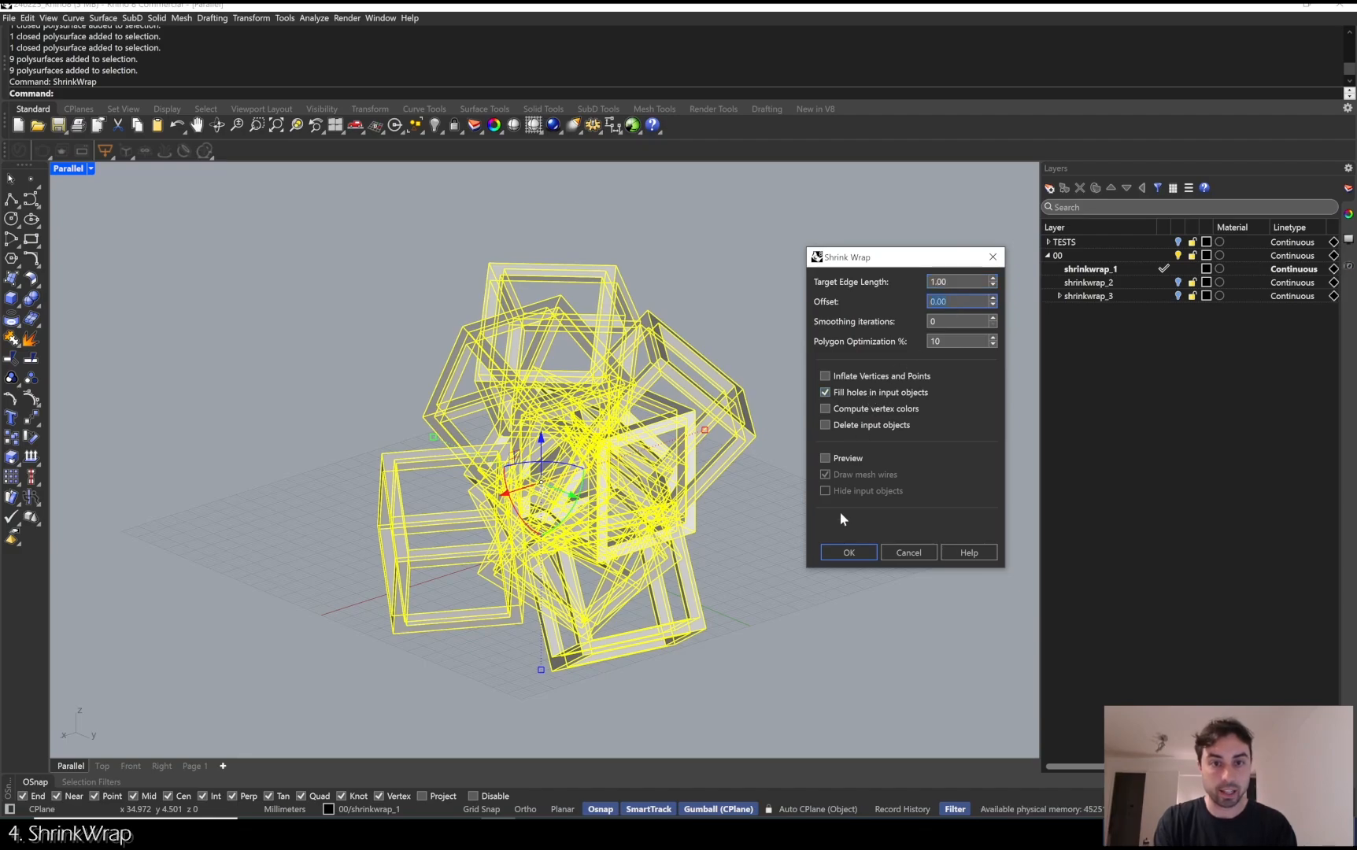
{"action": "left_click", "coordinate": [825, 459]}
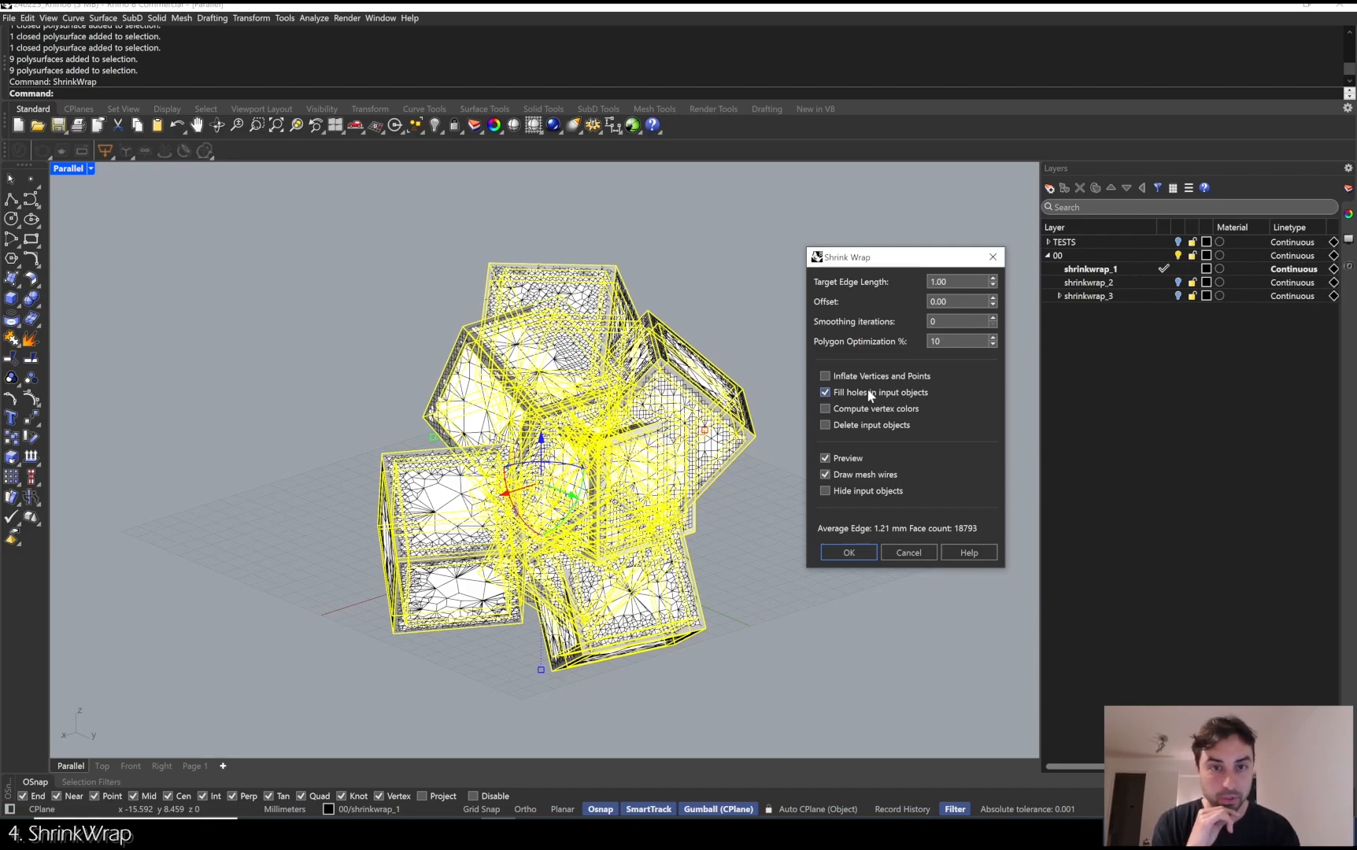
{"action": "left_click", "coordinate": [824, 392]}
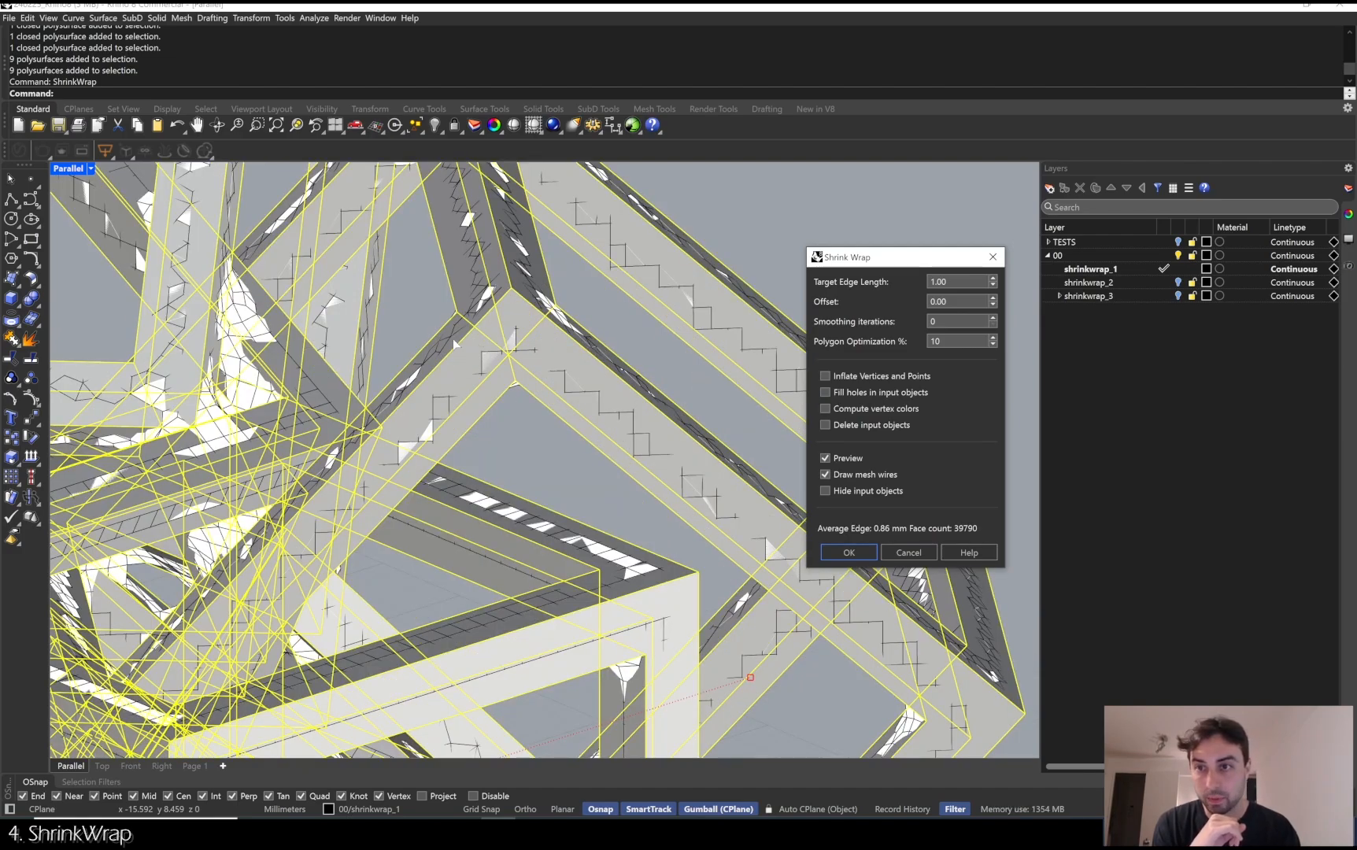
Set the target edge length to 0.20 and accept the shrink-wrap mesh.
{"action": "left_click", "coordinate": [956, 282]}
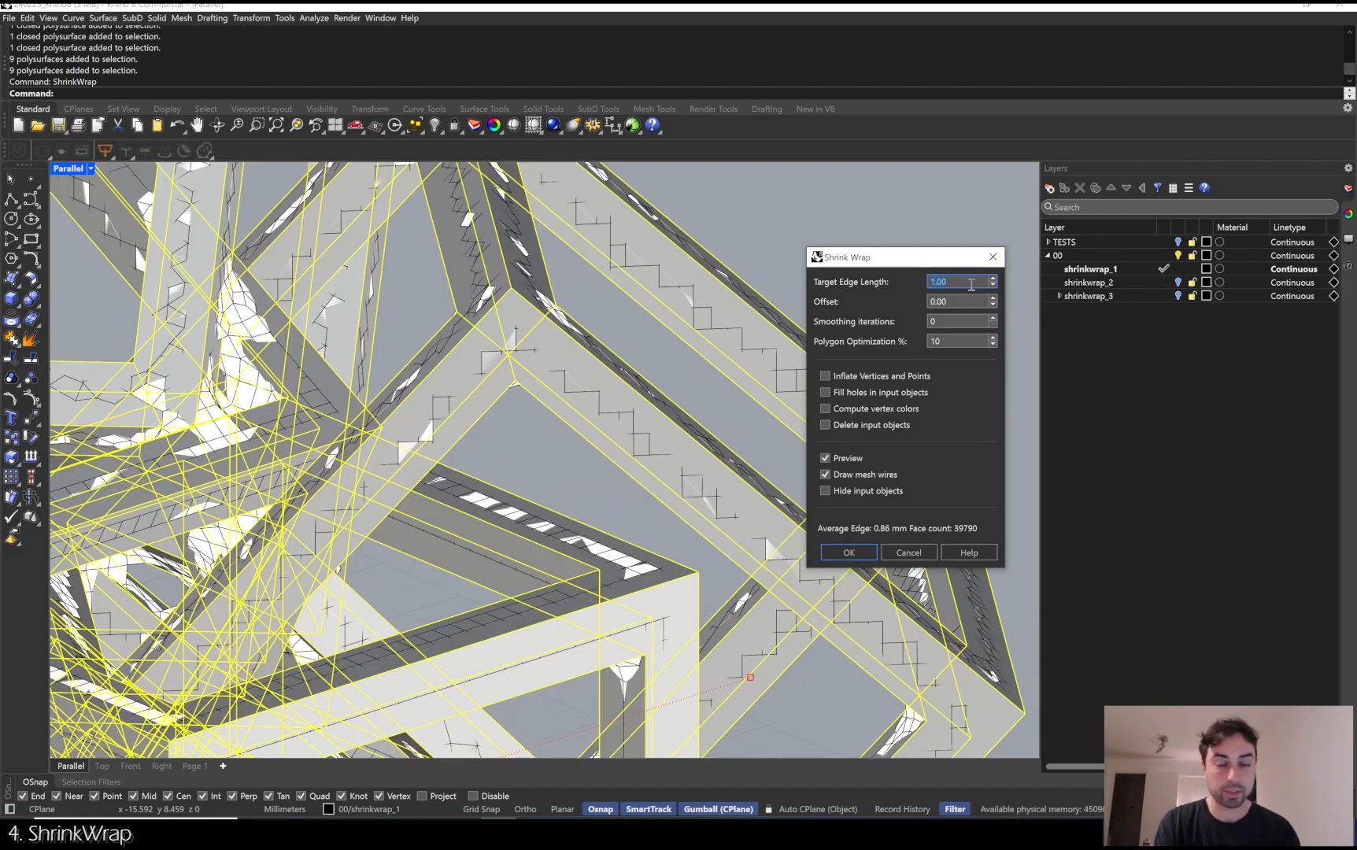
{"action": "type", "text": ".2"}
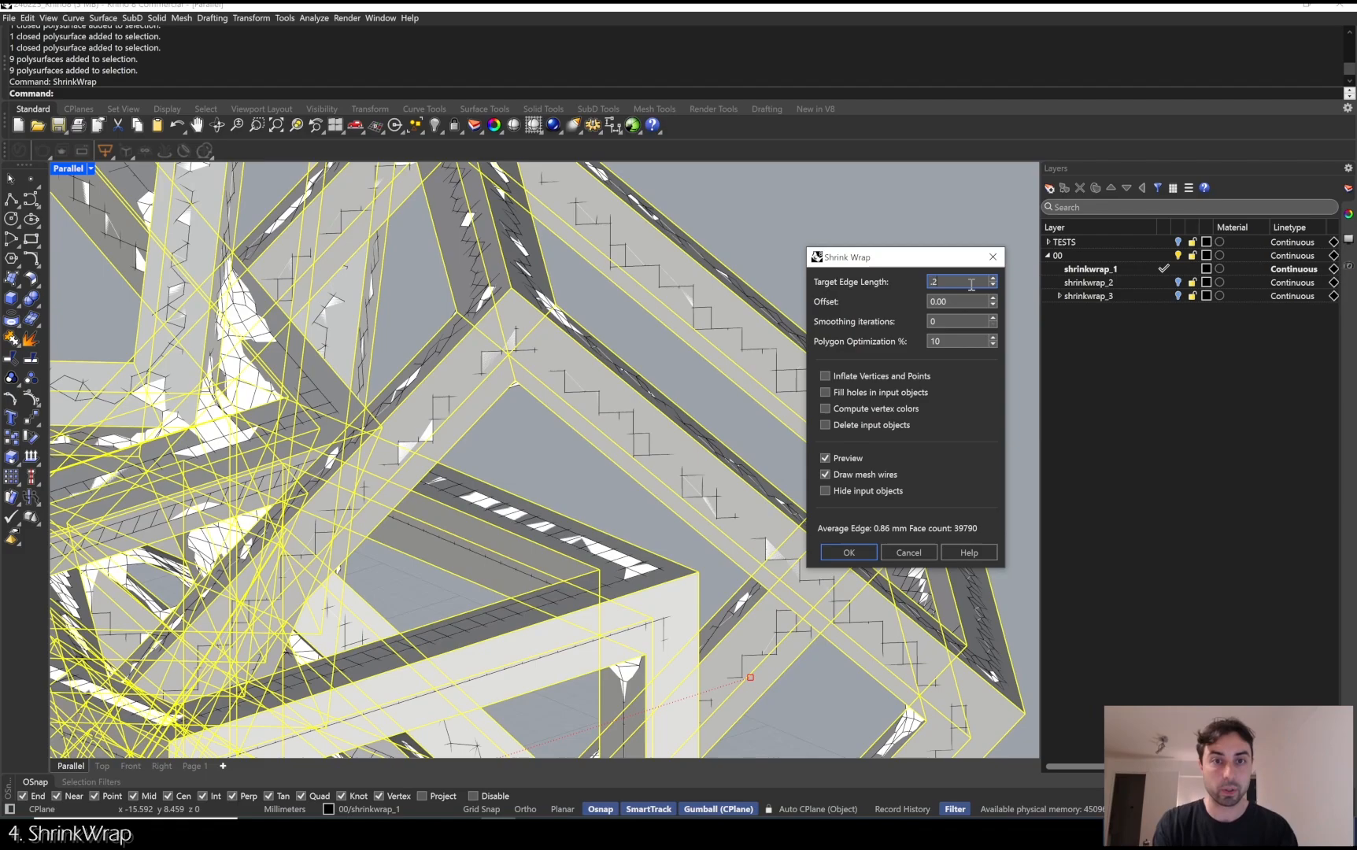
{"action": "type", "text": "0.20"}
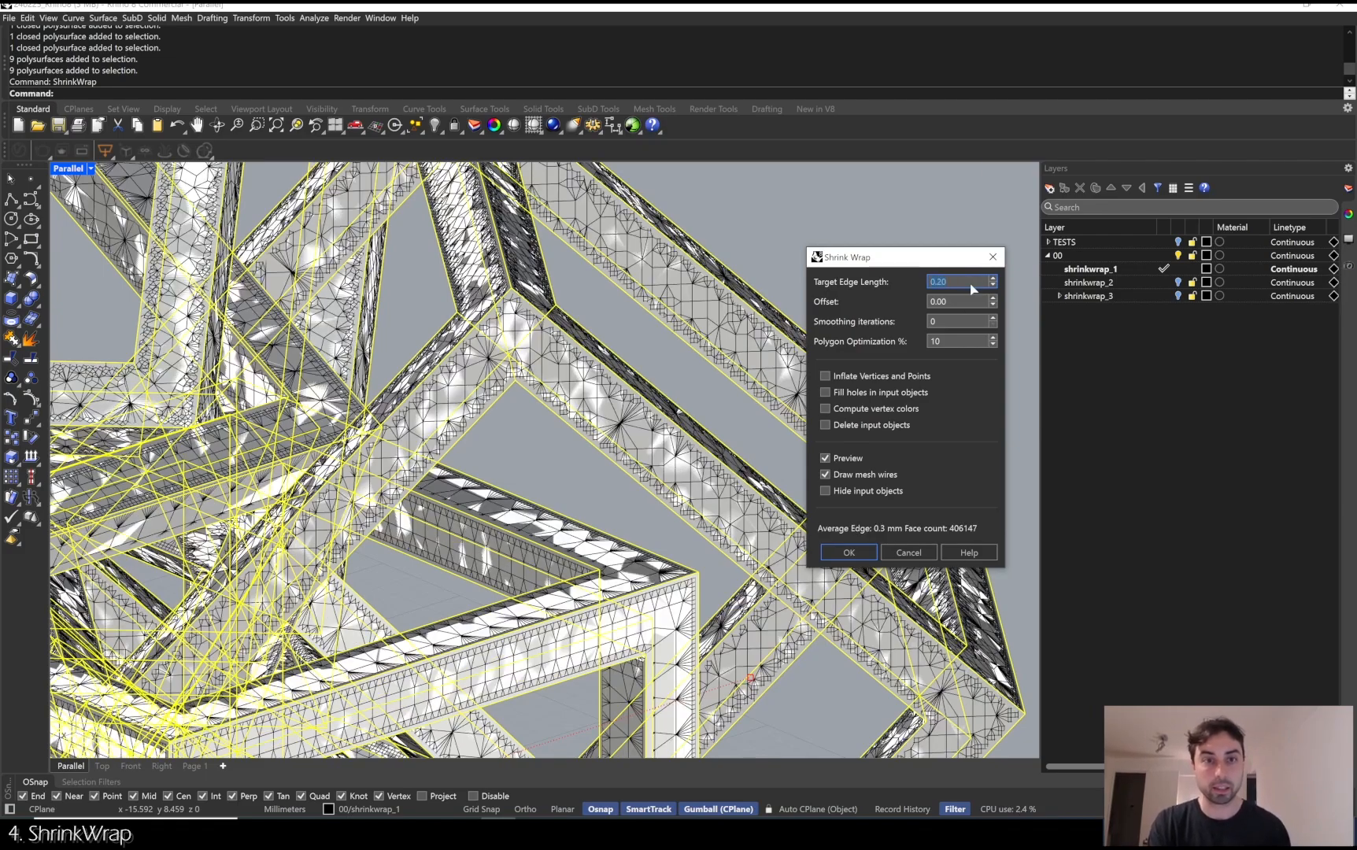
{"action": "left_click", "coordinate": [847, 553]}
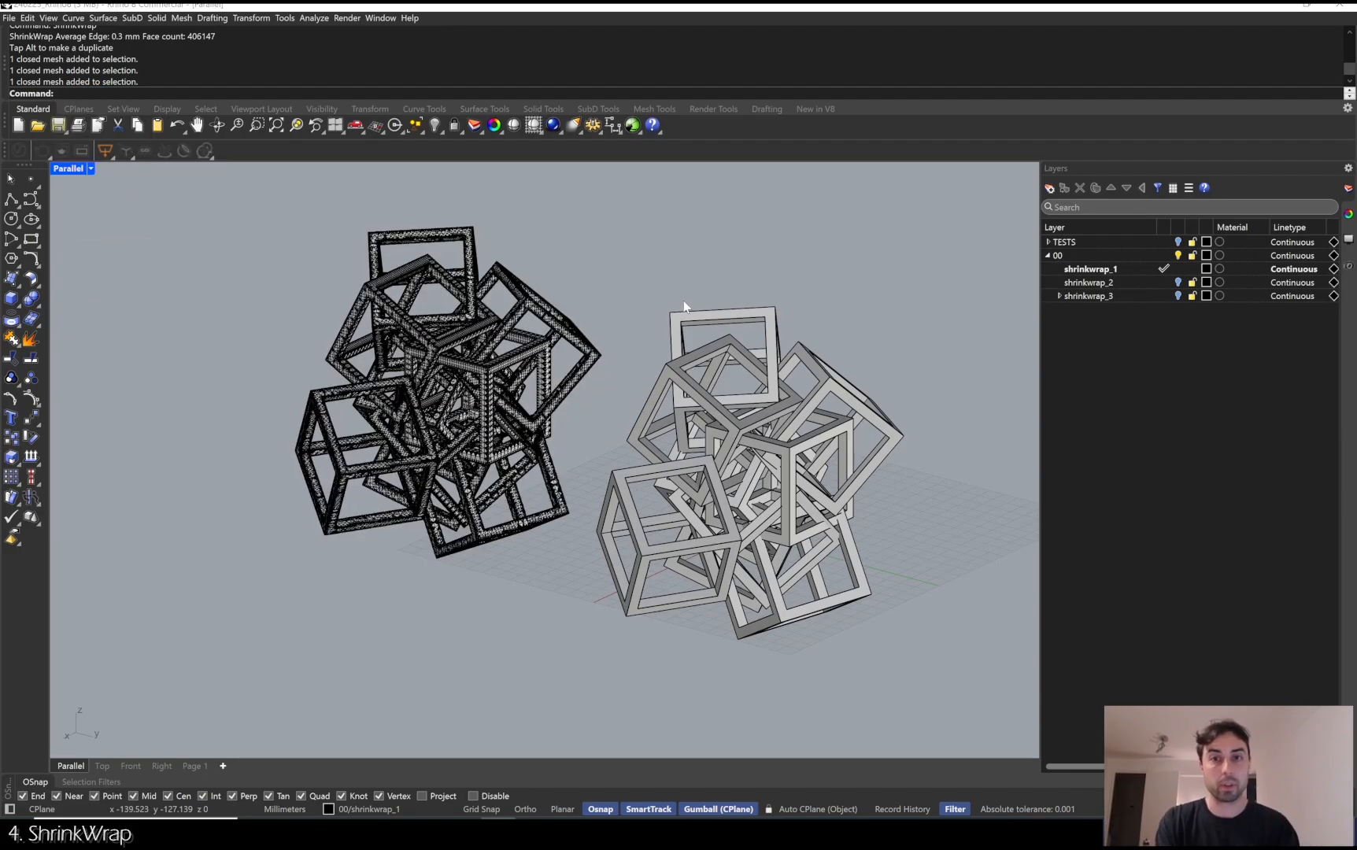
{"action": "left_click_drag", "start_coordinate": [684, 307], "coordinate": [644, 312]}
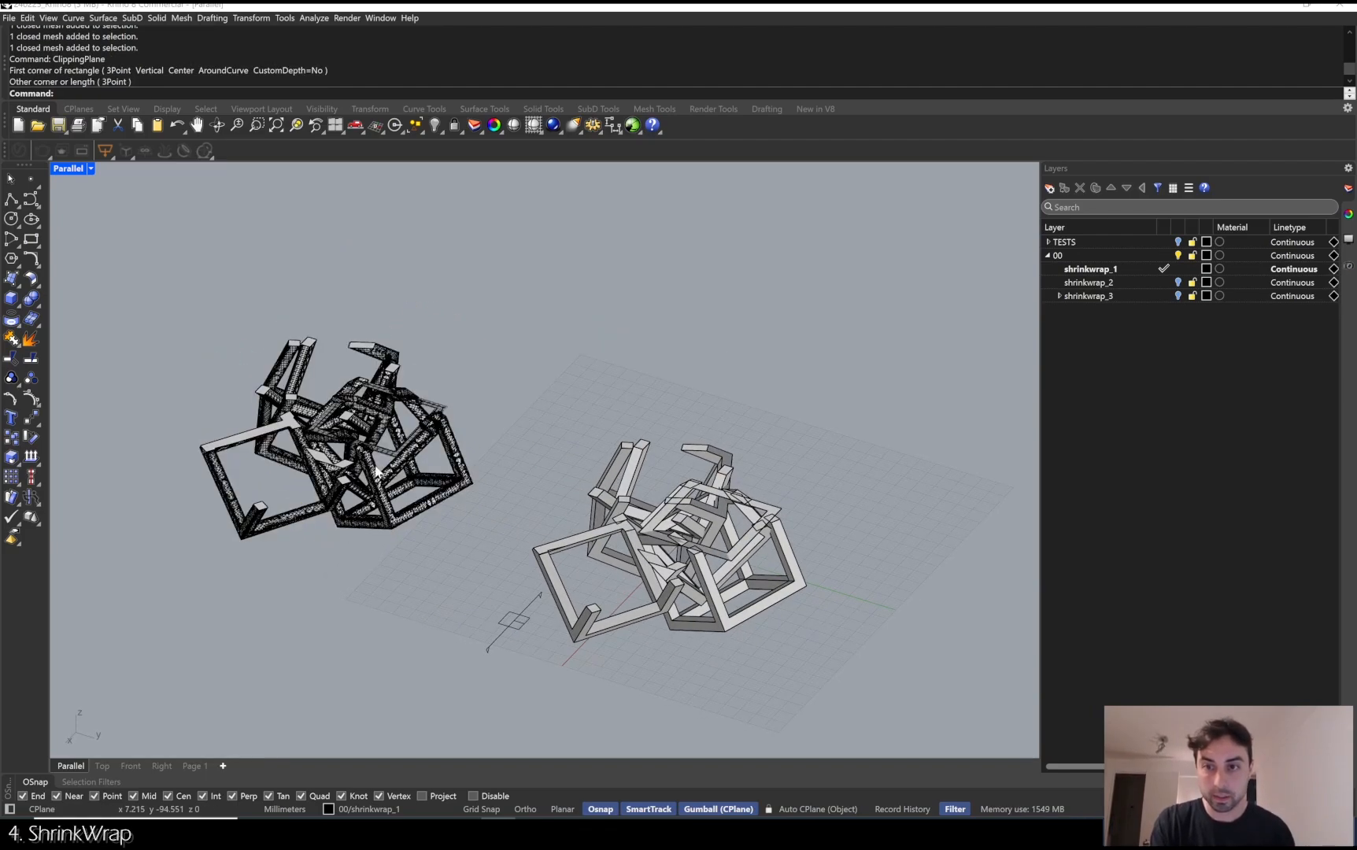
{"action": "left_click", "coordinate": [89, 169]}
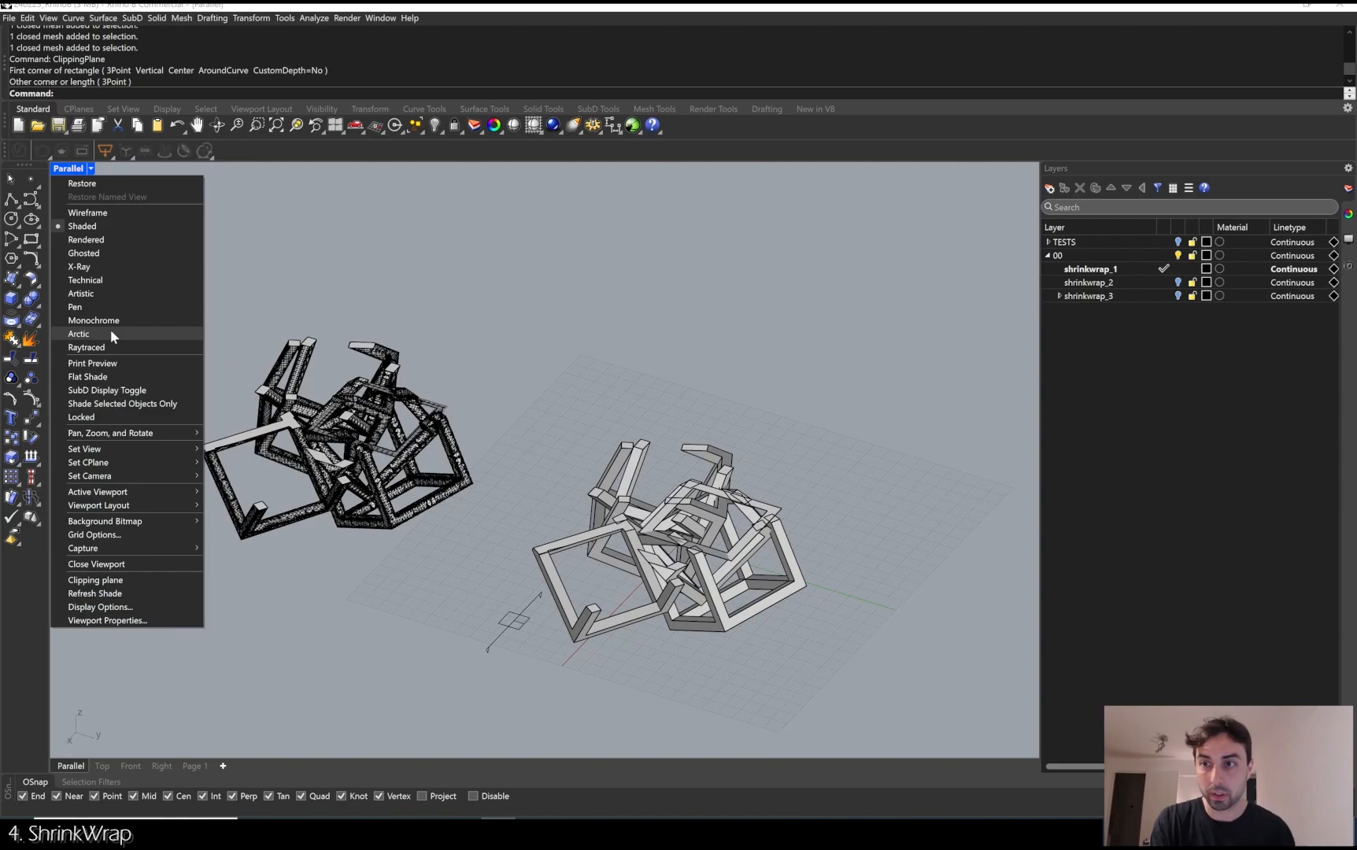
{"action": "left_click", "coordinate": [77, 334]}
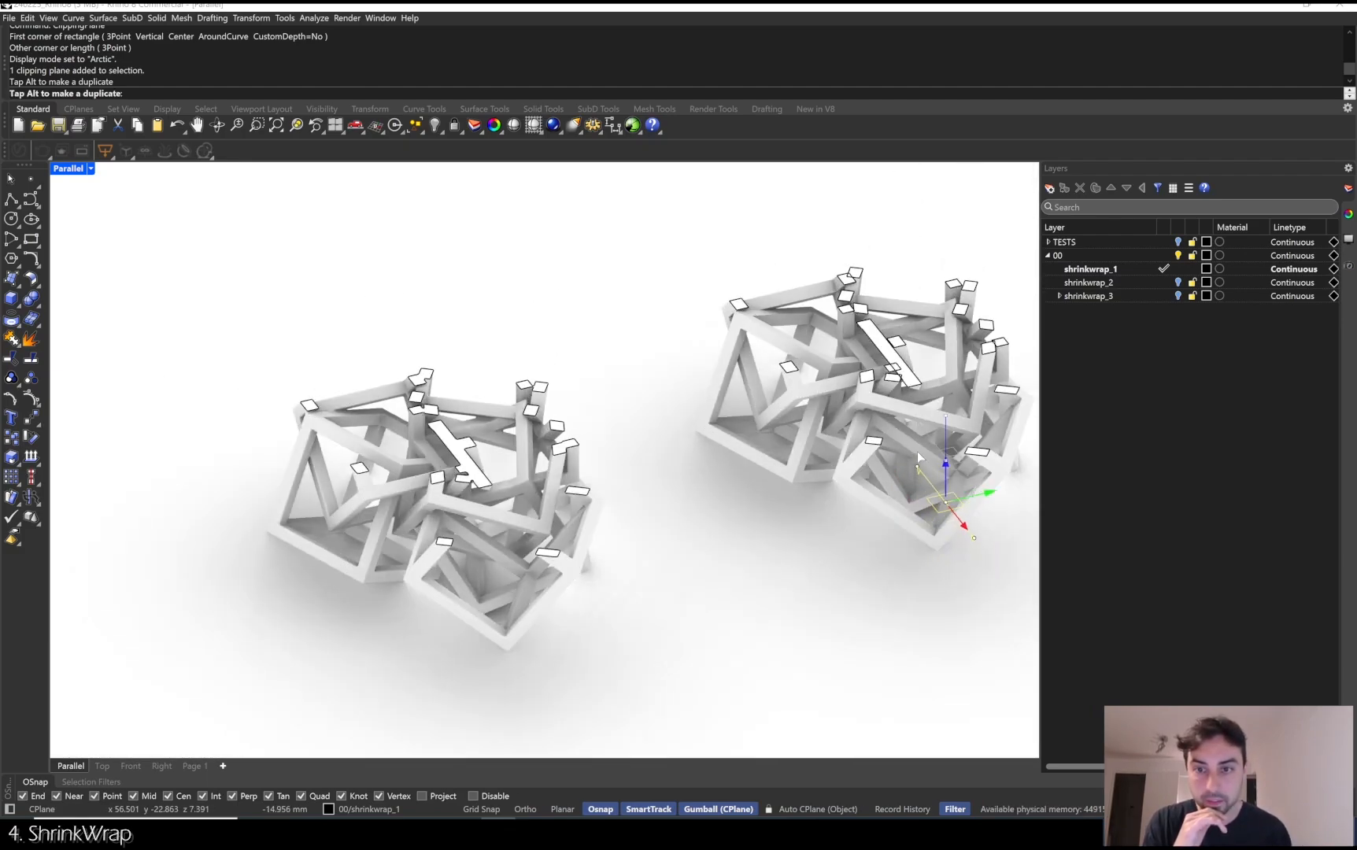
{"action": "key", "text": "Delete"}
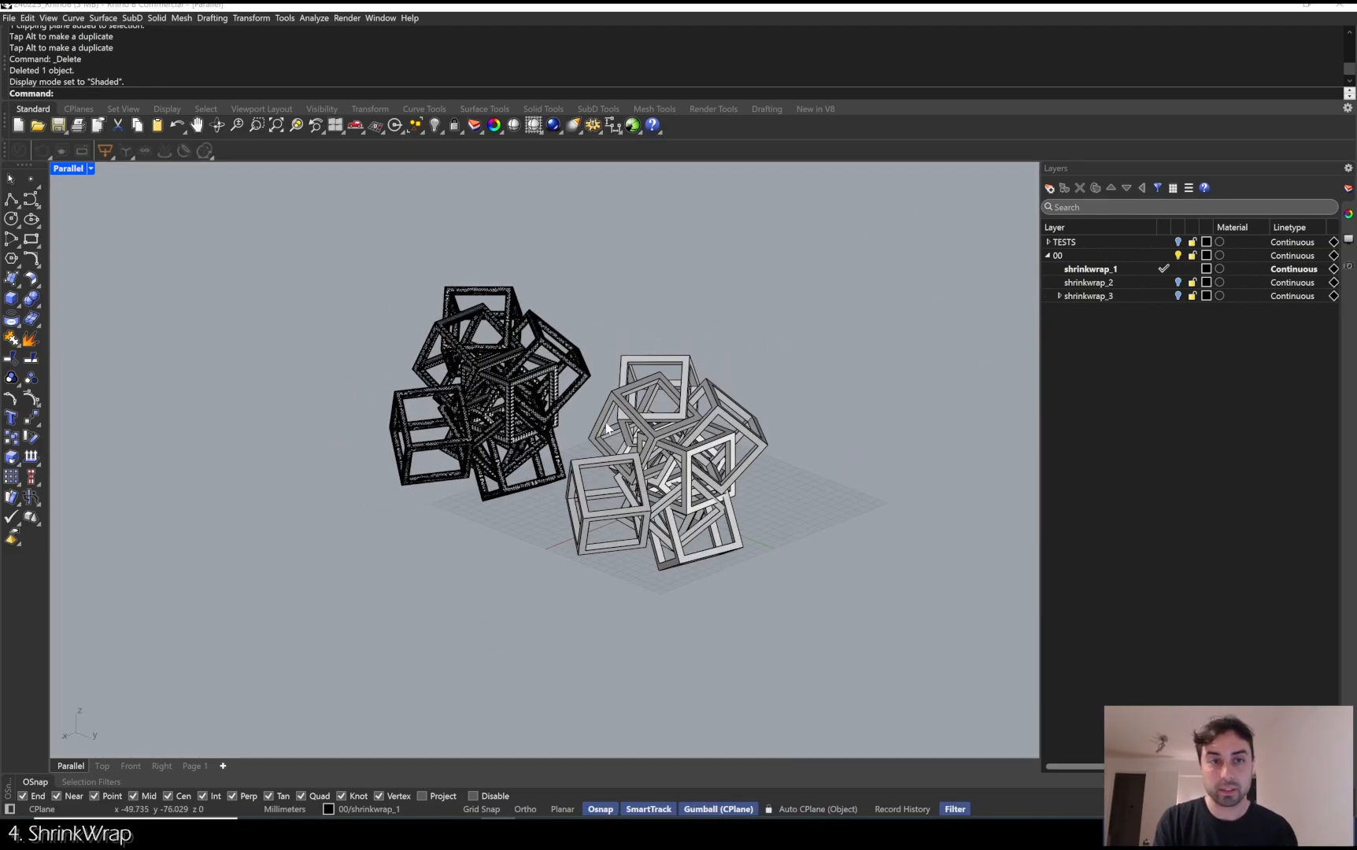
Undo the Gumball move so the lifted wall piece returns to the walled box.
{"action": "left_click", "coordinate": [1090, 282]}
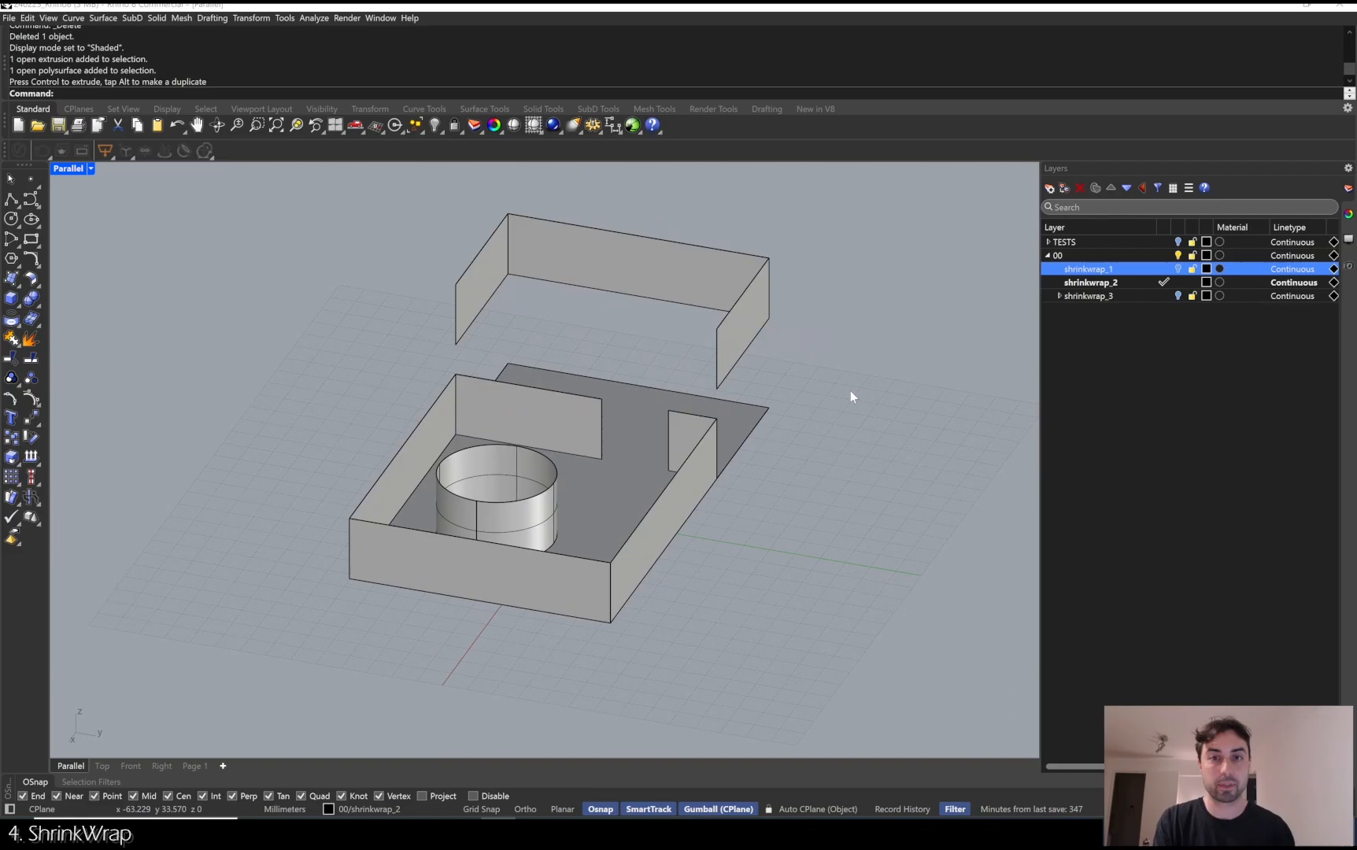
{"action": "key", "text": "ctrl+z"}
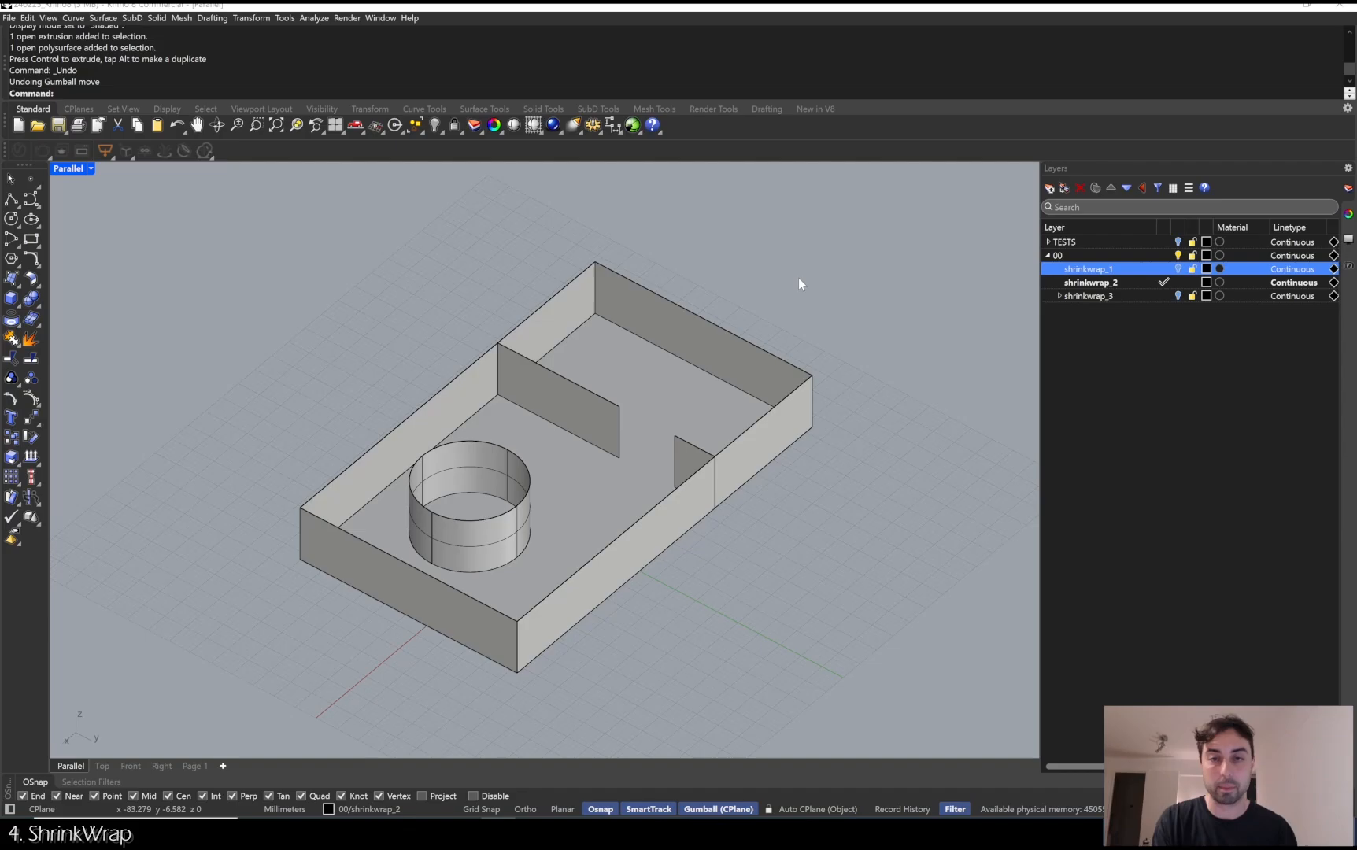
{"action": "mouse_move", "coordinate": [797, 297]}
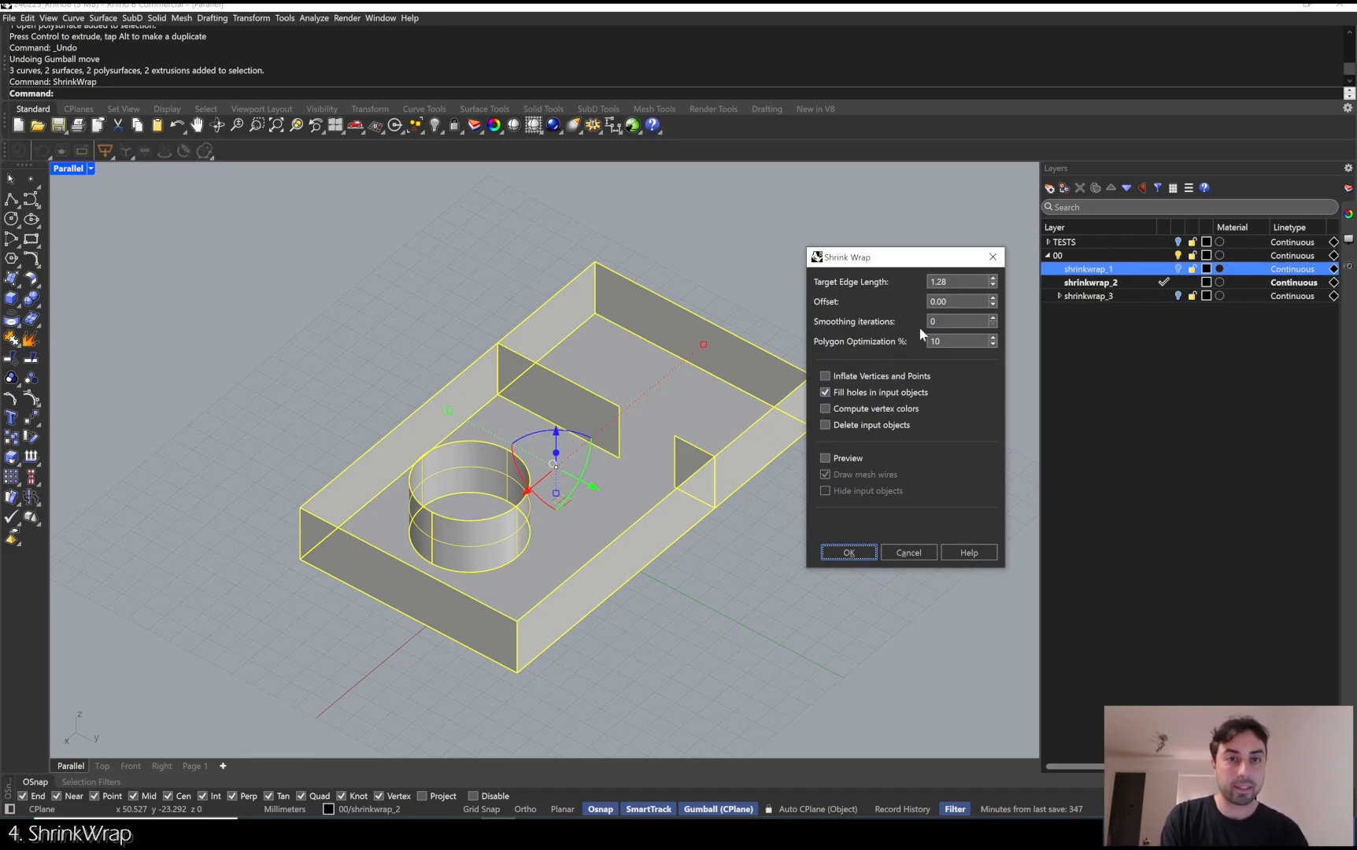
Shrink-wrap the walled box with preview on, Fill holes off and target edge length 0.5.
{"action": "left_click", "coordinate": [825, 457]}
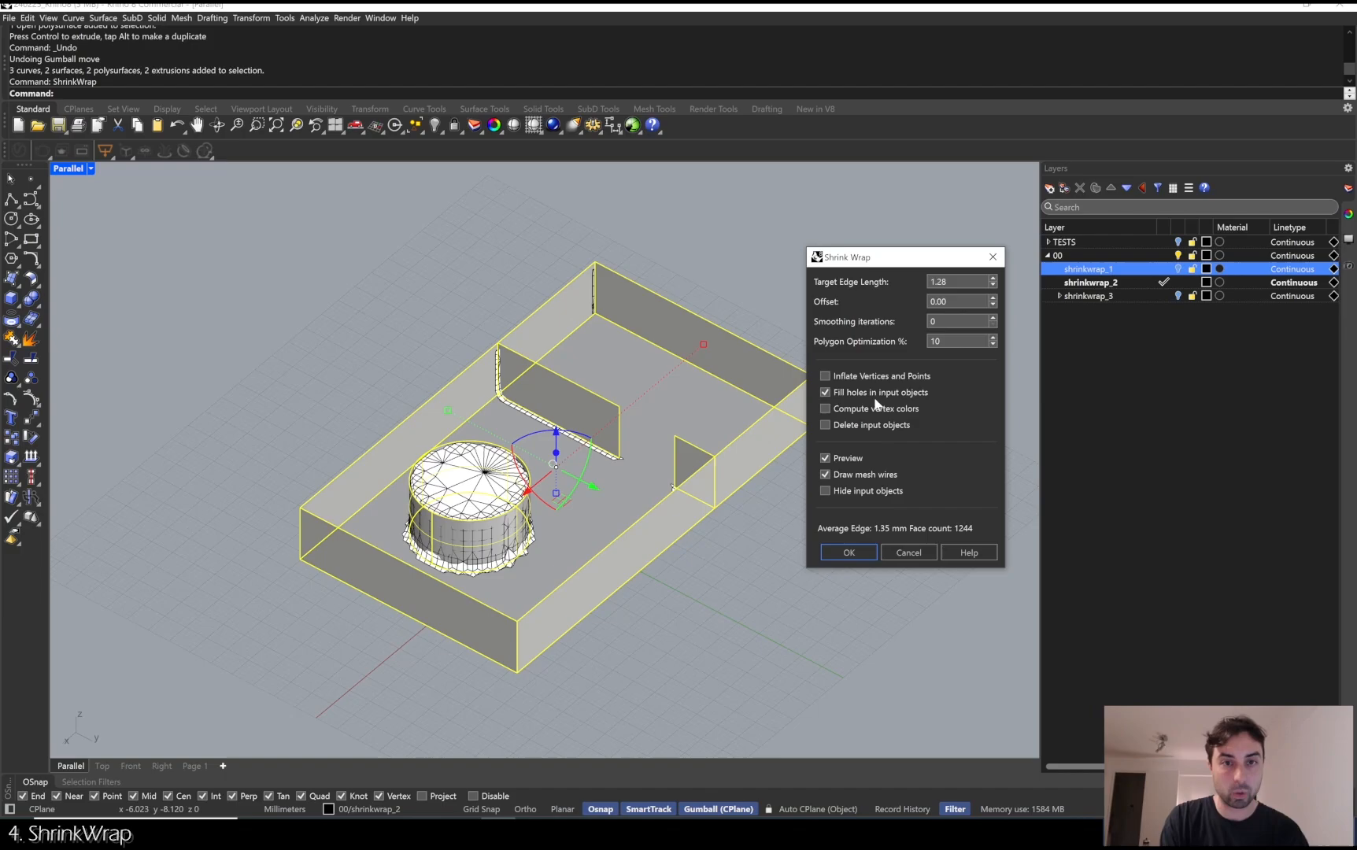
{"action": "left_click", "coordinate": [824, 392]}
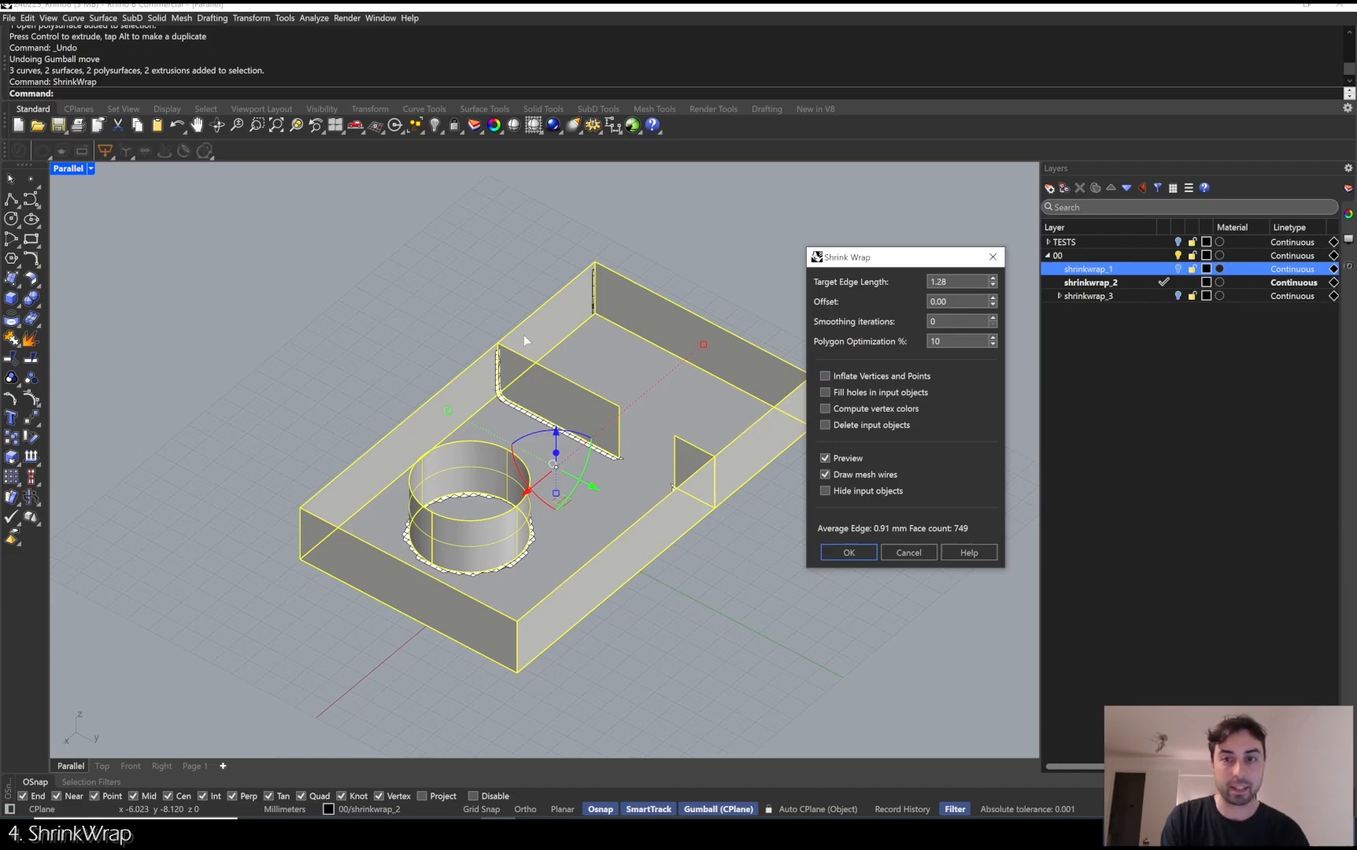
{"action": "mouse_move", "coordinate": [898, 340]}
{"action": "type", "text": "1"}
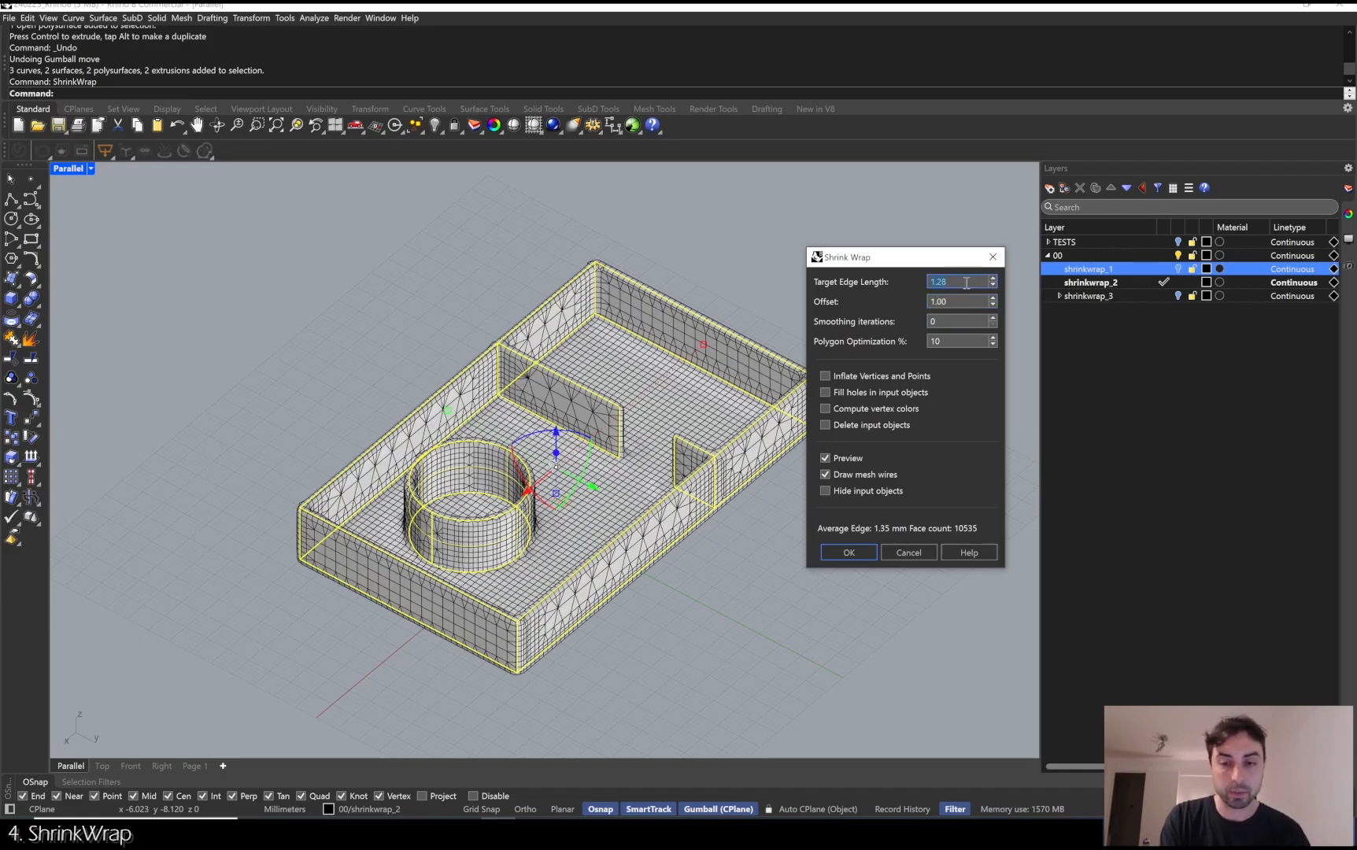
{"action": "type", "text": ".5"}
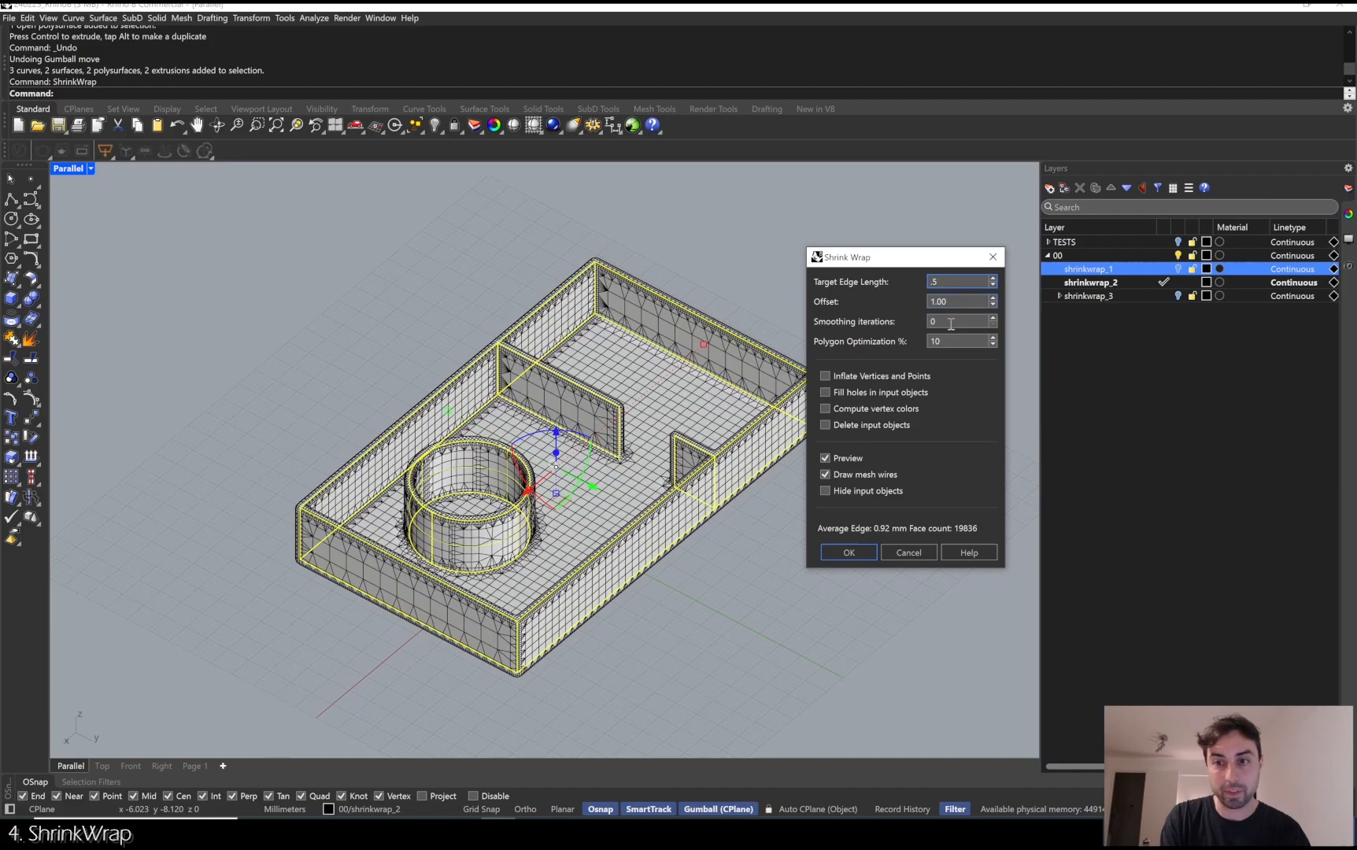
{"action": "left_click", "coordinate": [847, 553]}
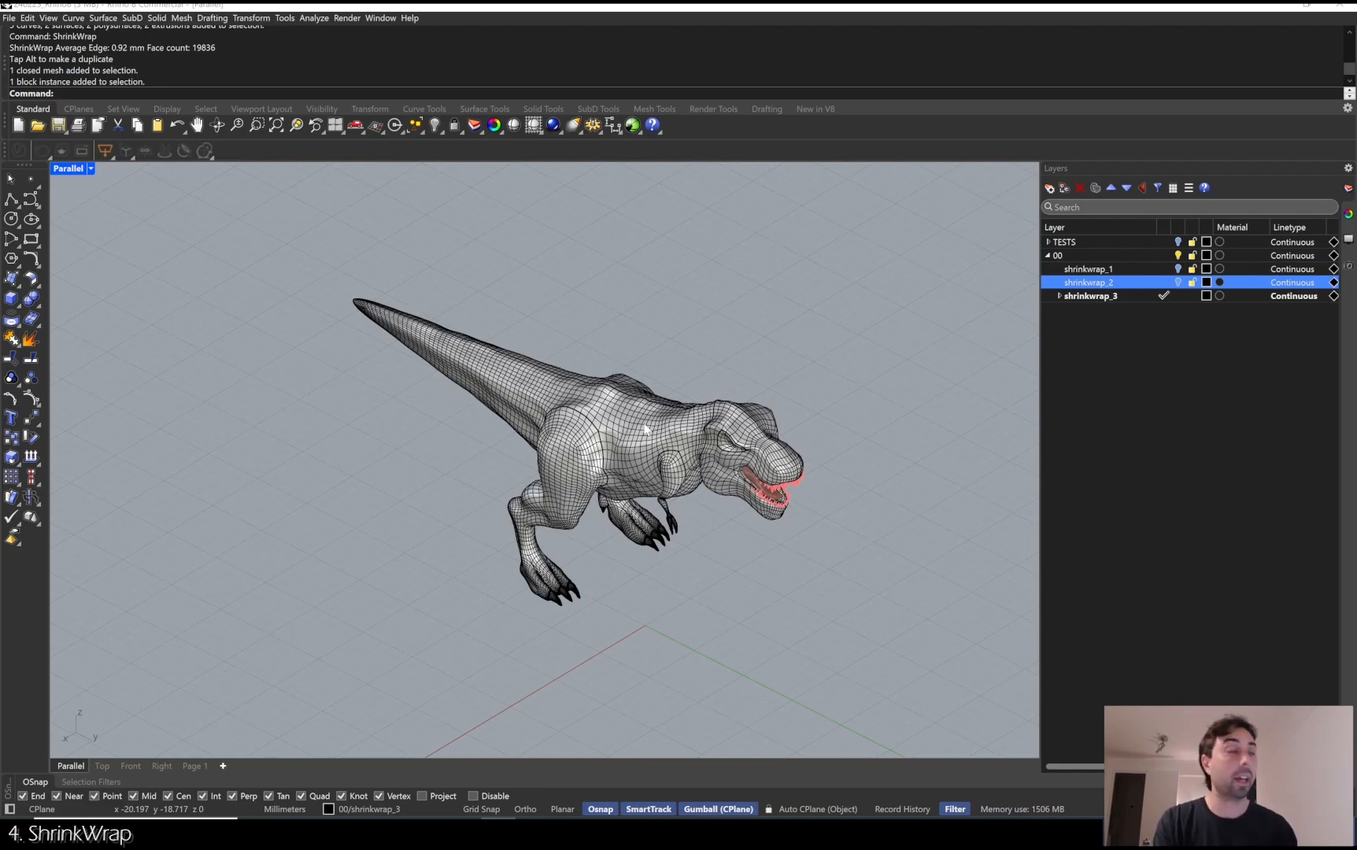
Switch the viewport to Arctic shading and window-select all 91 T-rex copies.
{"action": "left_click", "coordinate": [646, 428]}
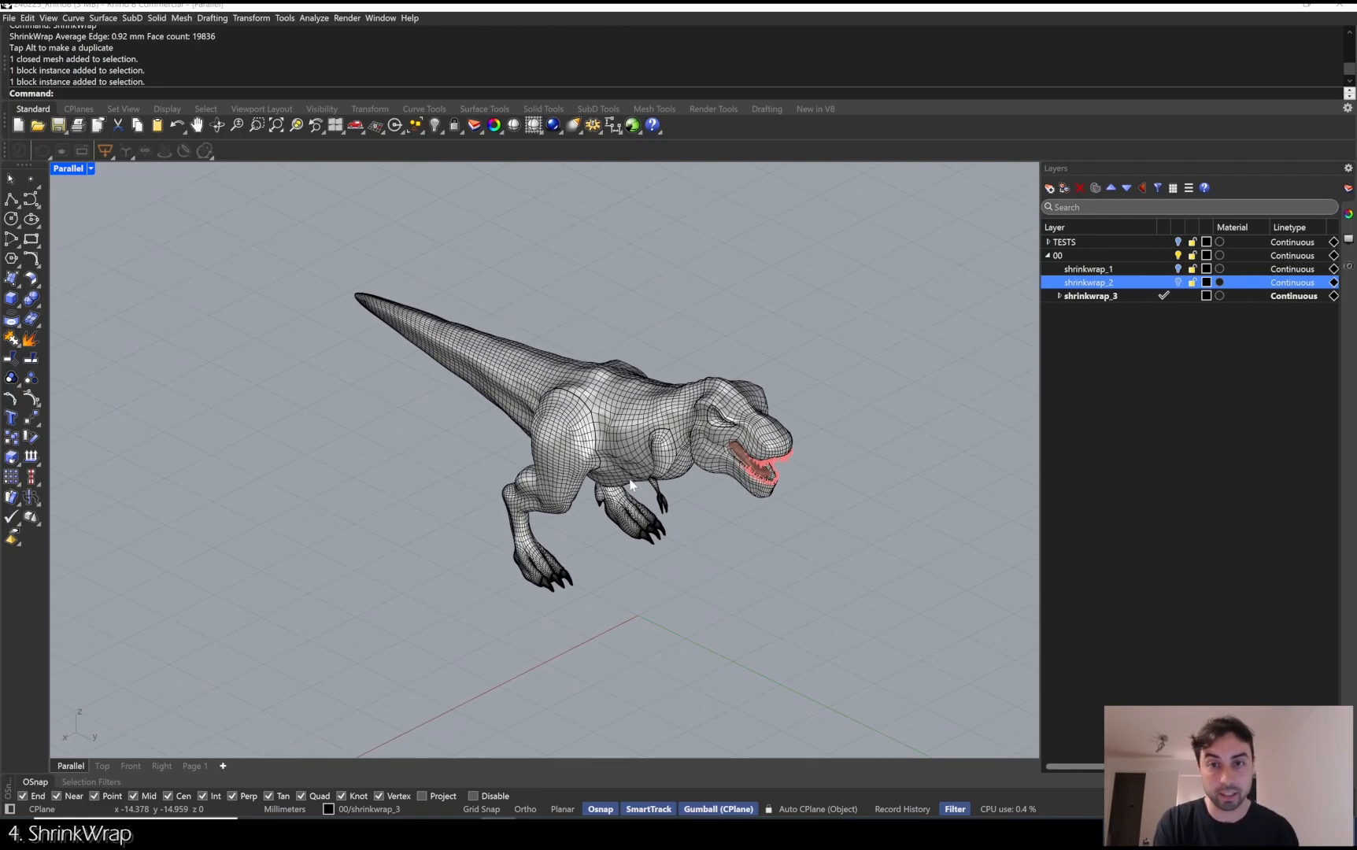
{"action": "scroll", "scroll_direction": "down", "scroll_amount": 3}
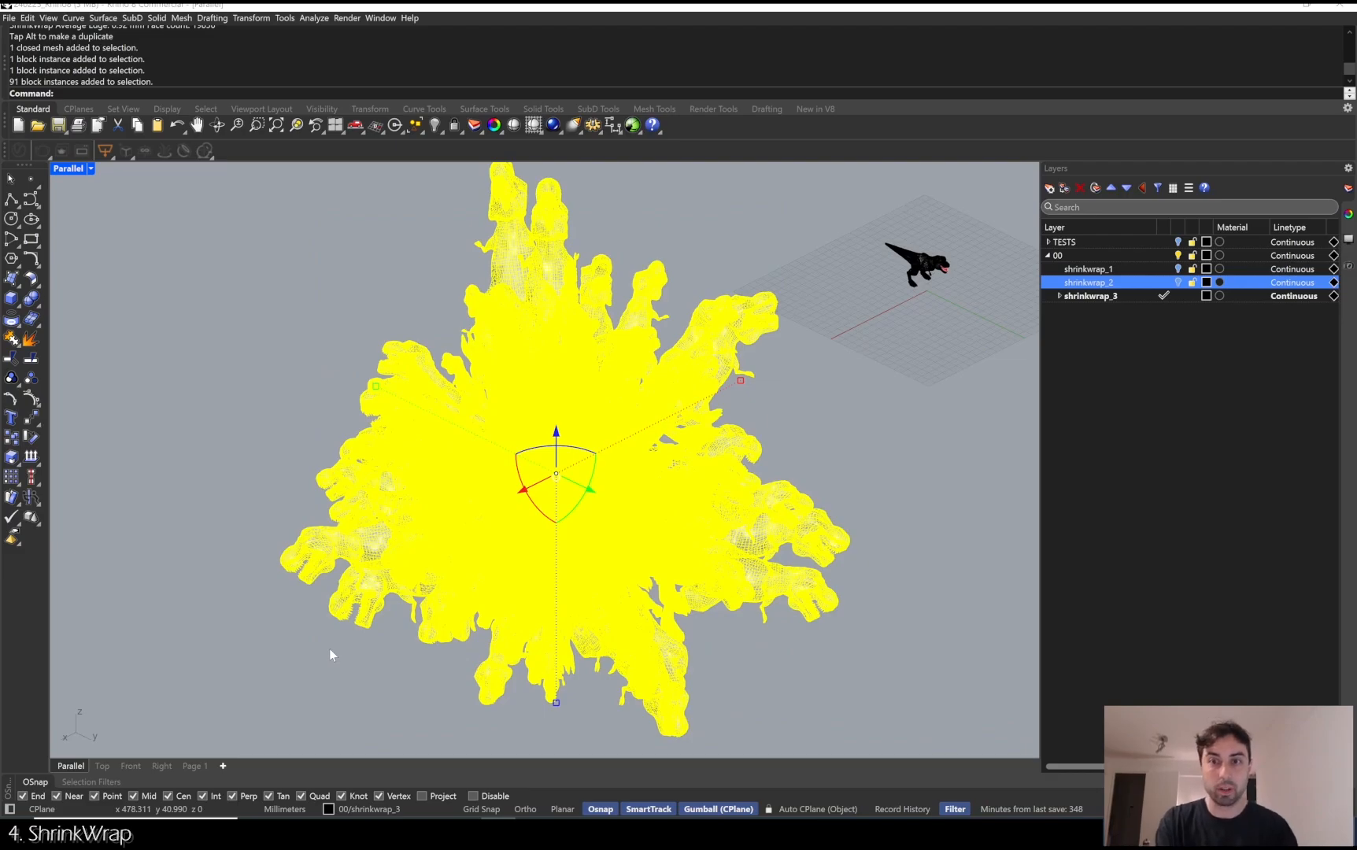
{"action": "left_click", "coordinate": [68, 169]}
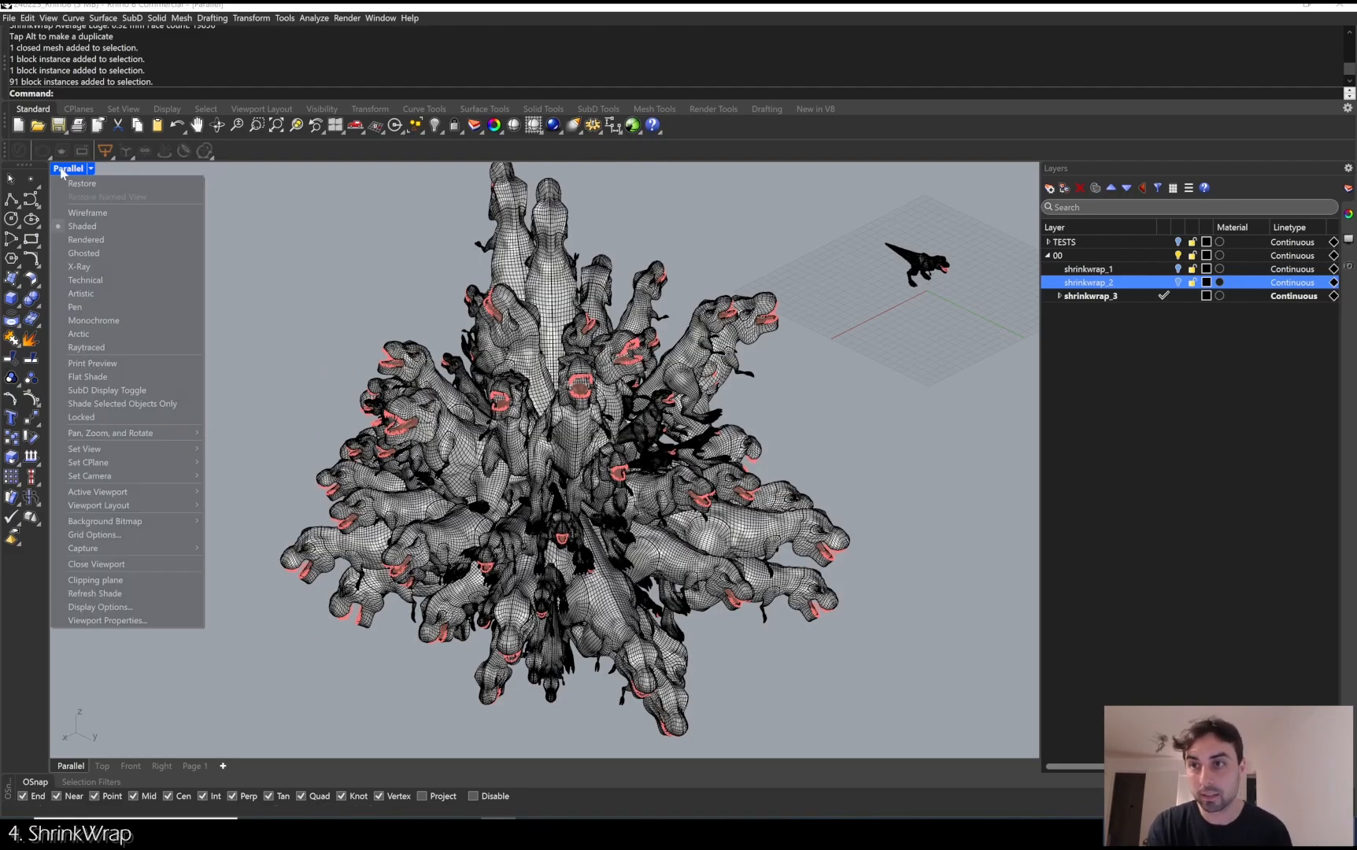
{"action": "left_click", "coordinate": [80, 348]}
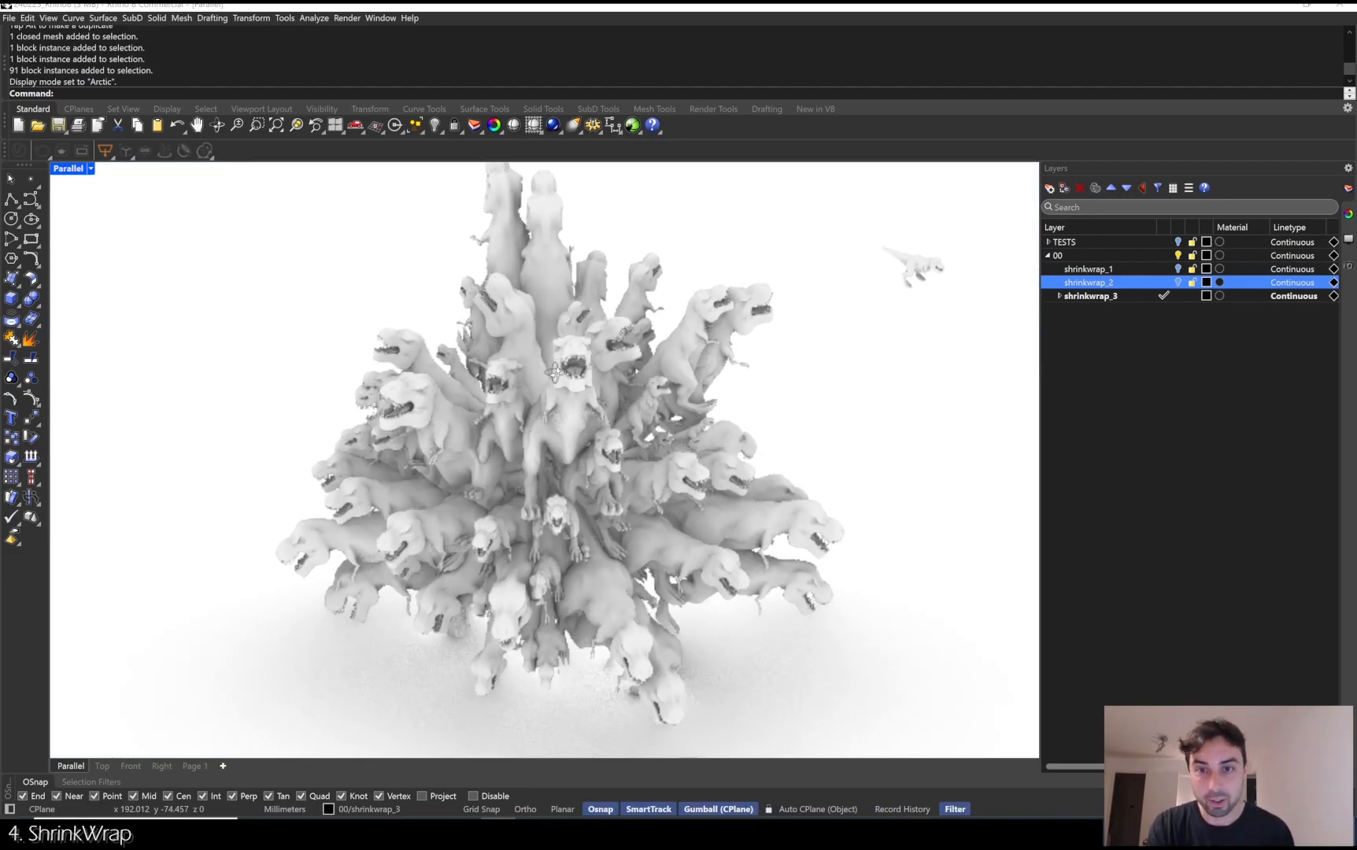
{"action": "left_click_drag", "start_coordinate": [533, 233], "coordinate": [751, 498]}
{"action": "type", "text": "ShrinkWrap"}
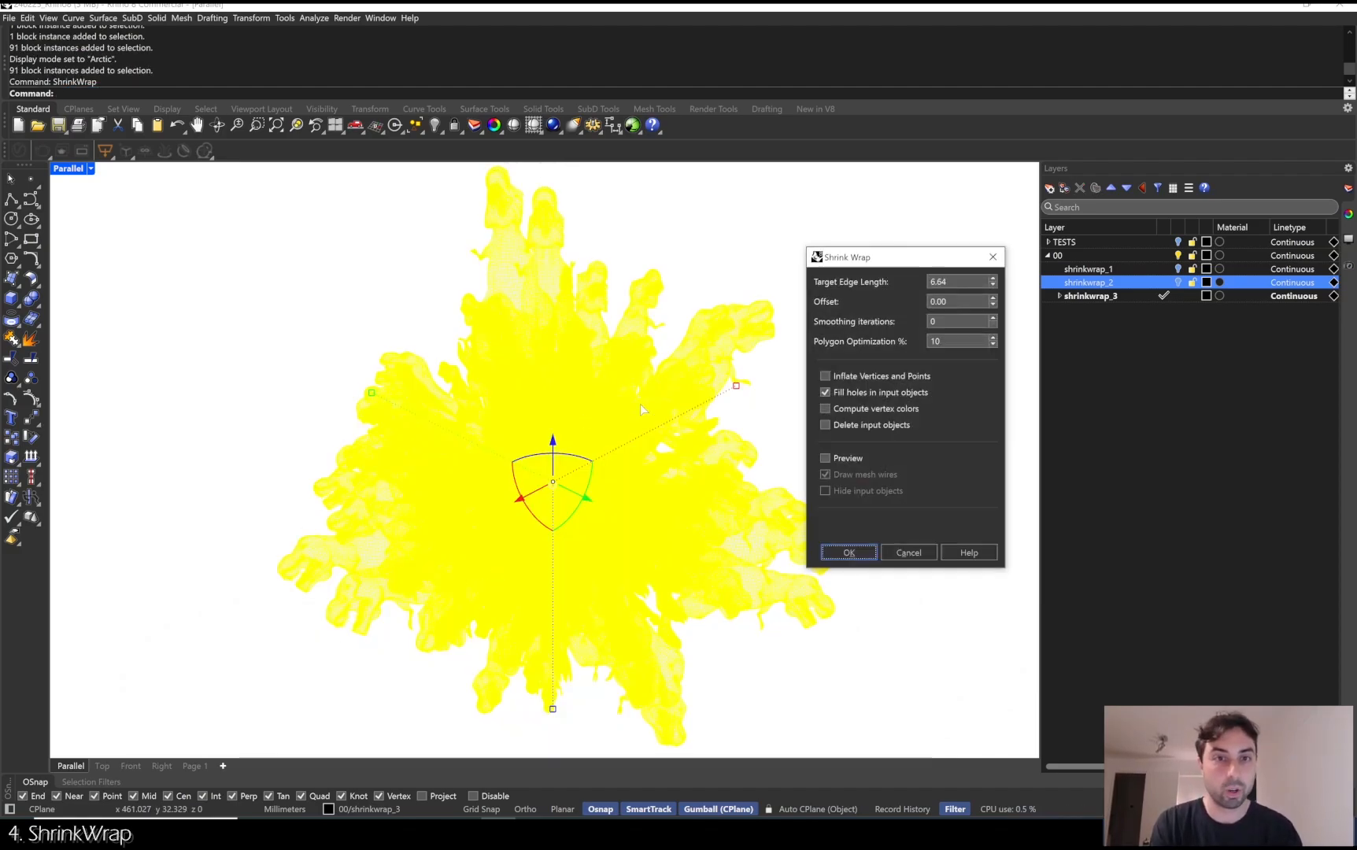
Shrink-wrap the copies into one closed mesh with target edge length 1, then start a clipping plane.
{"action": "left_click", "coordinate": [956, 282]}
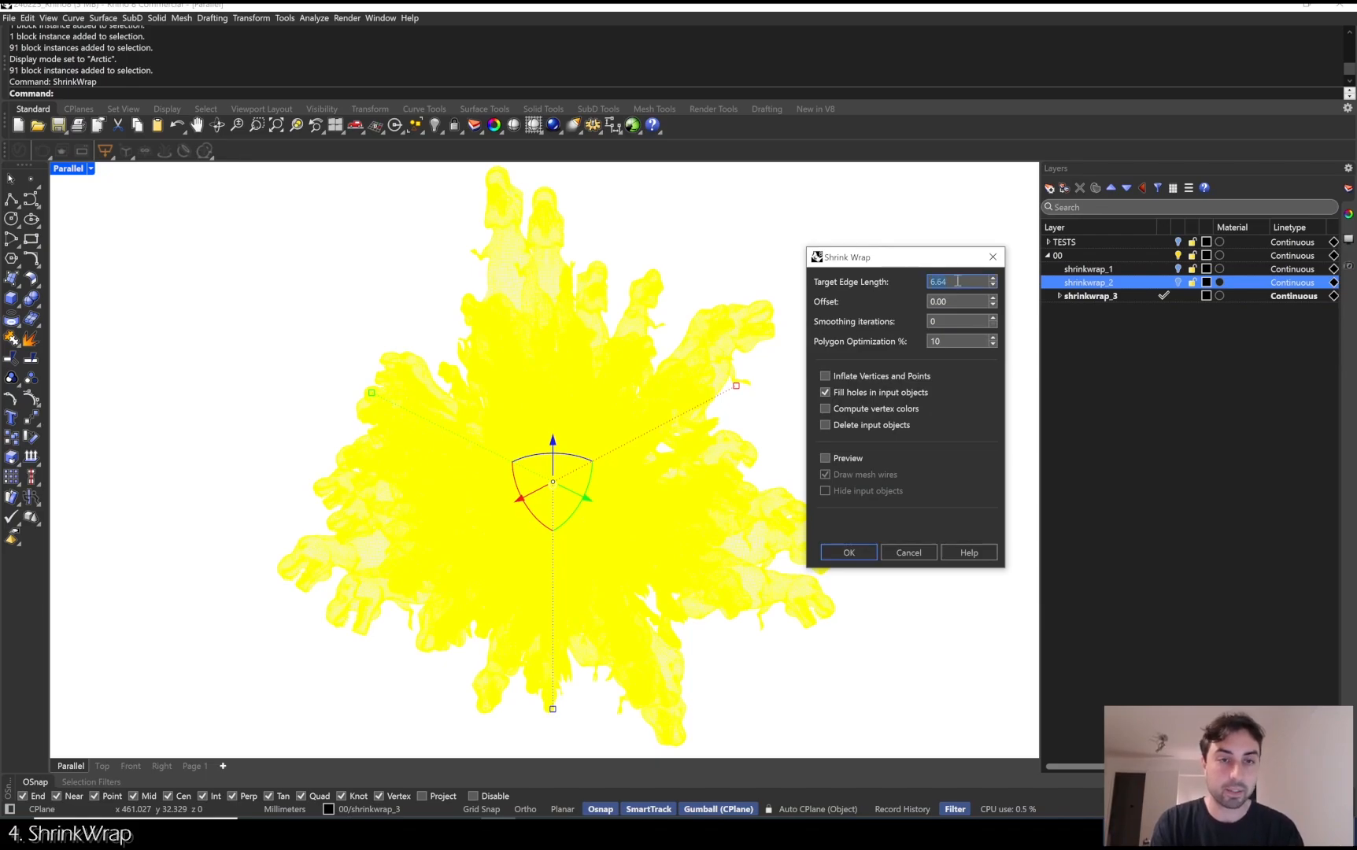
{"action": "type", "text": "1.00"}
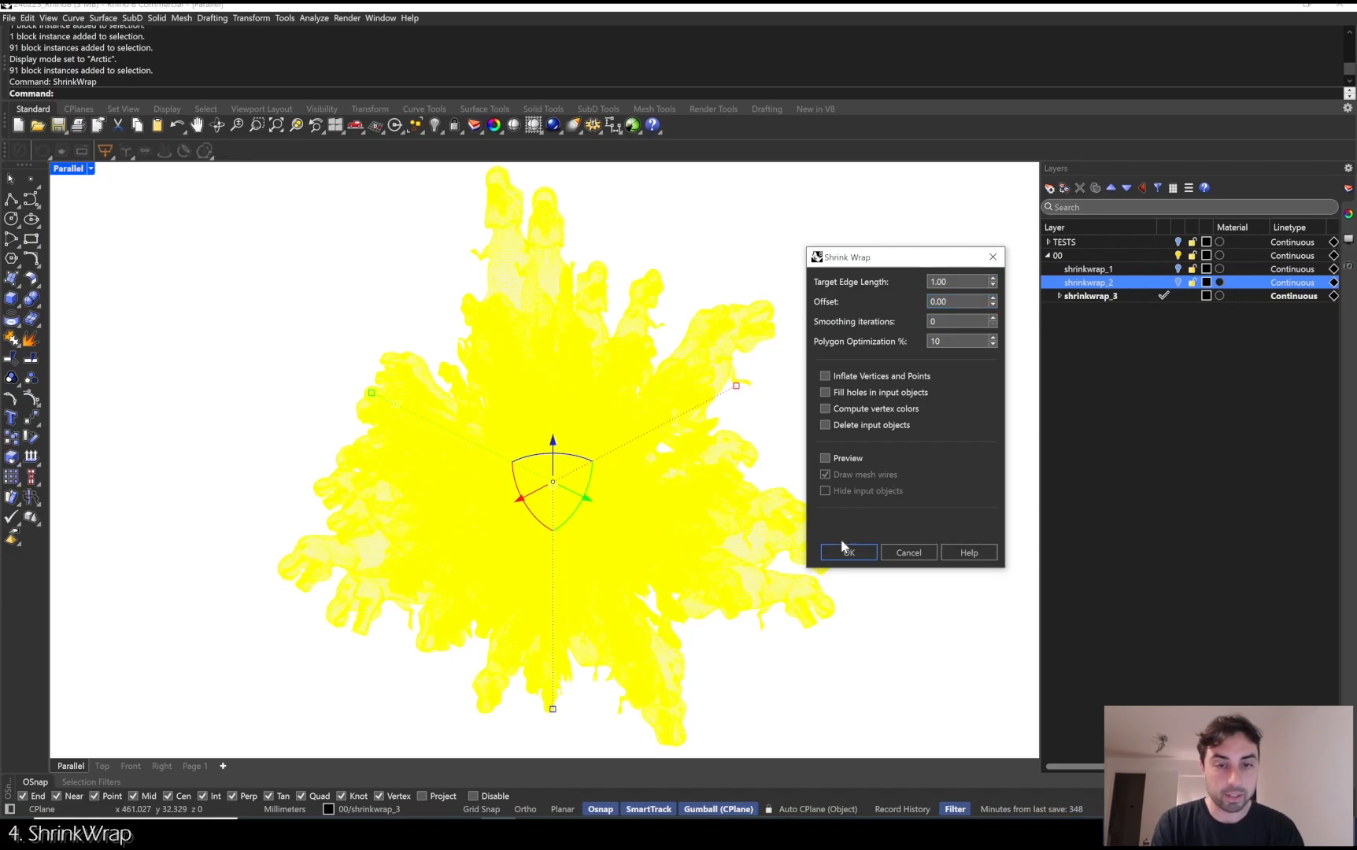
{"action": "left_click", "coordinate": [847, 553]}
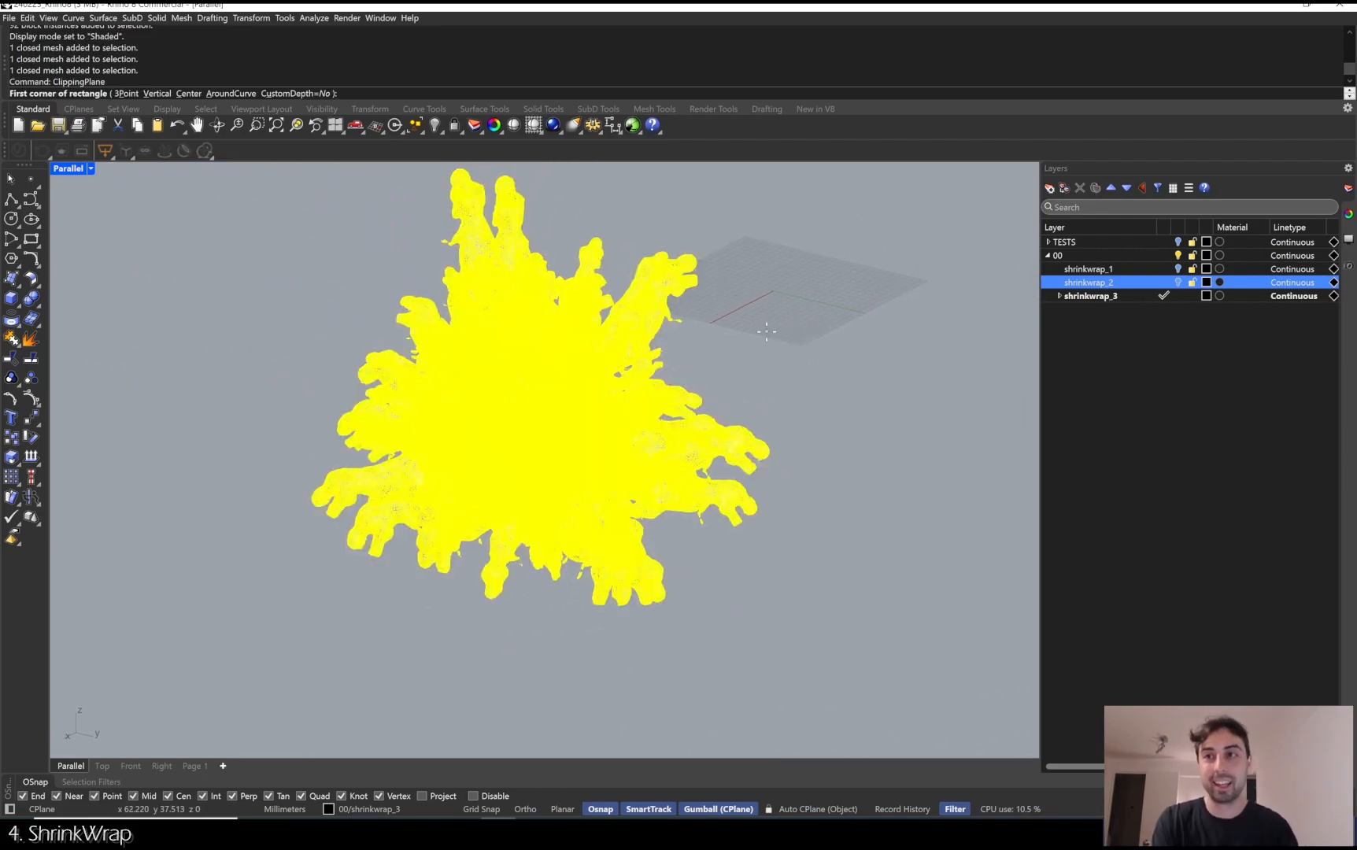
{"action": "left_click", "coordinate": [768, 333]}
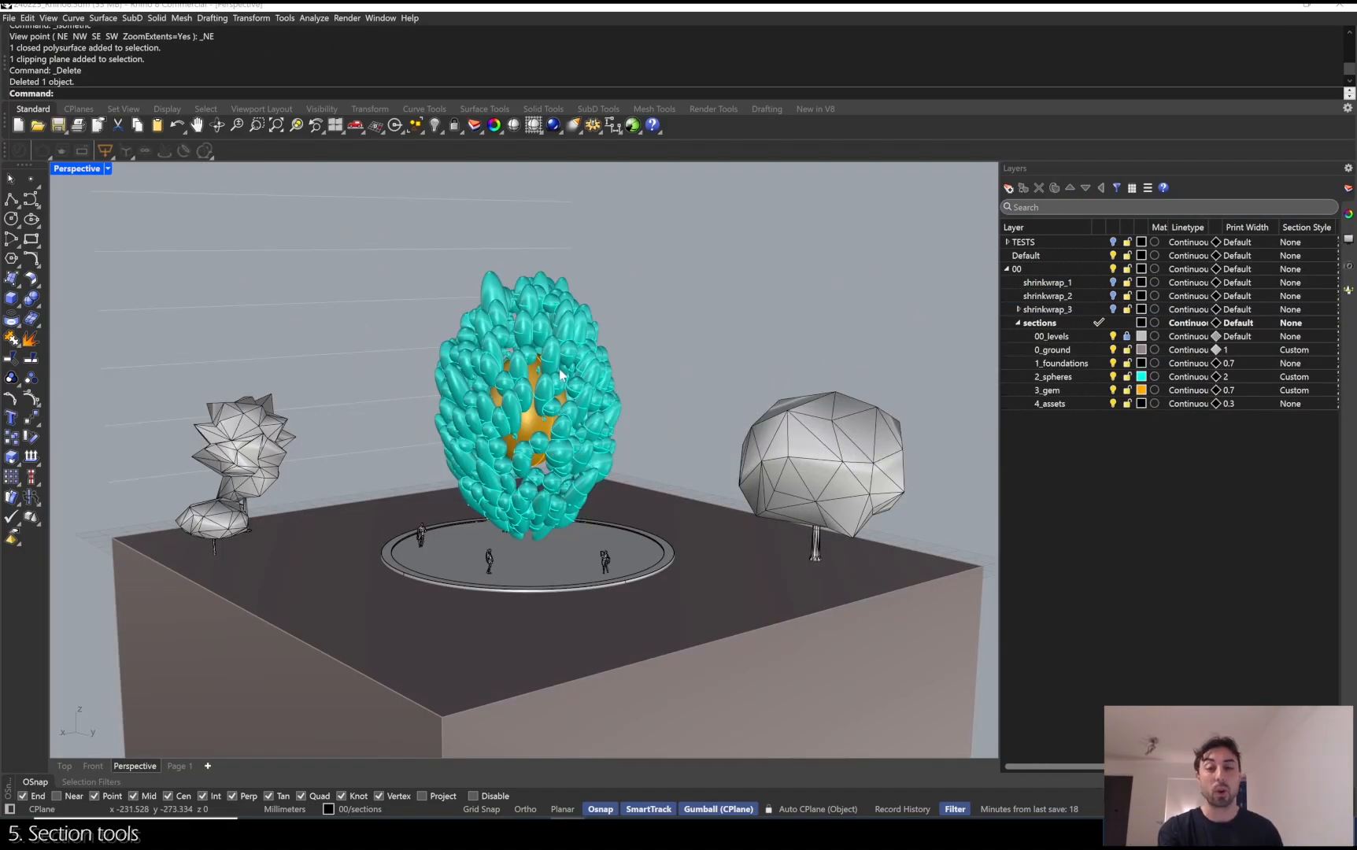
{"action": "mouse_move", "coordinate": [565, 378]}
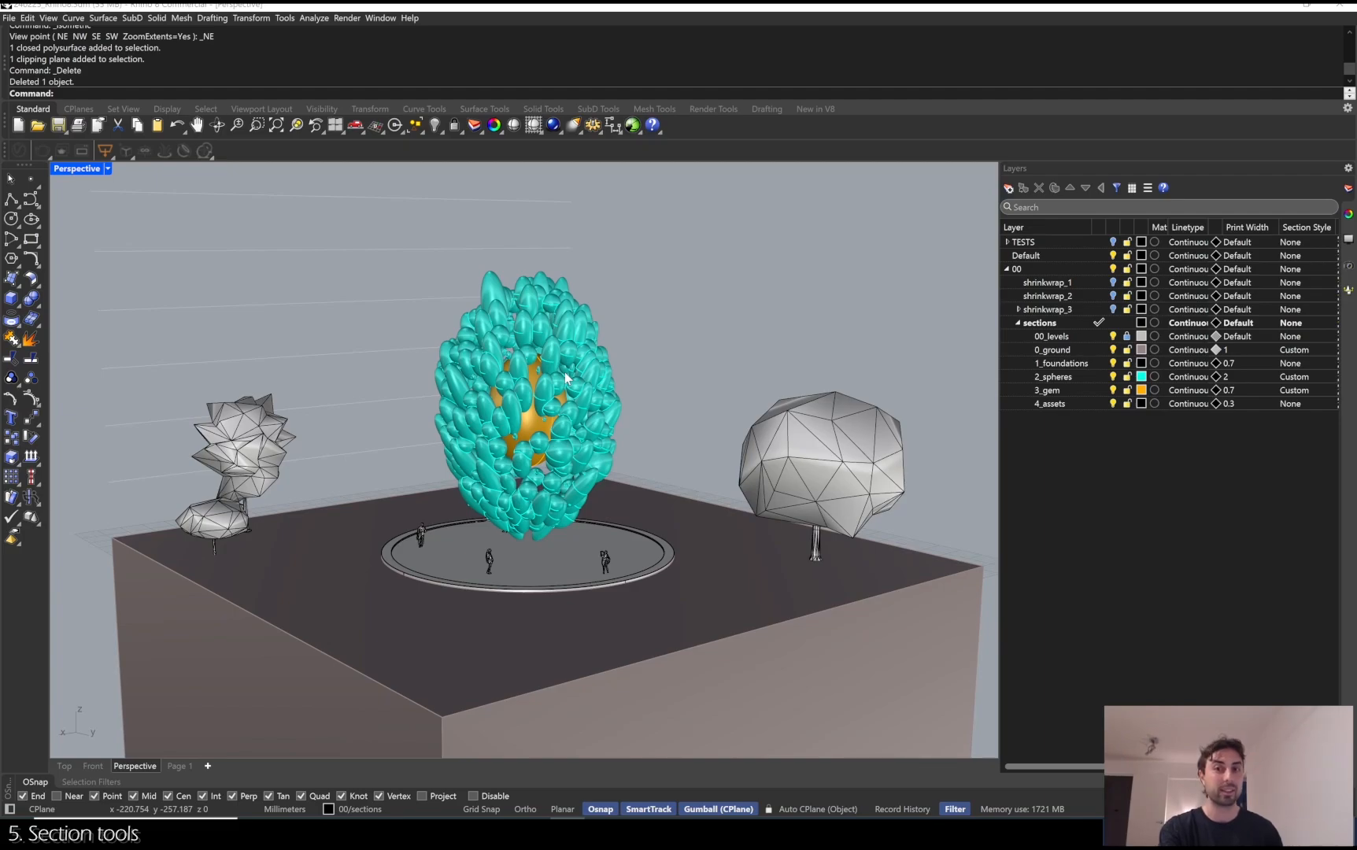
{"action": "mouse_move", "coordinate": [555, 376]}
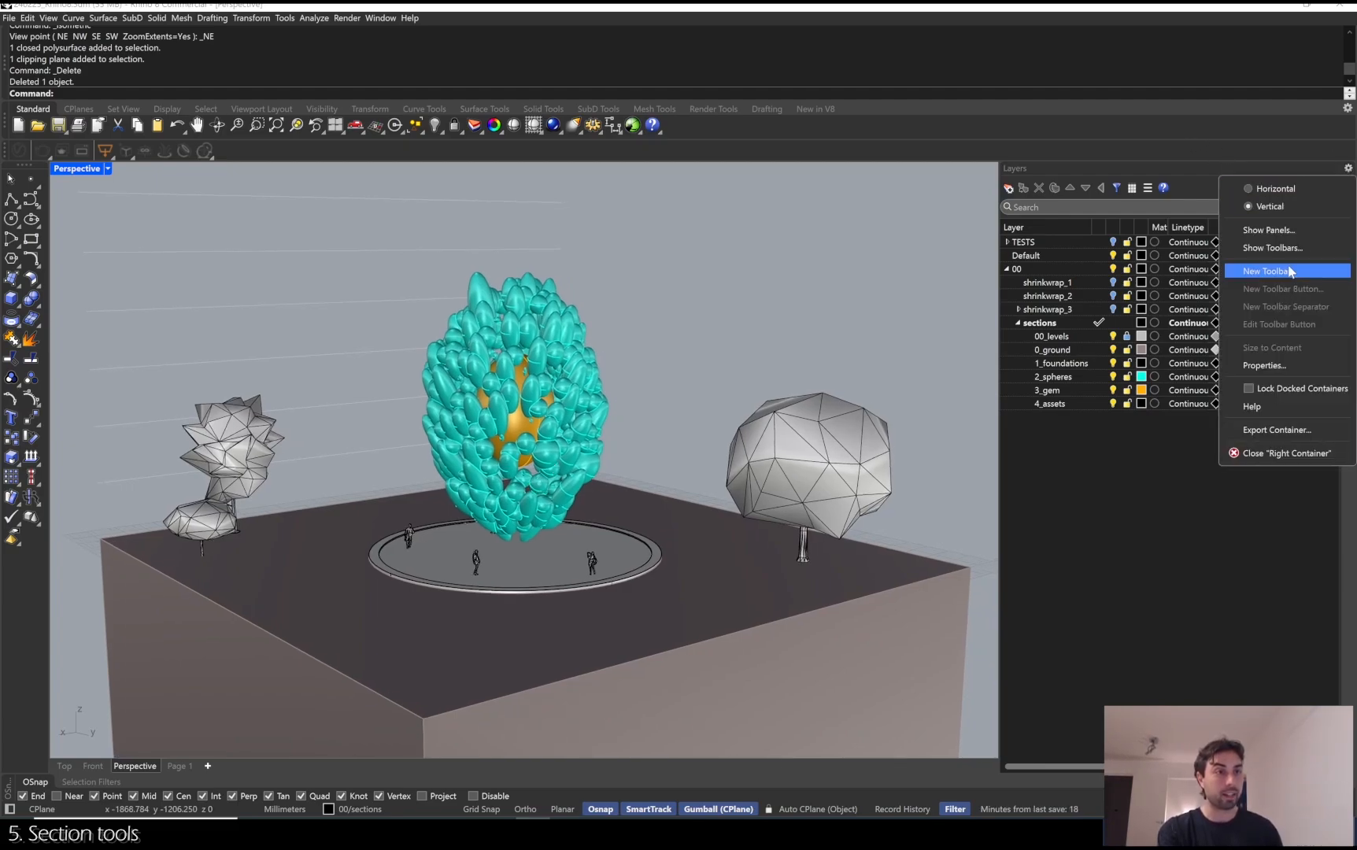
Add the Sections toolbar to the side panel container.
{"action": "left_click", "coordinate": [1274, 247]}
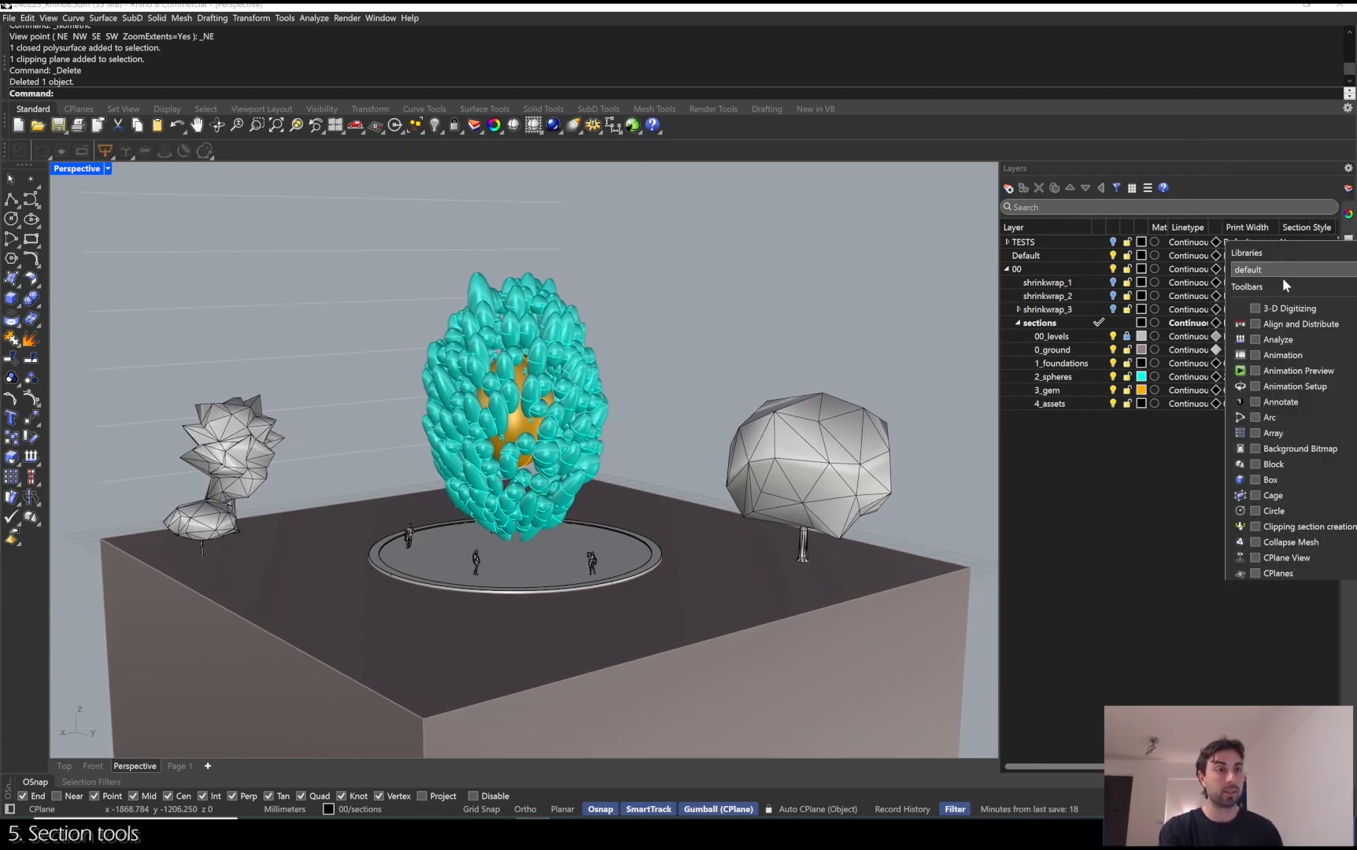
{"action": "scroll", "scroll_direction": "down", "scroll_amount": 3}
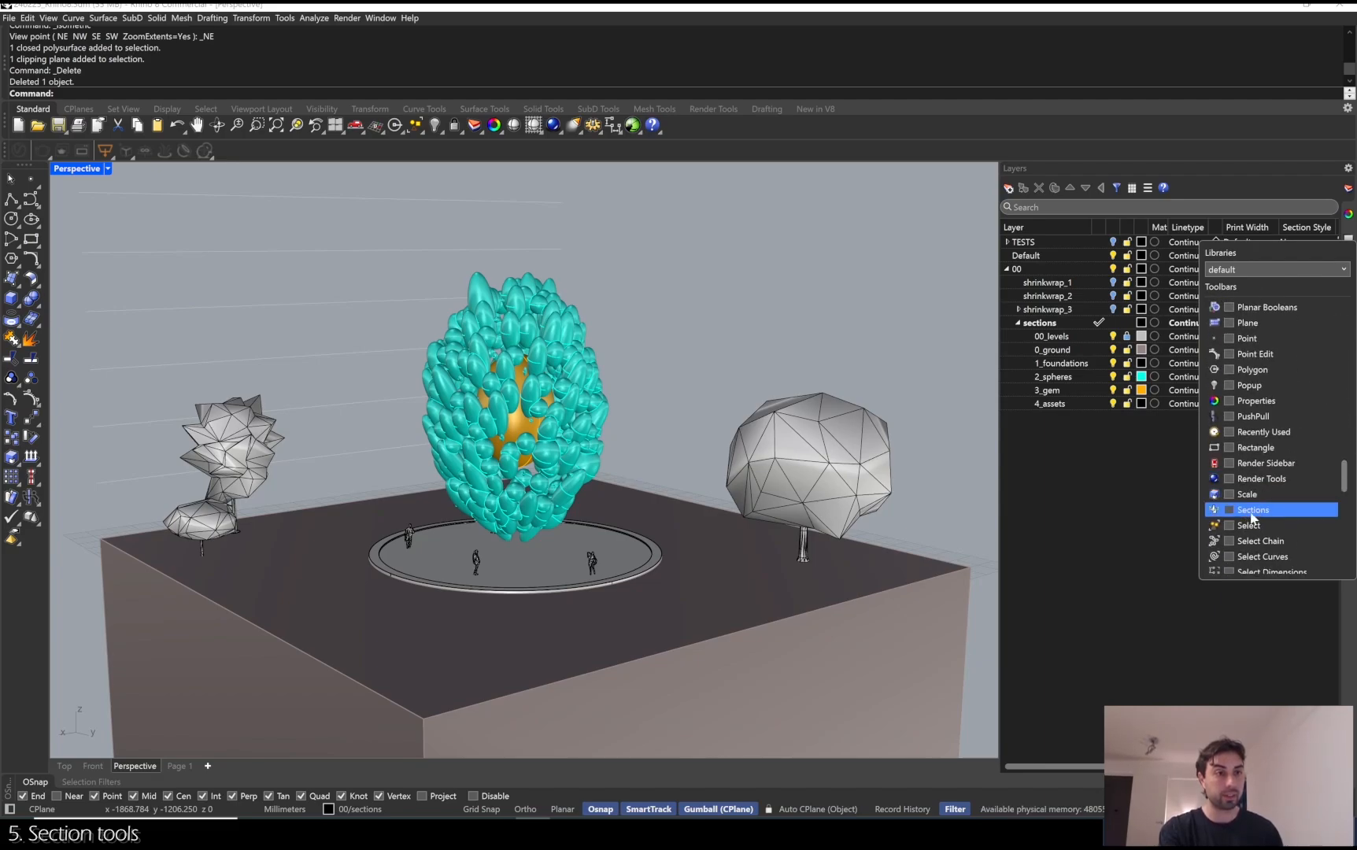
{"action": "left_click", "coordinate": [1252, 509]}
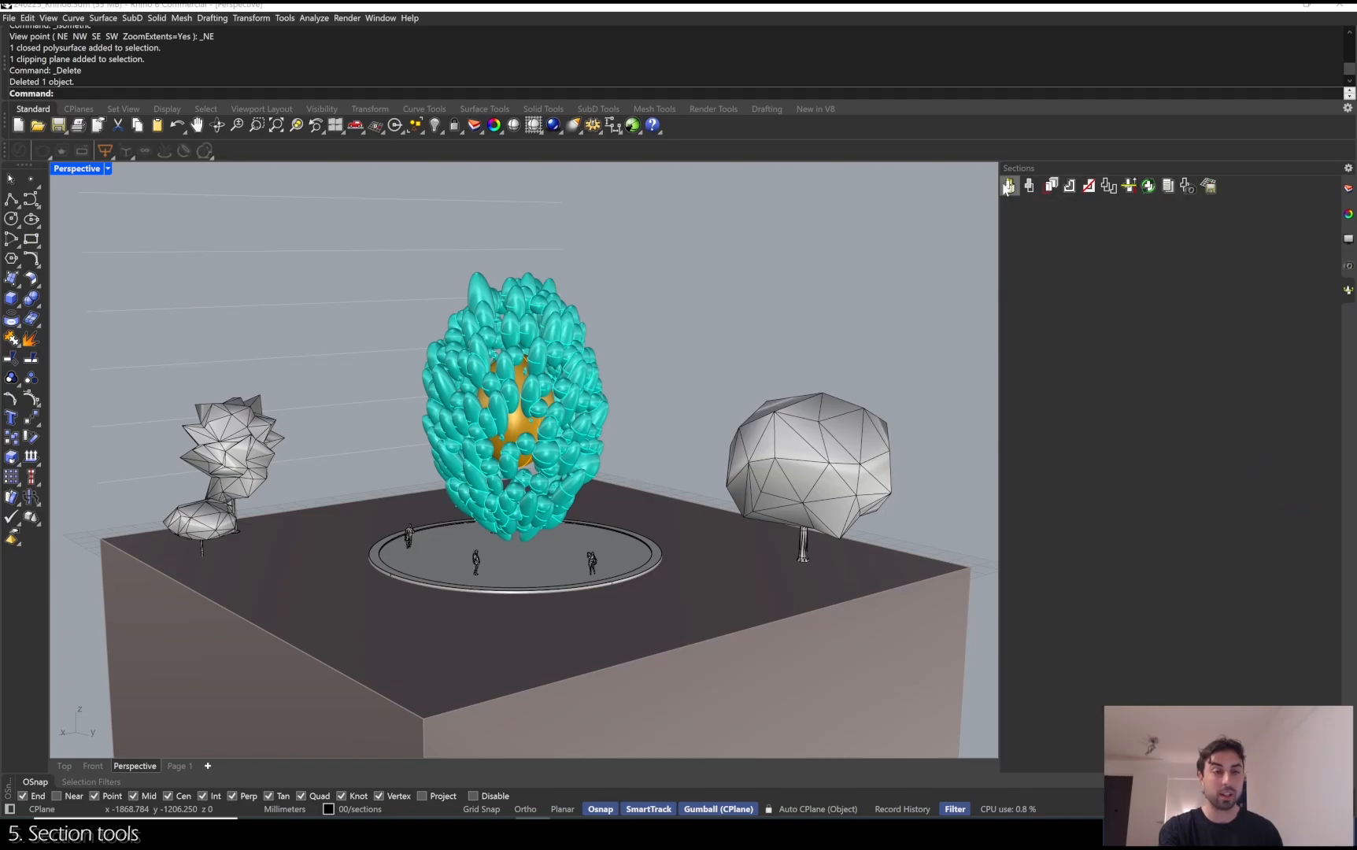
Place clipping section SEC_00 through the sculpture, exposing the orange core.
{"action": "left_click", "coordinate": [1008, 186]}
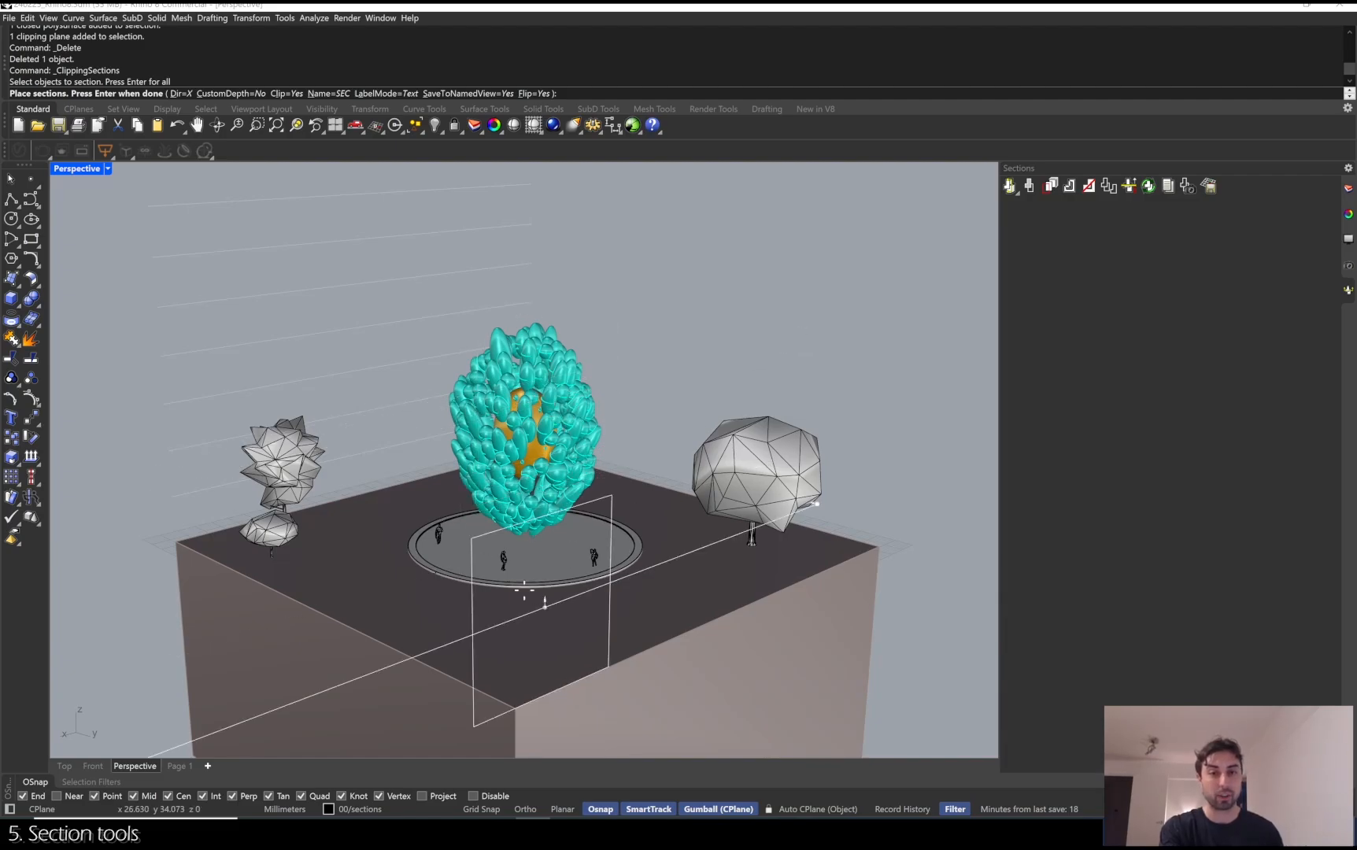
{"action": "left_click", "coordinate": [526, 579]}
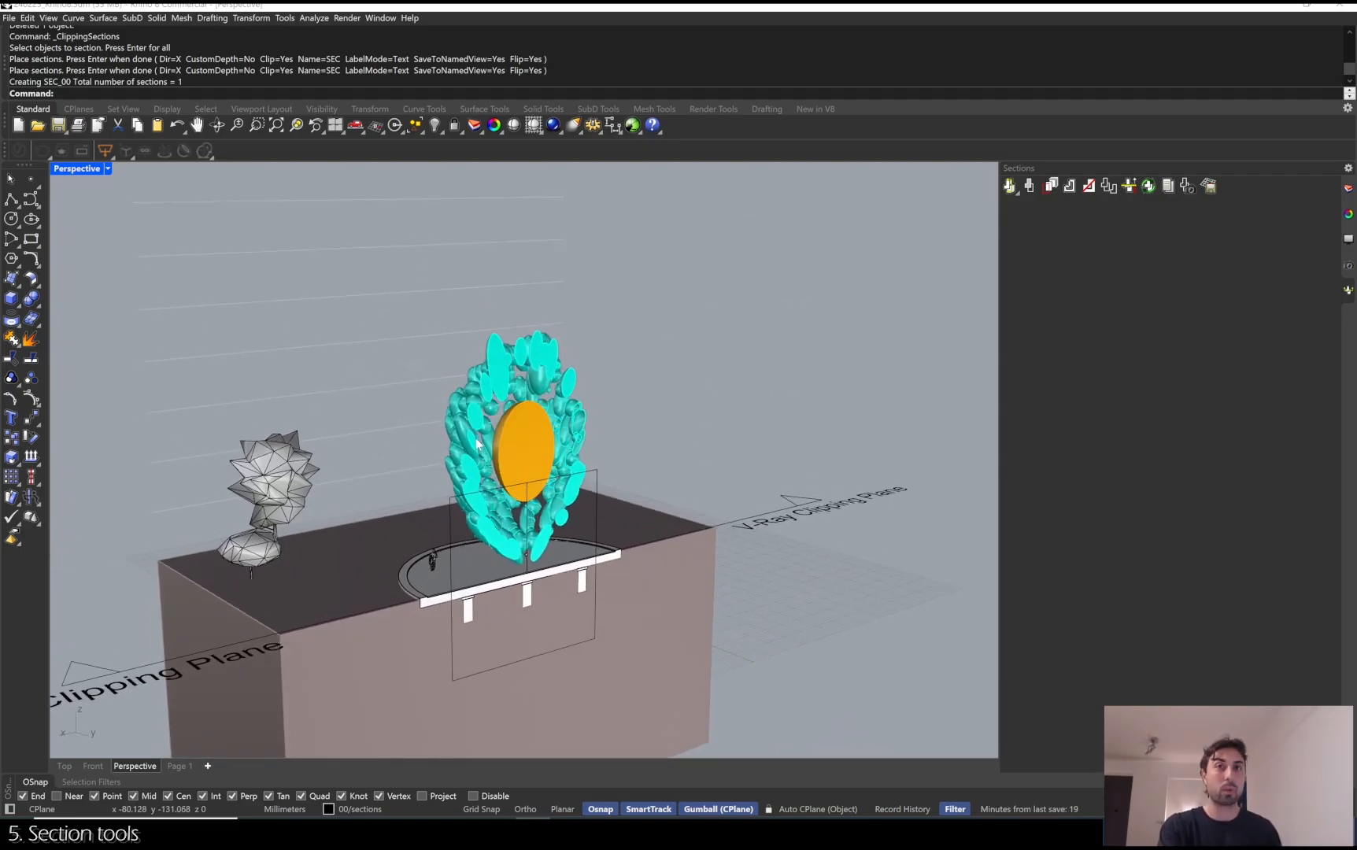
On the Page 1 layout, save the clipping sections as named views.
{"action": "left_click", "coordinate": [178, 765]}
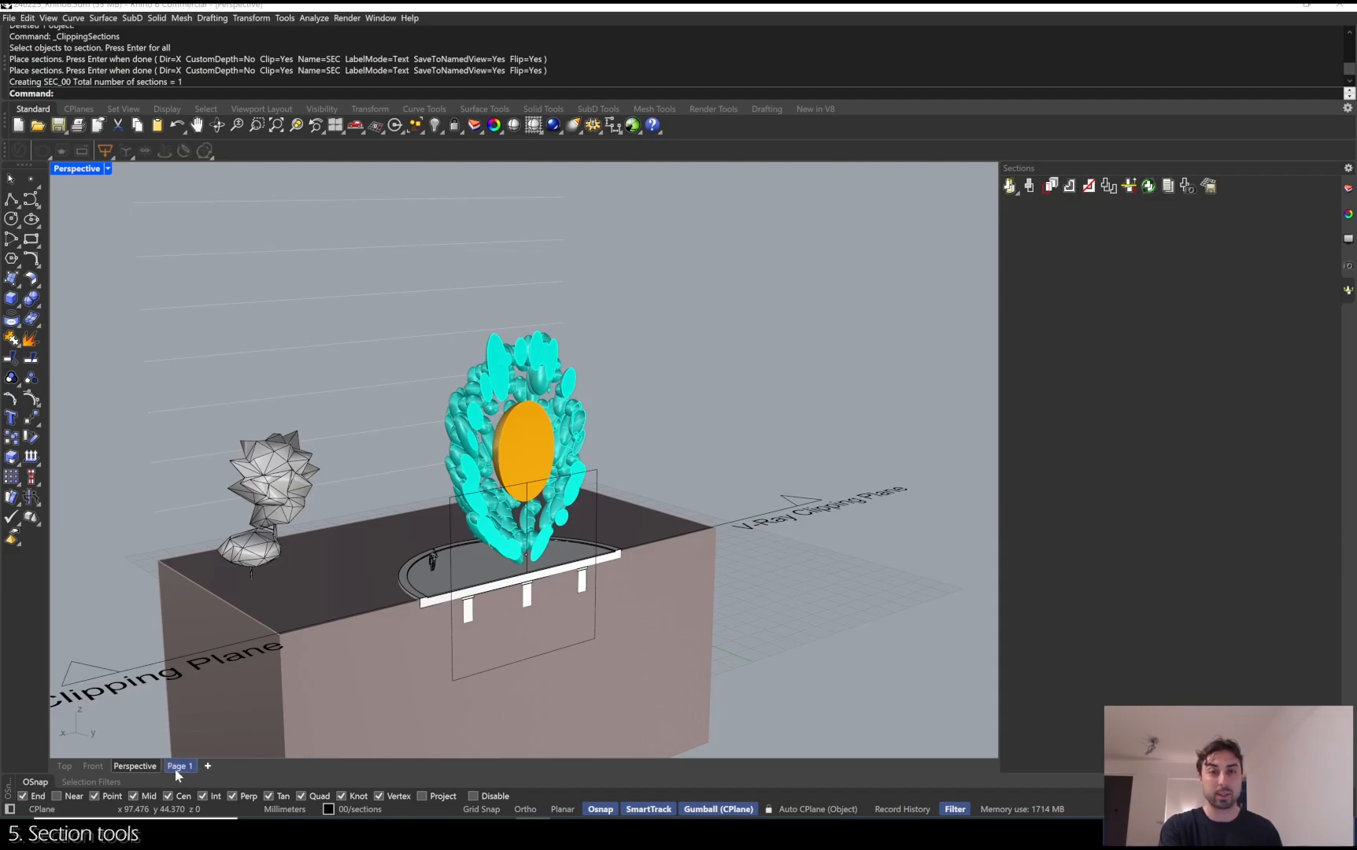
{"action": "left_click", "coordinate": [180, 765]}
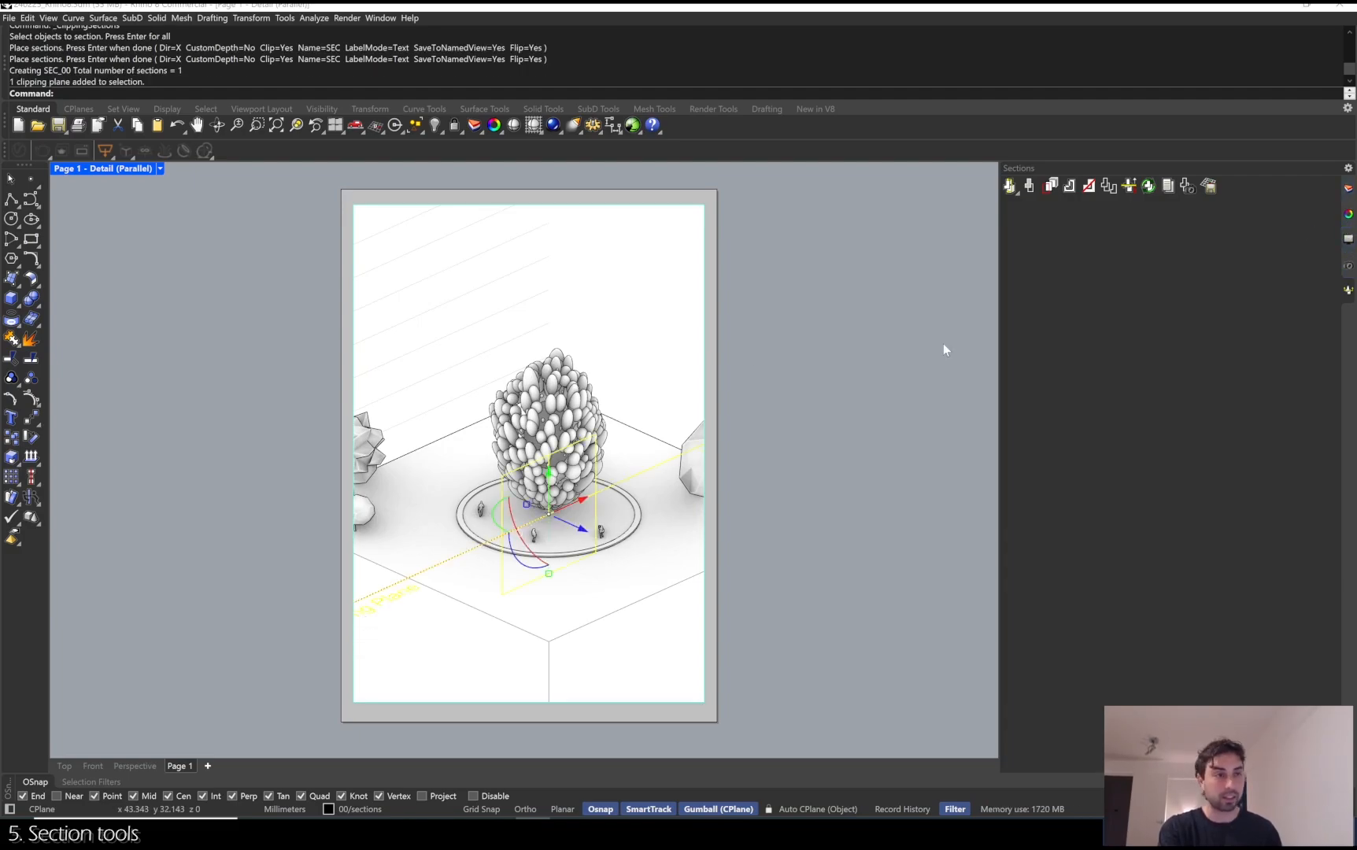
{"action": "mouse_move", "coordinate": [1188, 186]}
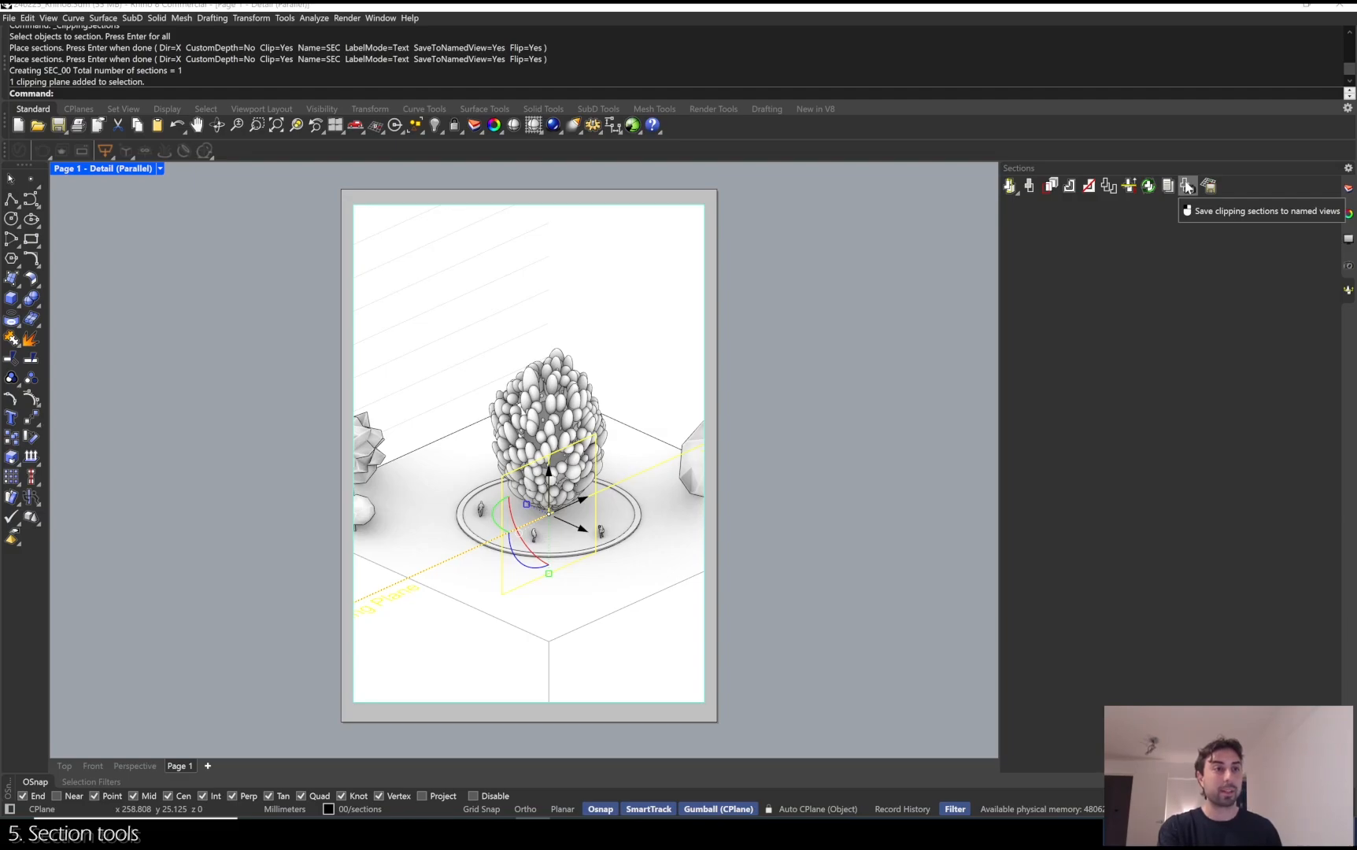
{"action": "left_click", "coordinate": [1187, 186]}
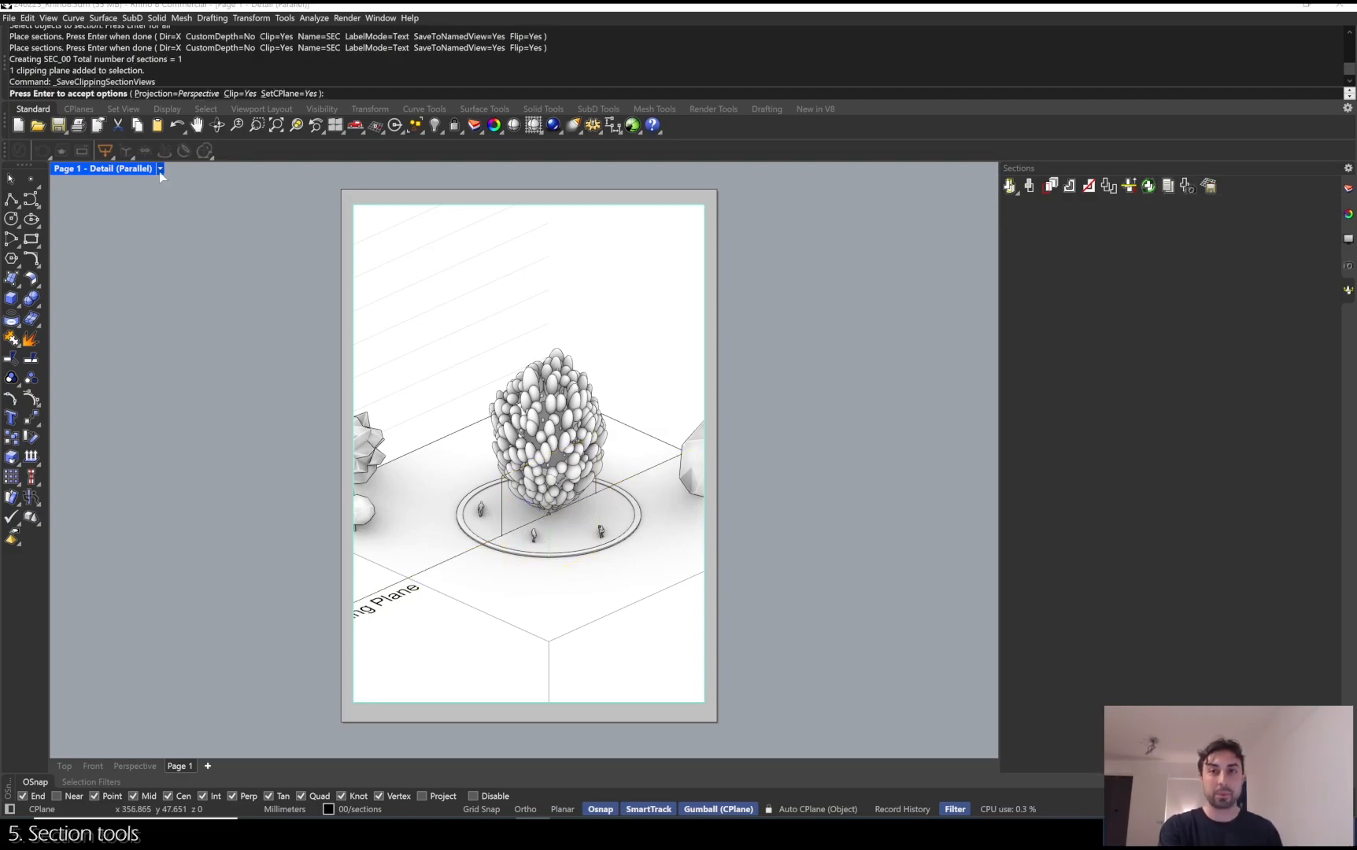
Set the layout detail's view to the SEC_00 section.
{"action": "left_click", "coordinate": [159, 168]}
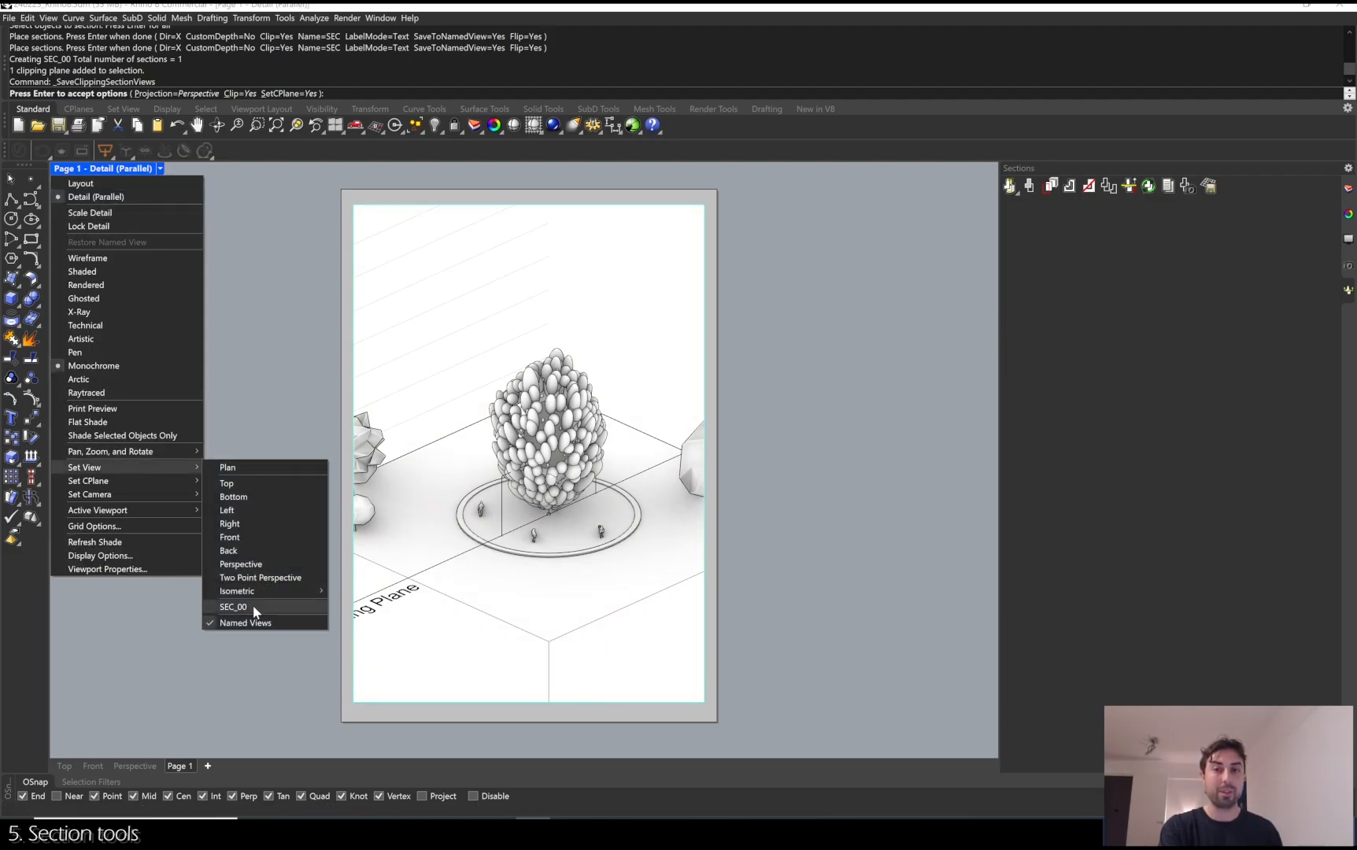
{"action": "left_click", "coordinate": [233, 606]}
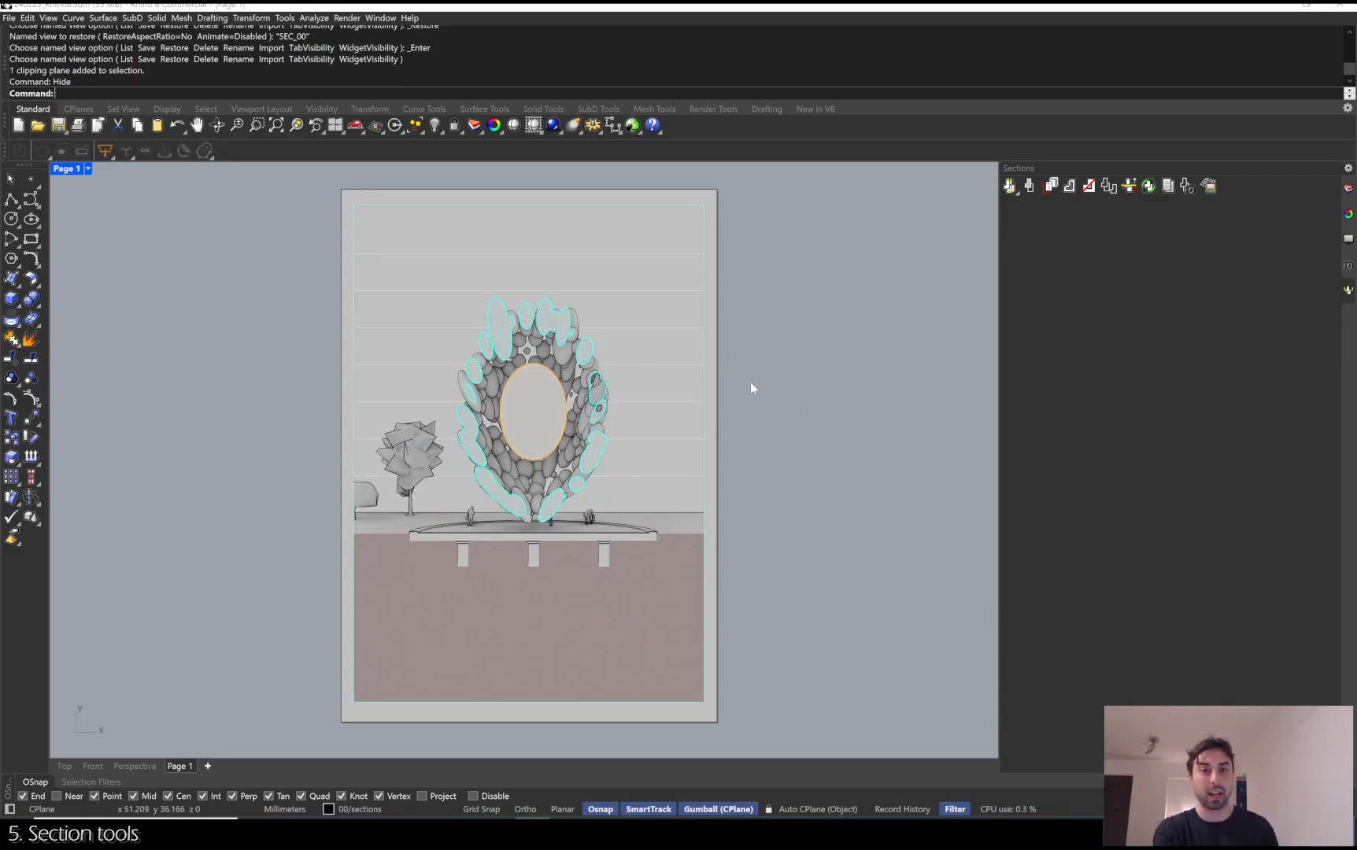
{"action": "mouse_move", "coordinate": [974, 365]}
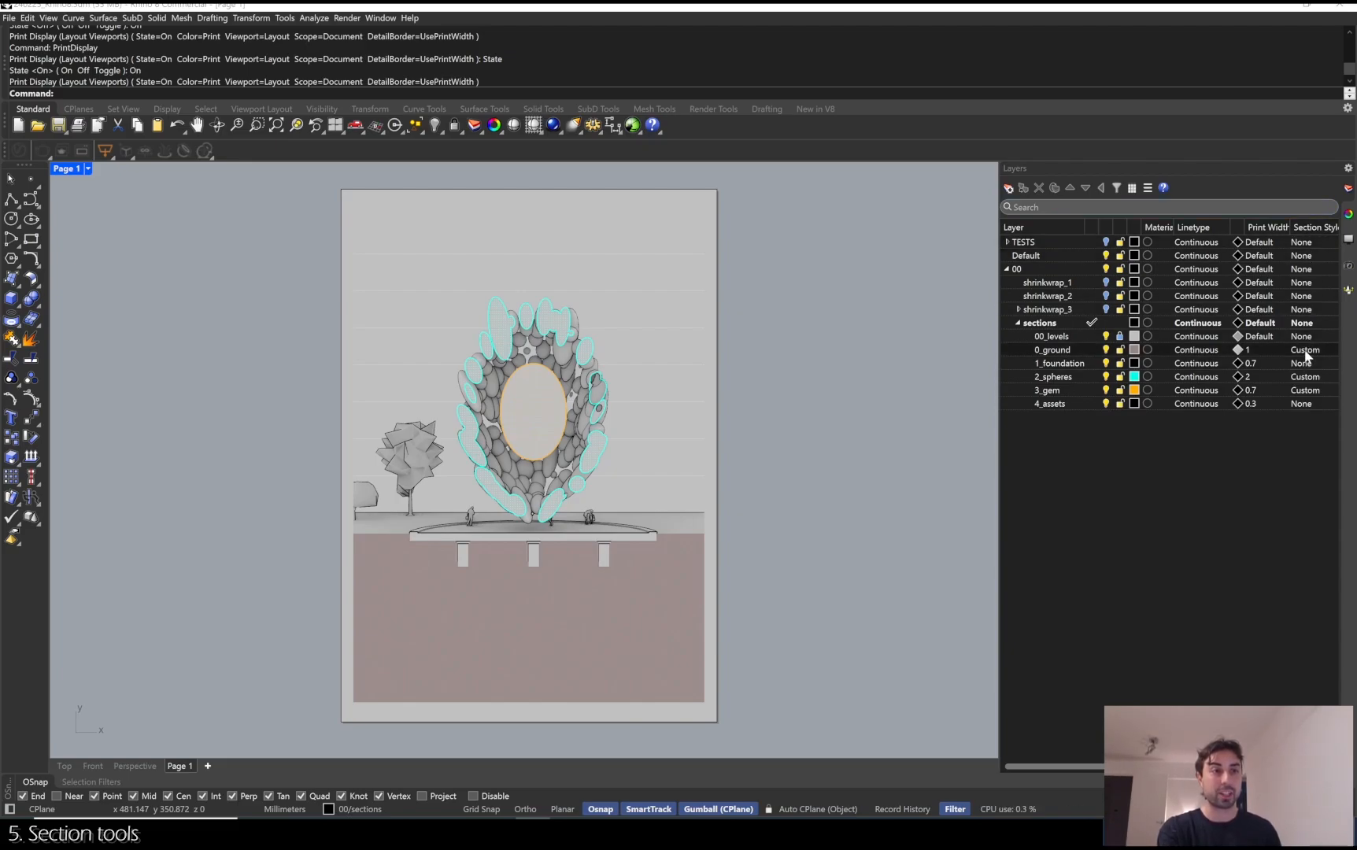
Give the 0_ground layer a Grid60-hatched section style and check the page in print preview.
{"action": "left_click", "coordinate": [1304, 349]}
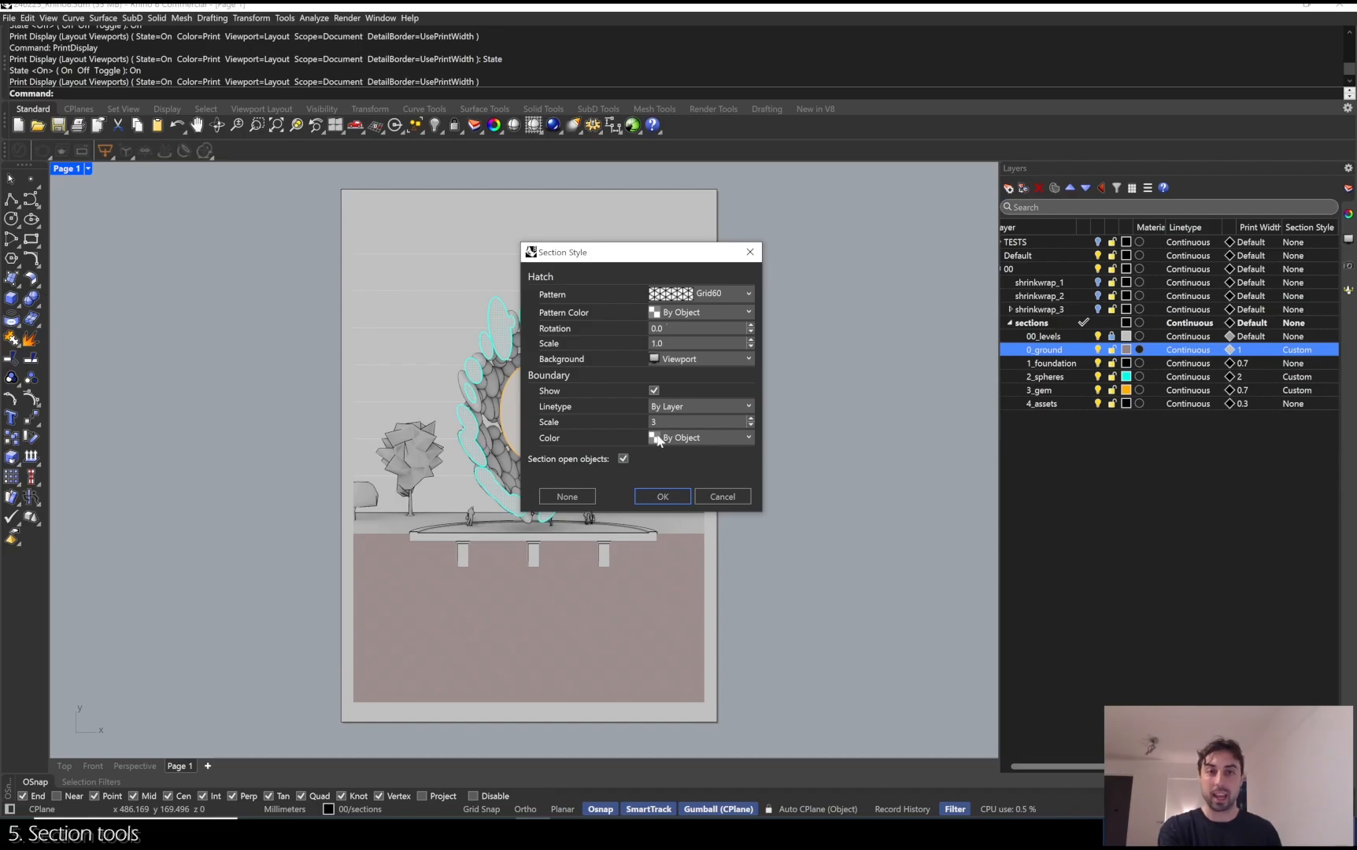
{"action": "left_click", "coordinate": [663, 496]}
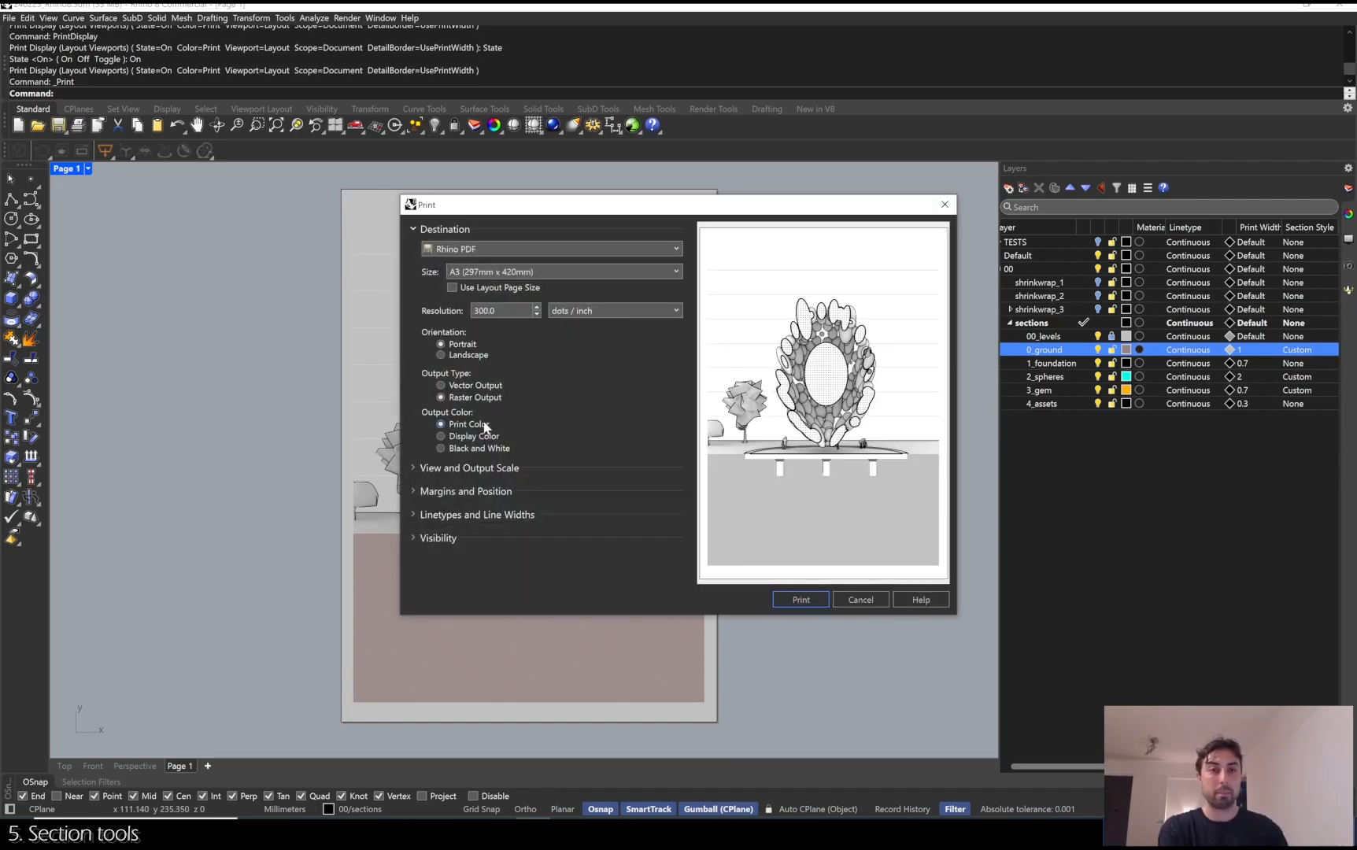
{"action": "left_click", "coordinate": [860, 600]}
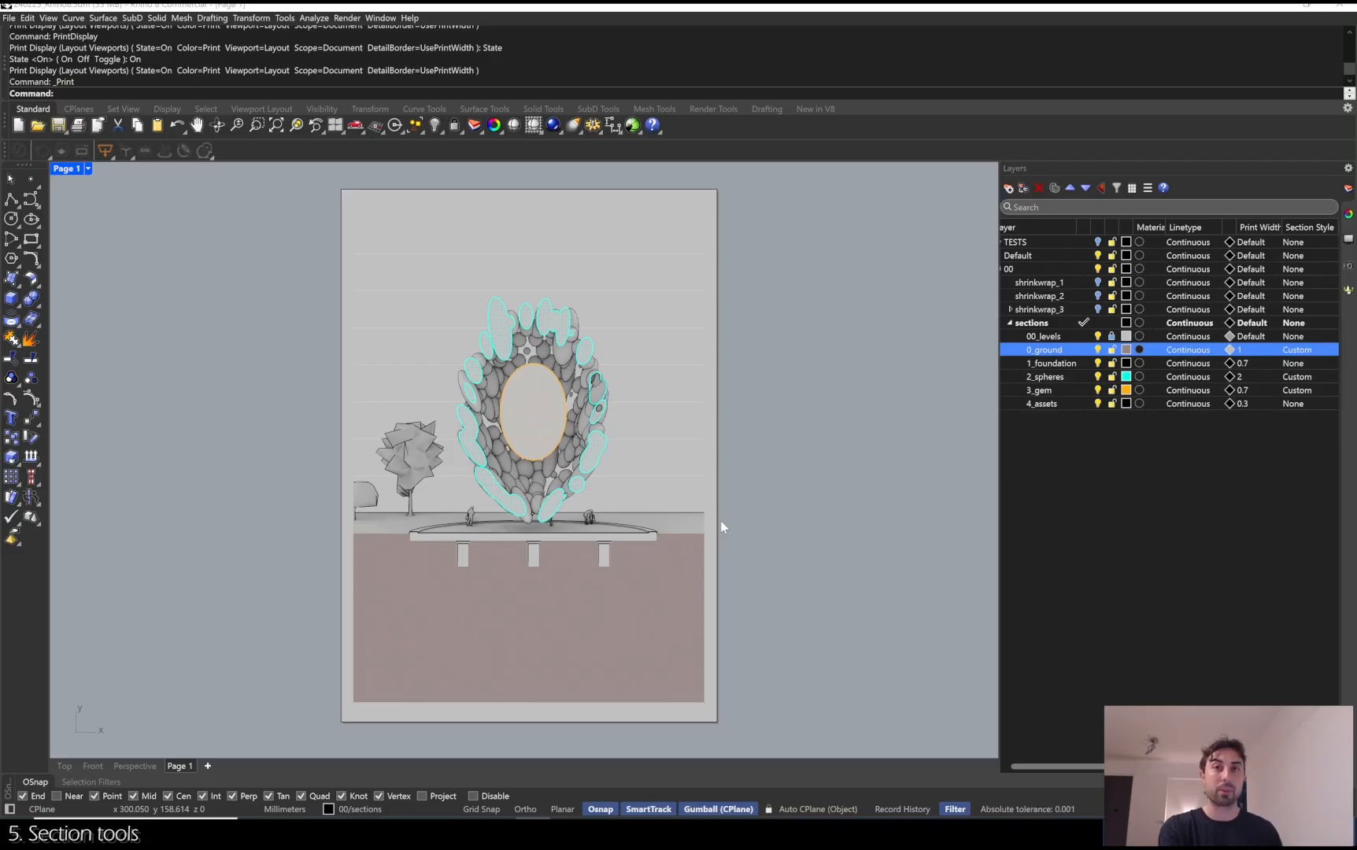
{"action": "left_click", "coordinate": [135, 766]}
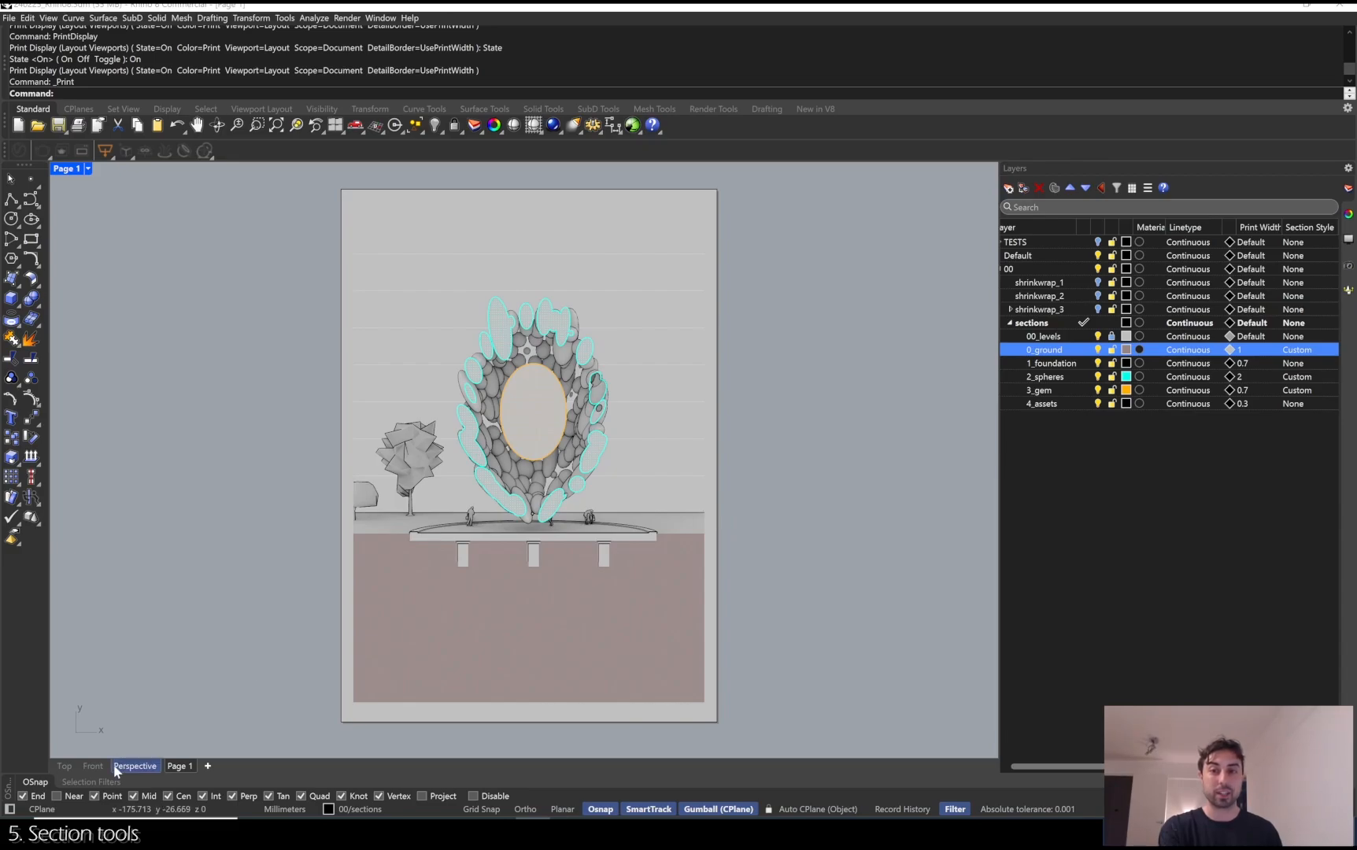
Create 2D section drawings from the clipping planes in Perspective, then return to Page 1 for printing.
{"action": "left_click", "coordinate": [133, 766]}
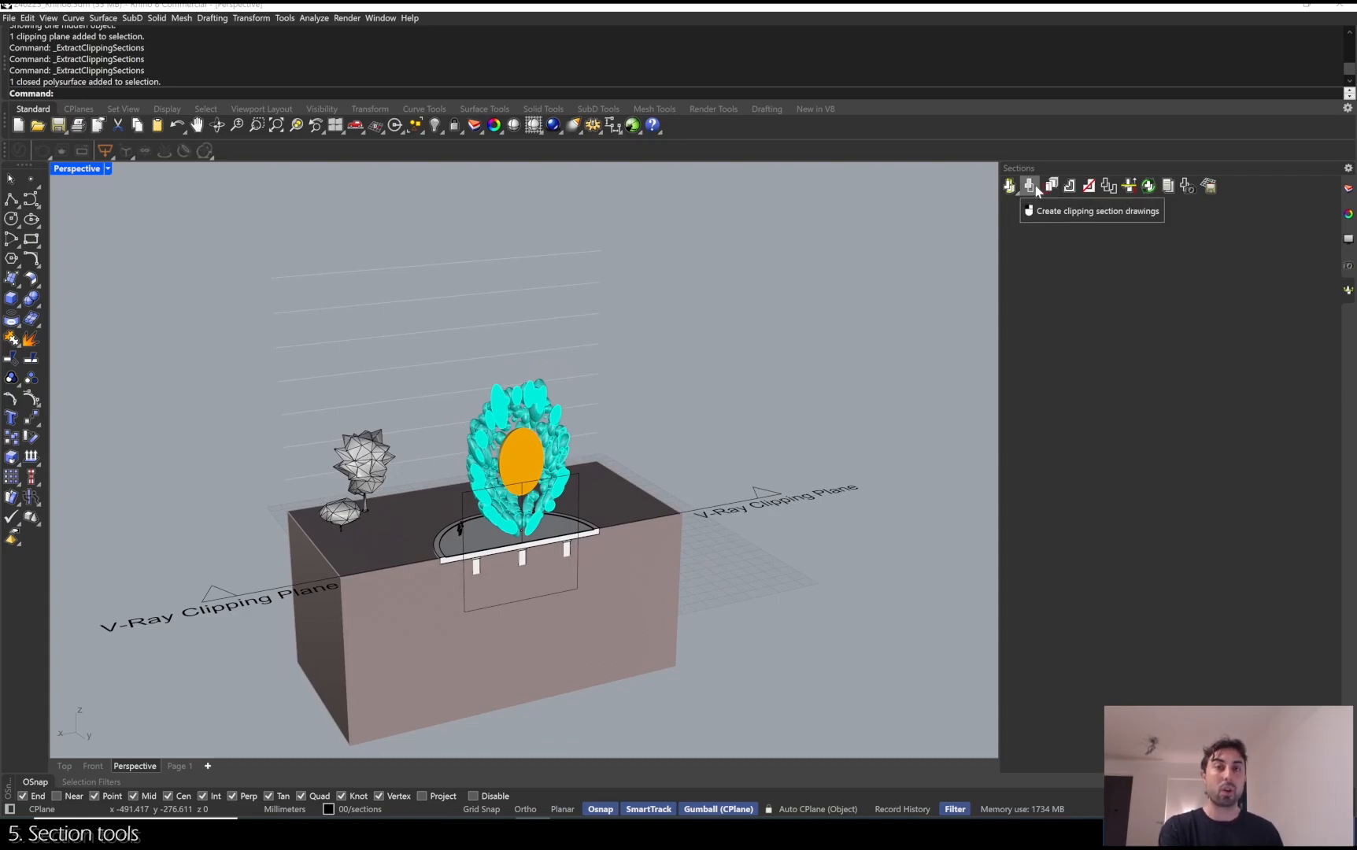
{"action": "left_click", "coordinate": [1029, 185]}
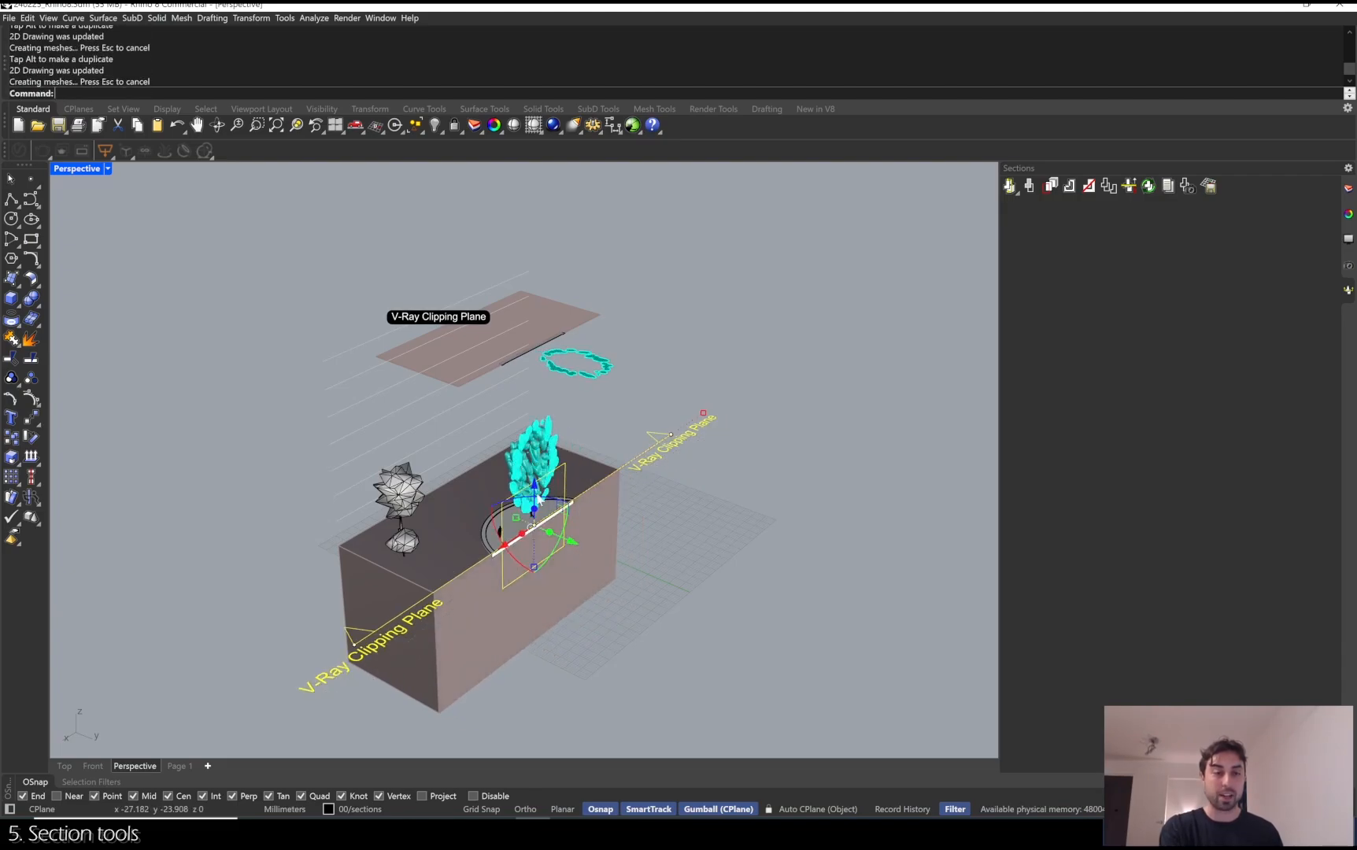
{"action": "left_click", "coordinate": [179, 765]}
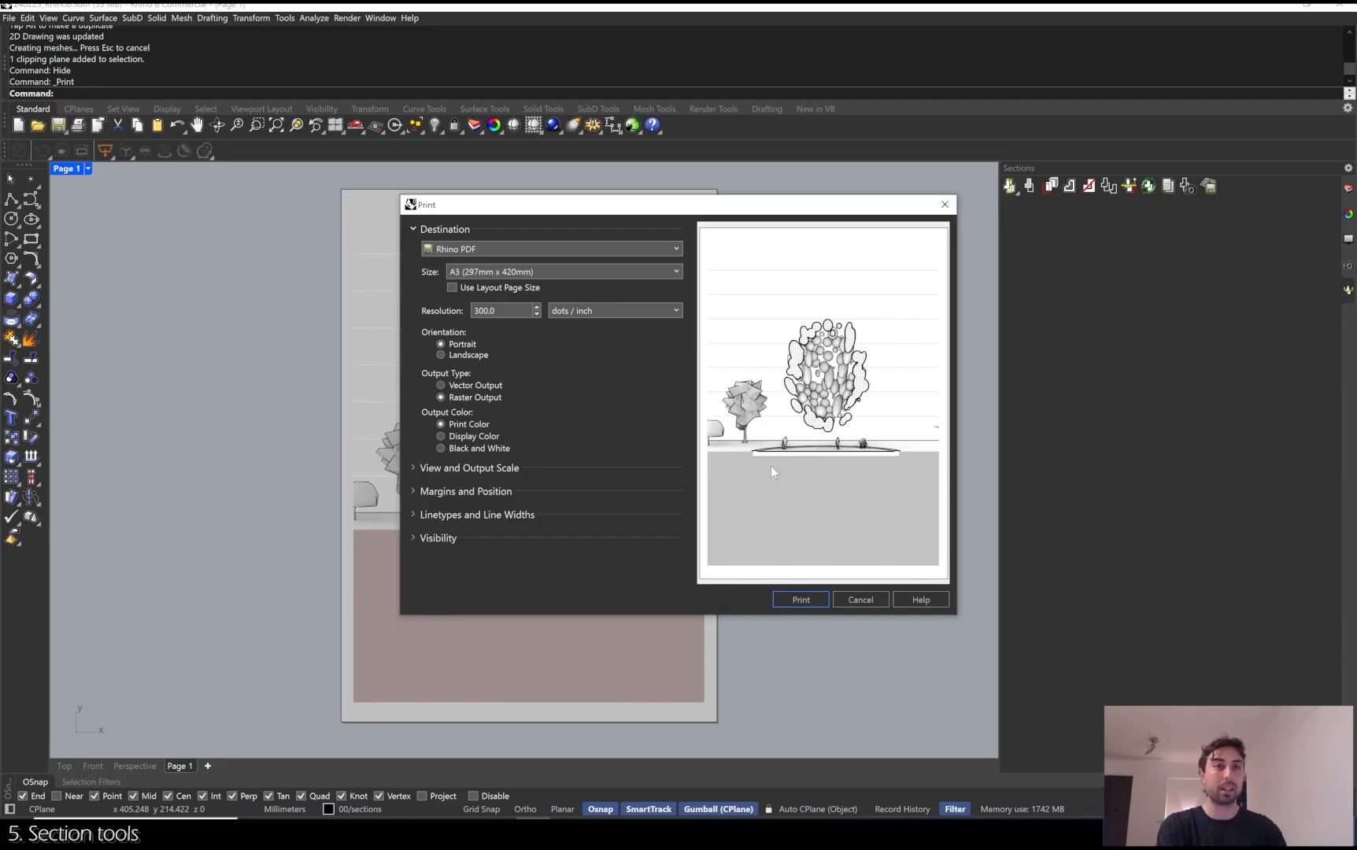
Close the print preview to return to the perspective model with the clipping plane.
{"action": "left_click", "coordinate": [860, 600]}
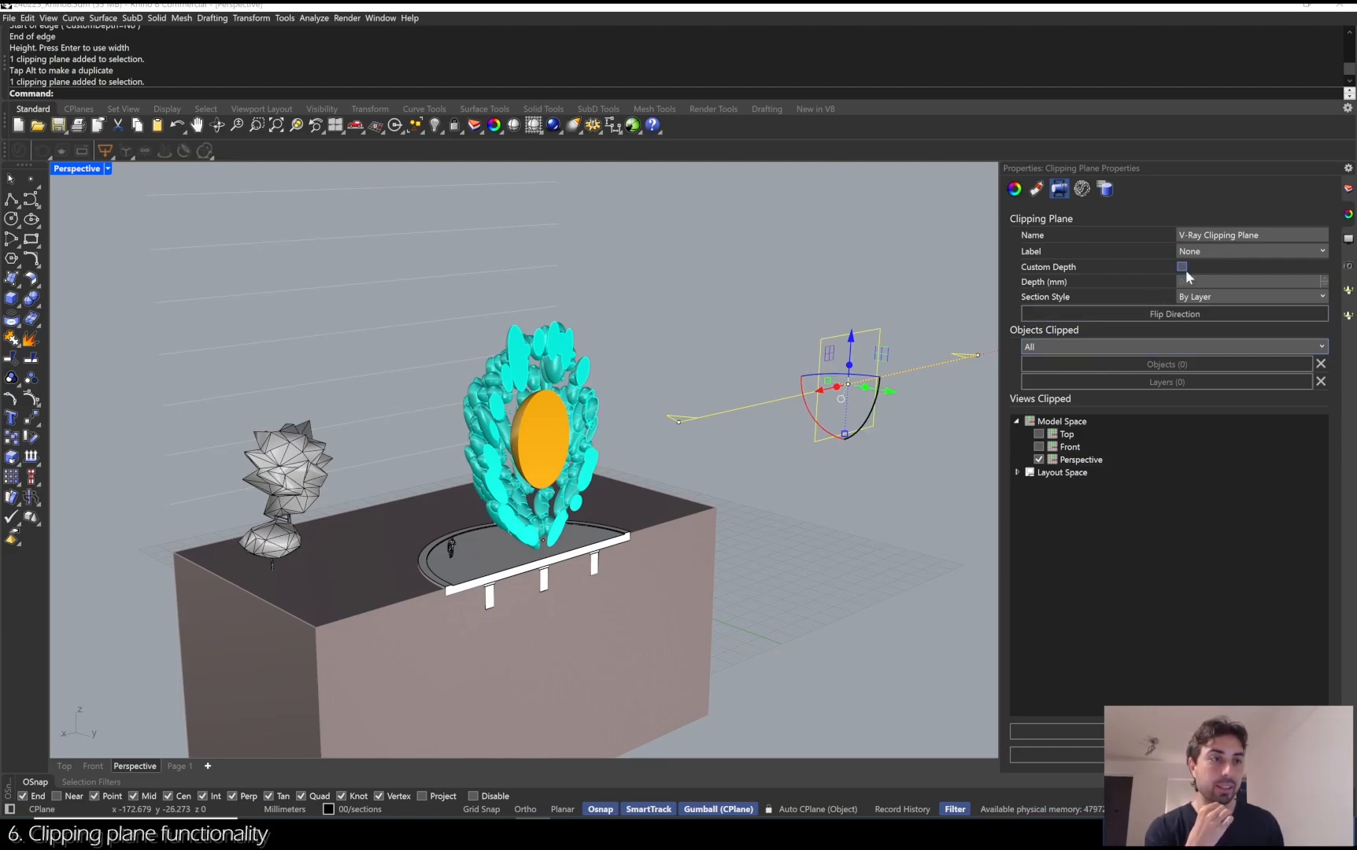
Set the clipping plane's Objects Clipped to Exclude Selected and bring up the layers to exclude.
{"action": "left_click", "coordinate": [1181, 266]}
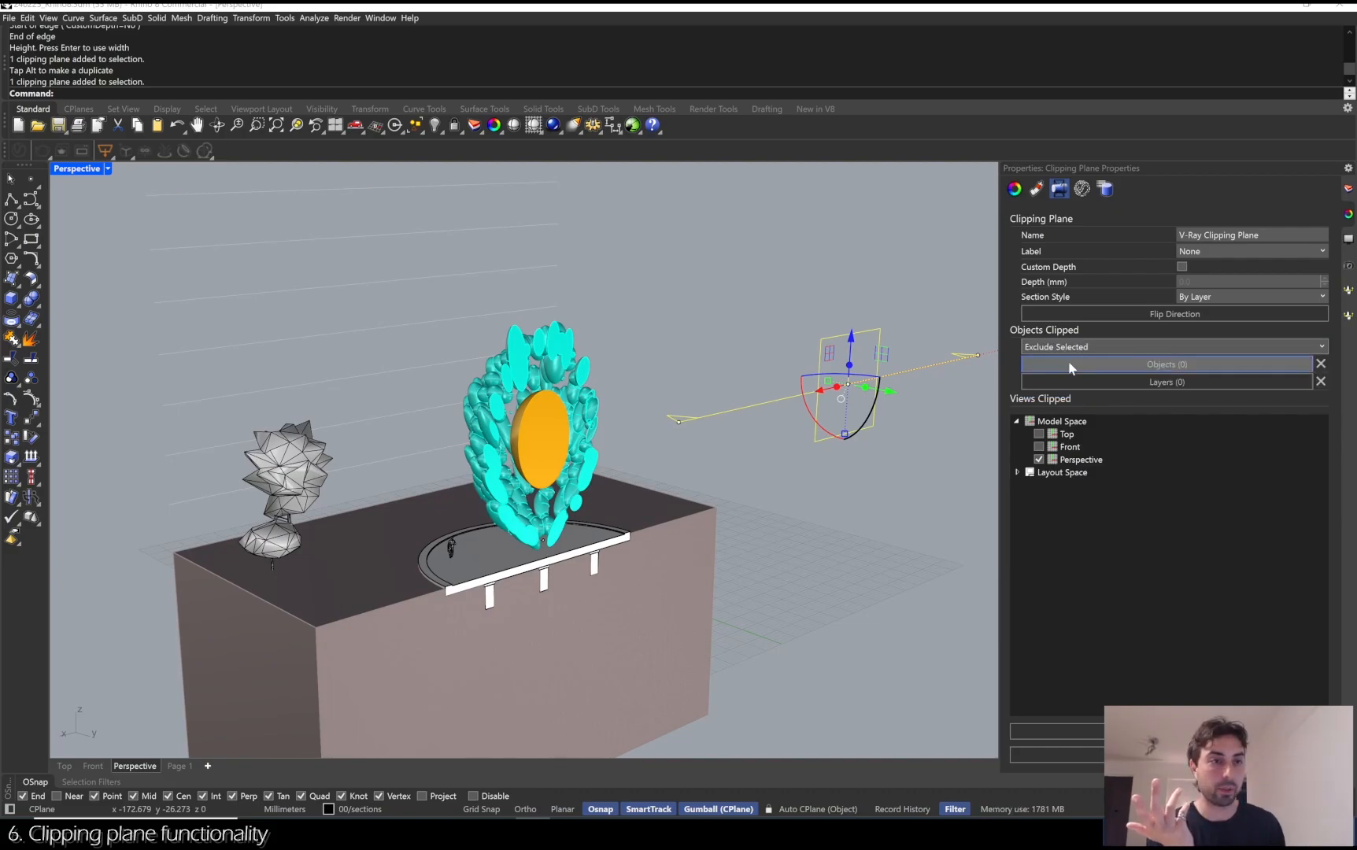
{"action": "left_click", "coordinate": [1171, 346]}
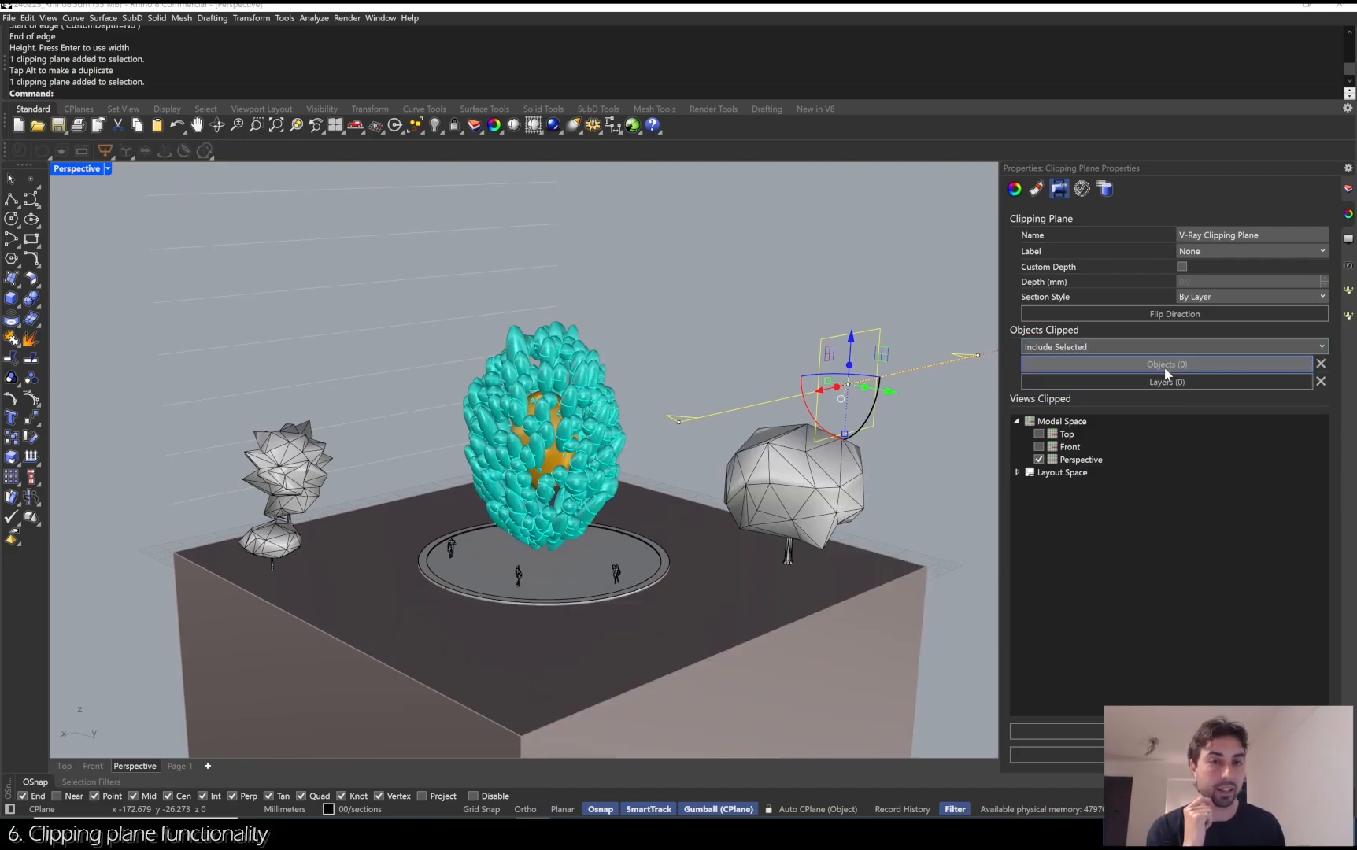
{"action": "left_click", "coordinate": [1173, 346]}
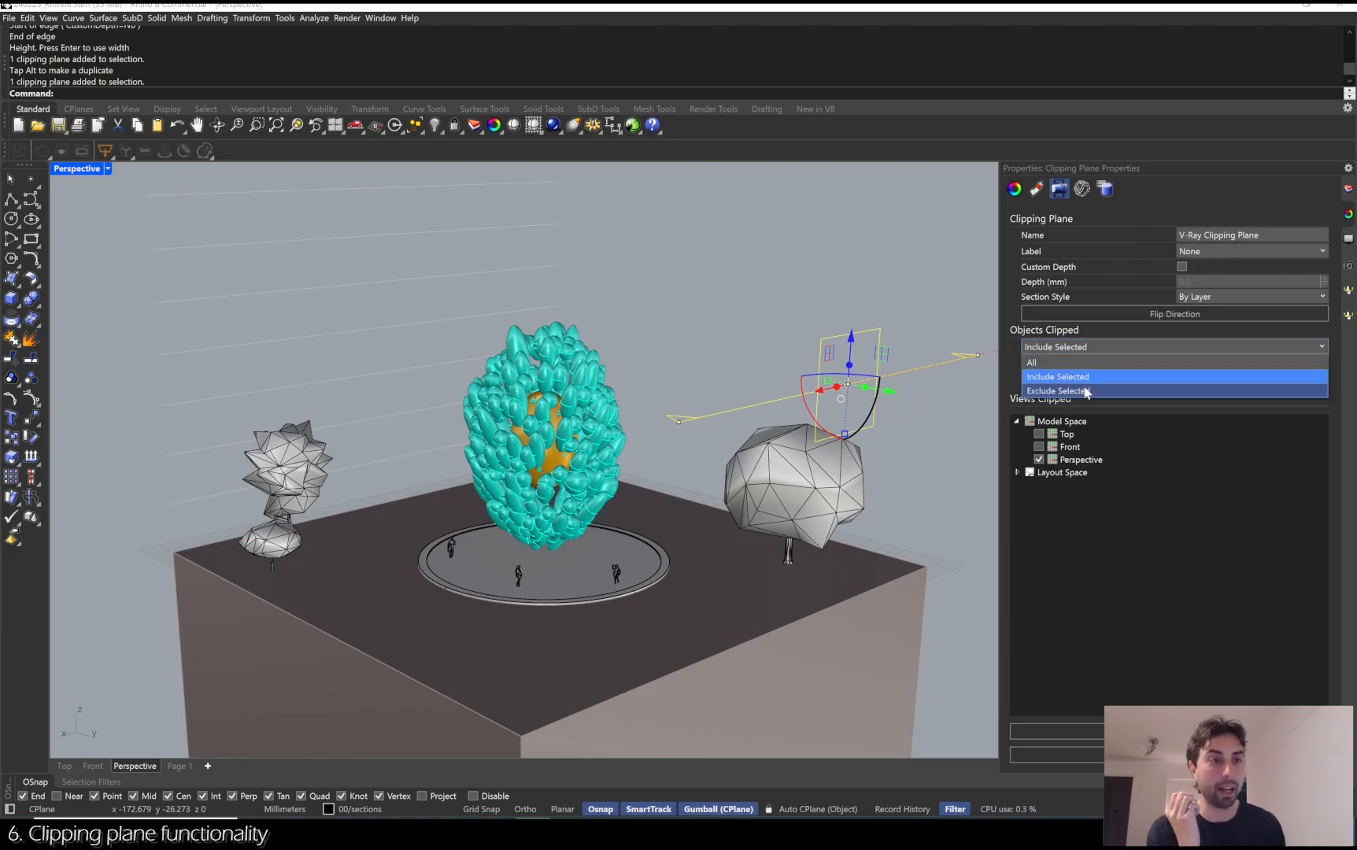
{"action": "left_click", "coordinate": [1060, 390]}
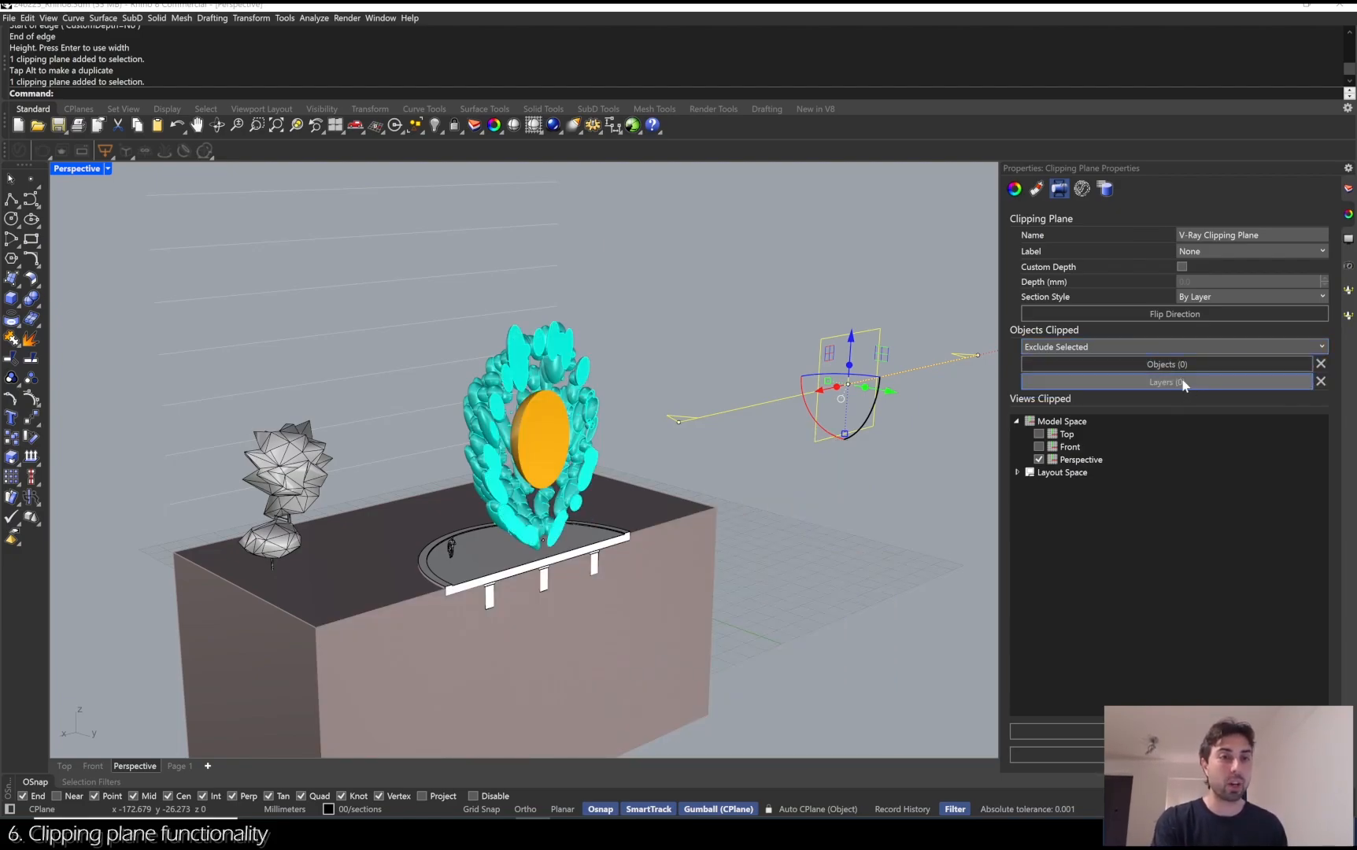
{"action": "left_click", "coordinate": [1167, 383]}
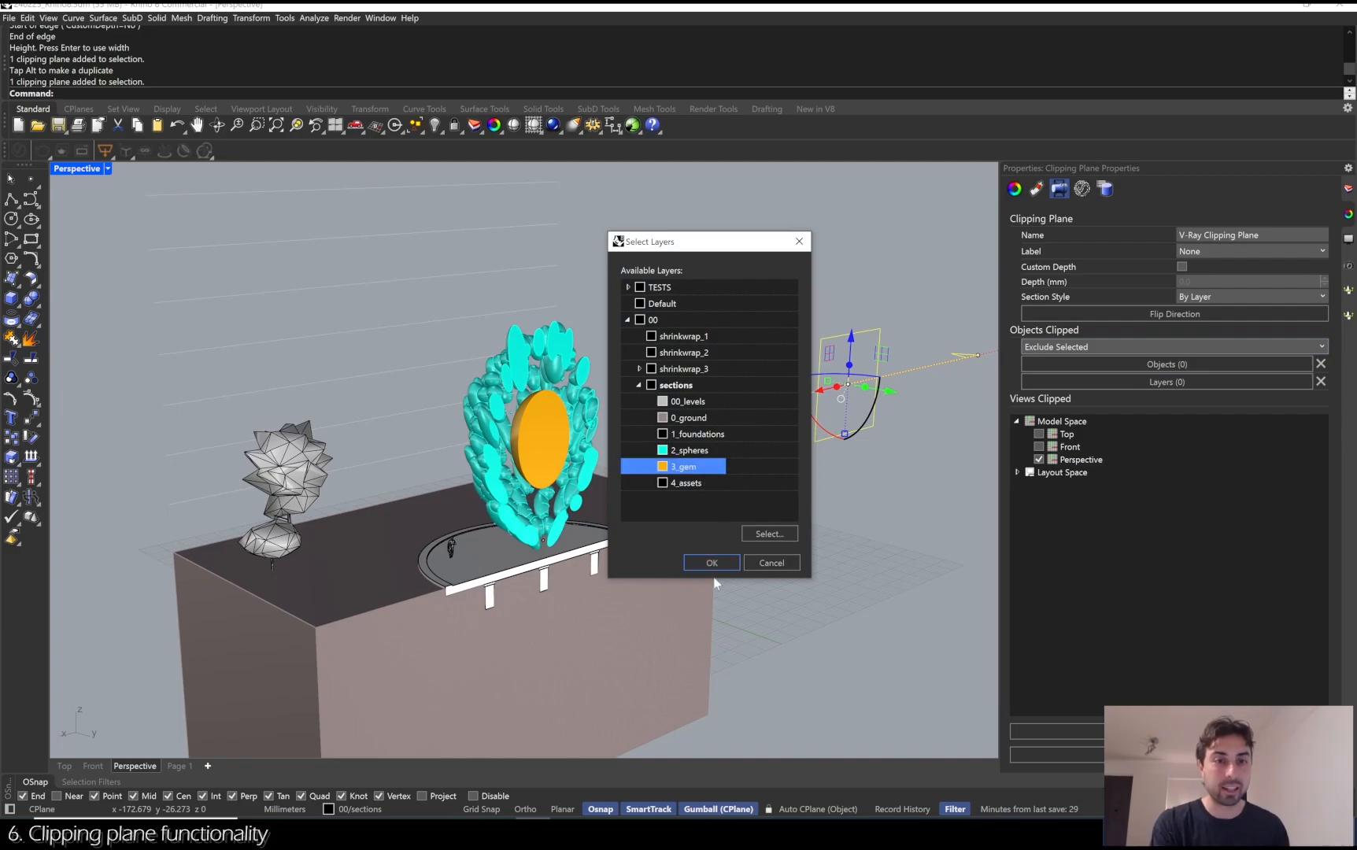
Exclude the 3_gem layer and the round platform from clipping, then change the display mode.
{"action": "left_click", "coordinate": [711, 562]}
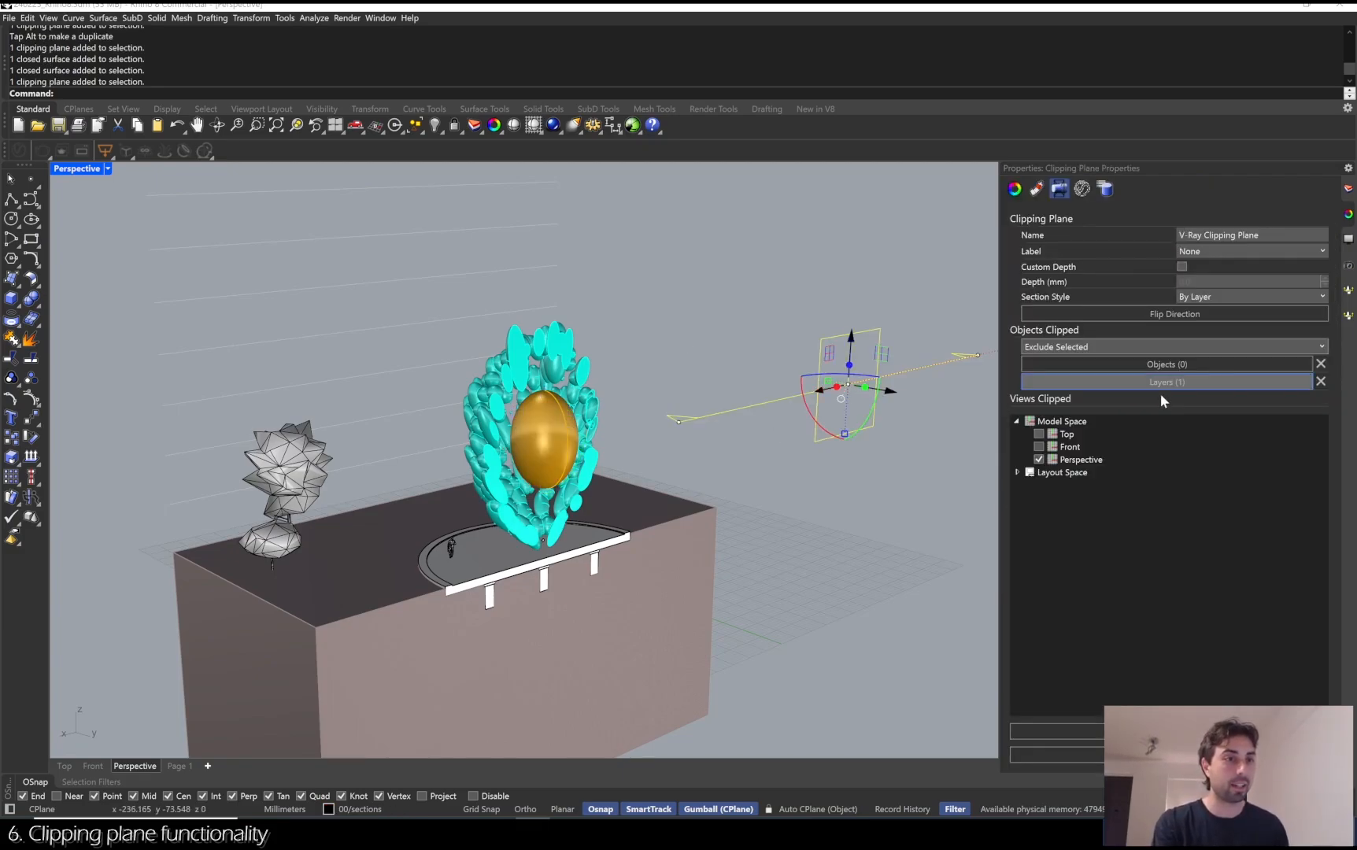
{"action": "left_click", "coordinate": [1167, 364]}
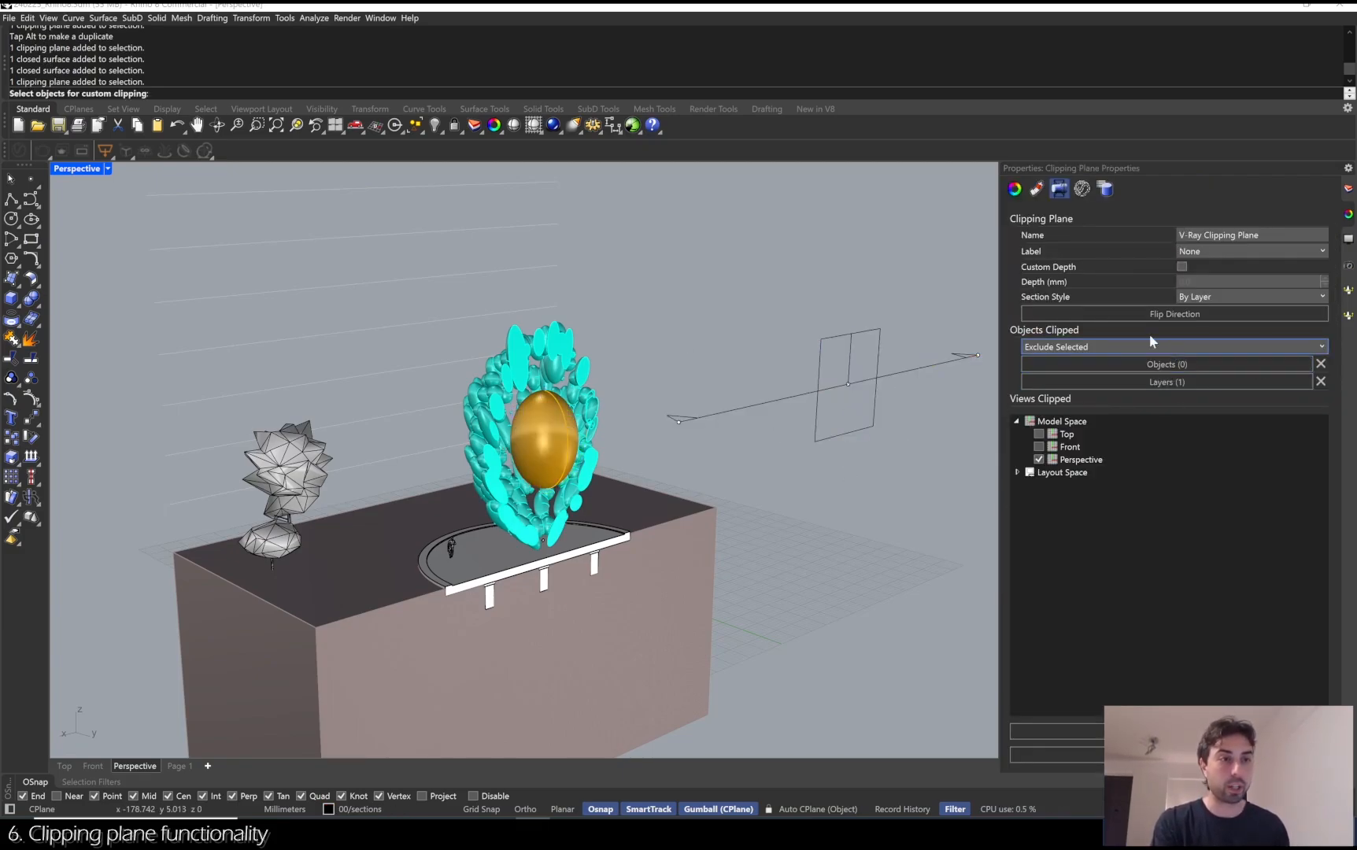
{"action": "left_click", "coordinate": [1166, 364]}
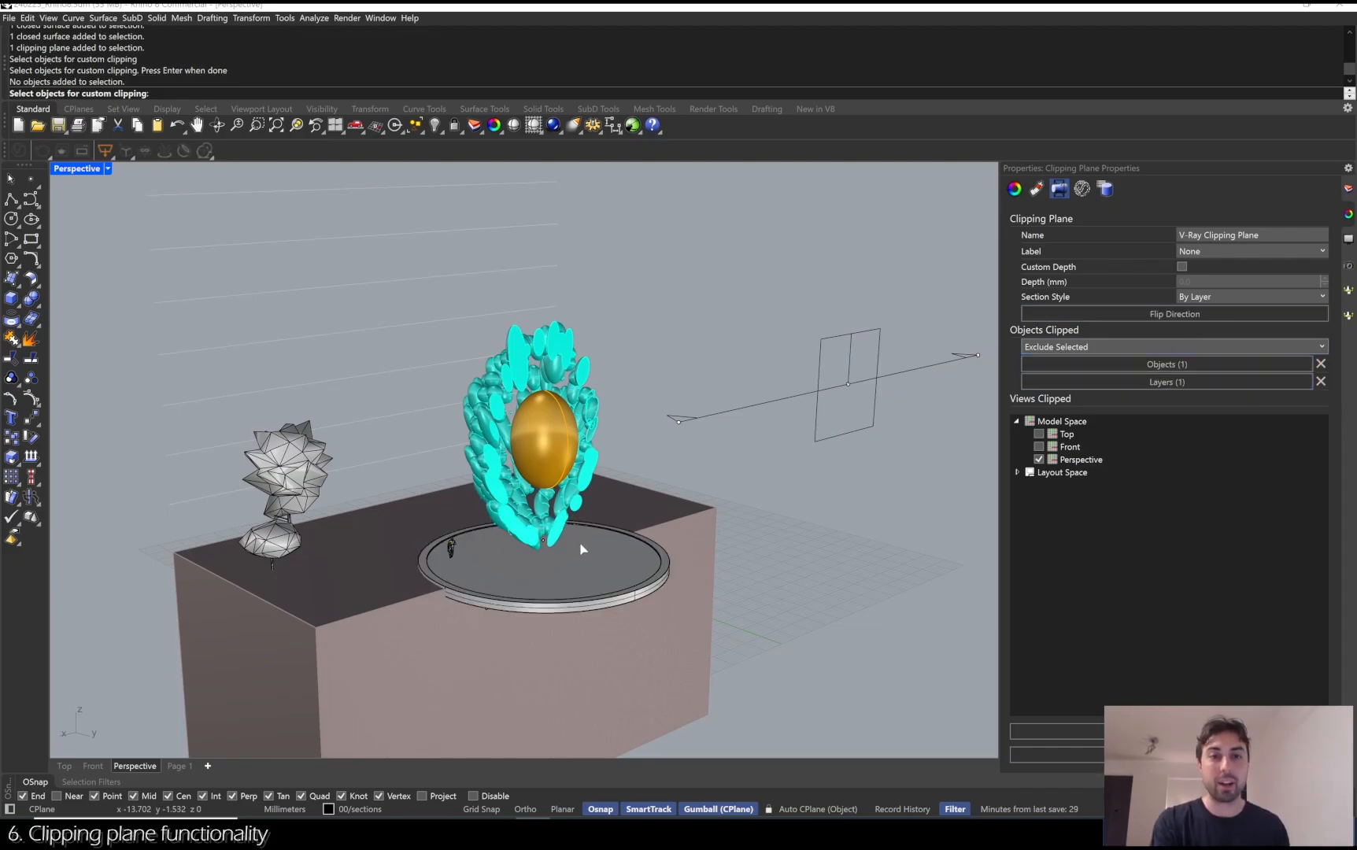
{"action": "mouse_move", "coordinate": [578, 538]}
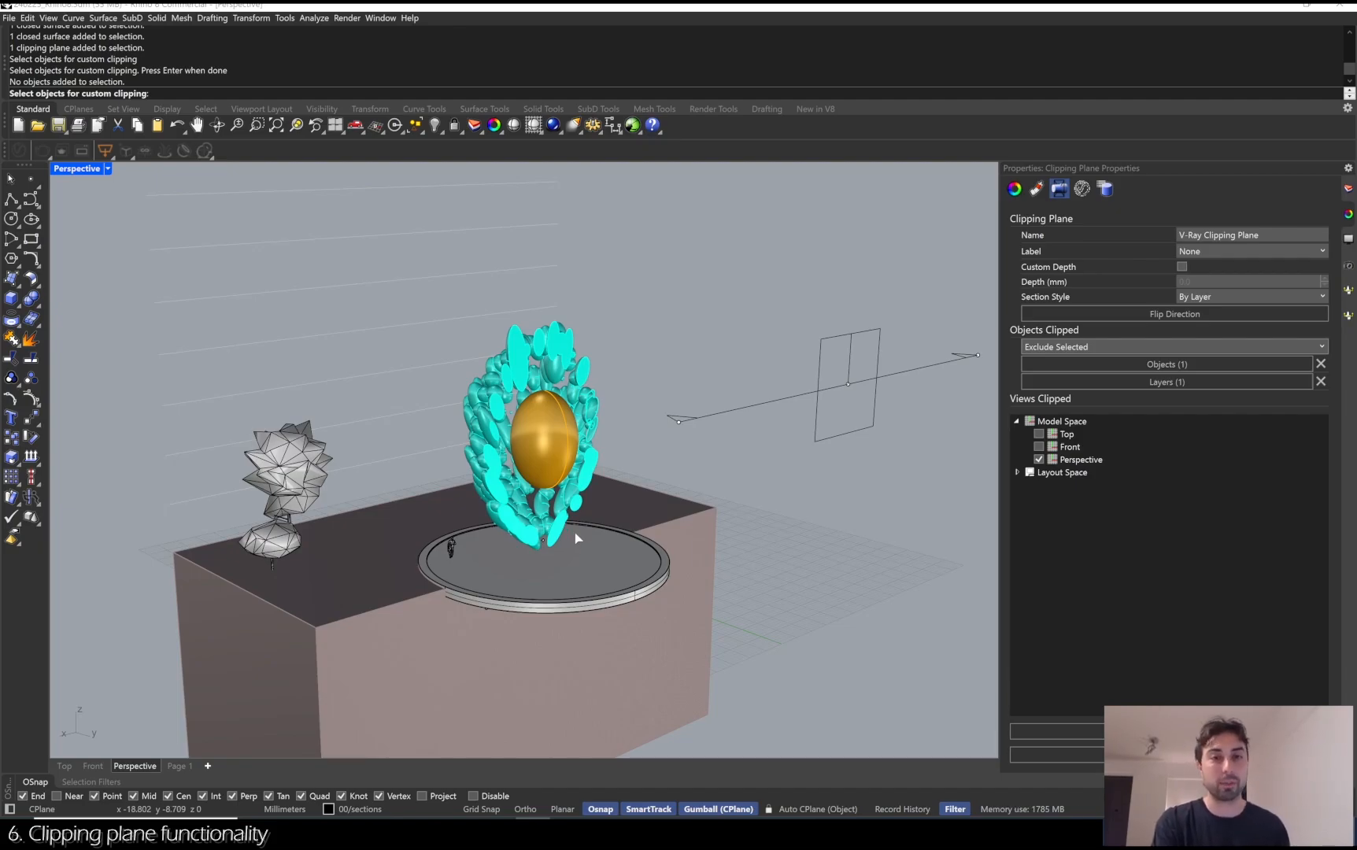
{"action": "left_click_drag", "start_coordinate": [572, 537], "coordinate": [559, 520]}
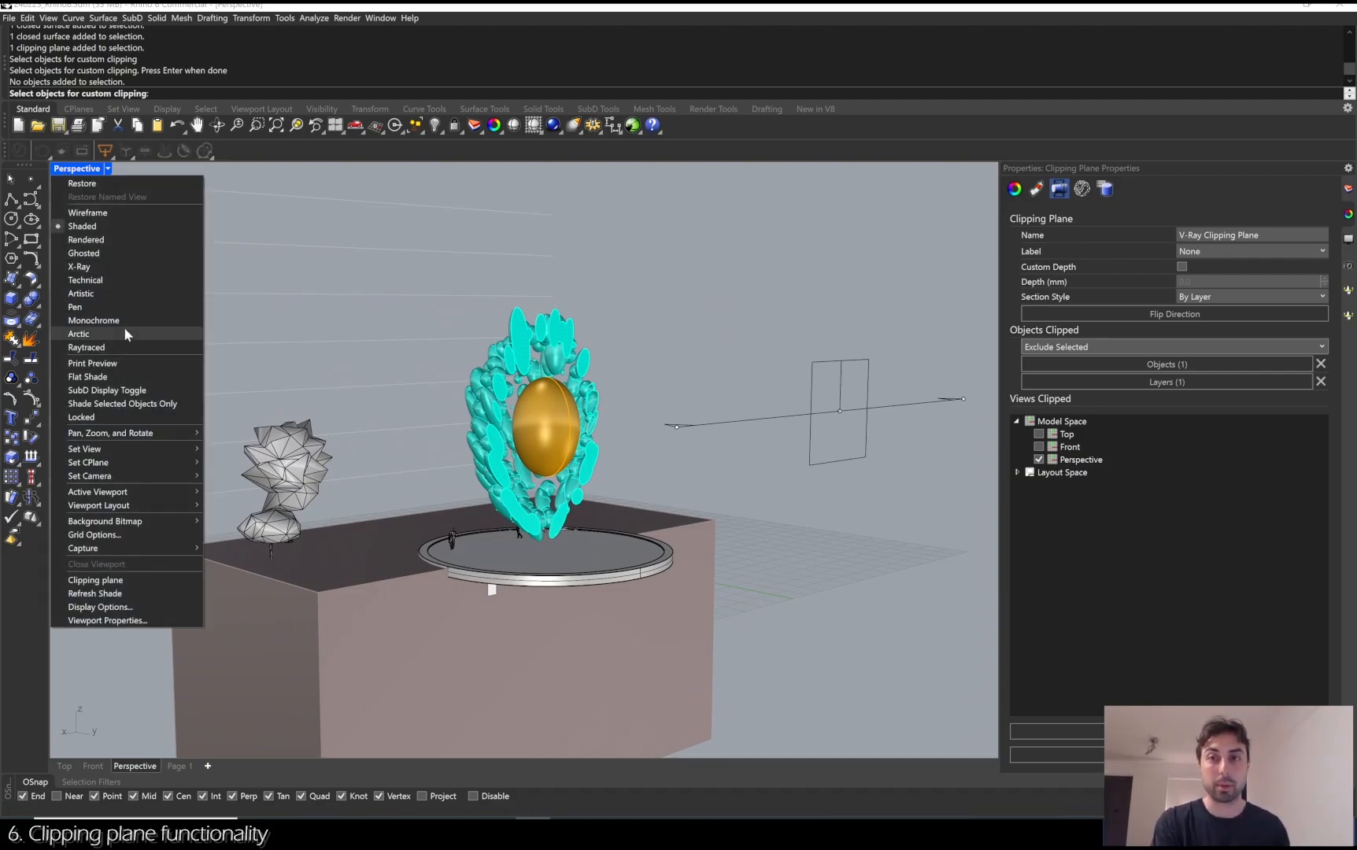
{"action": "left_click", "coordinate": [93, 323]}
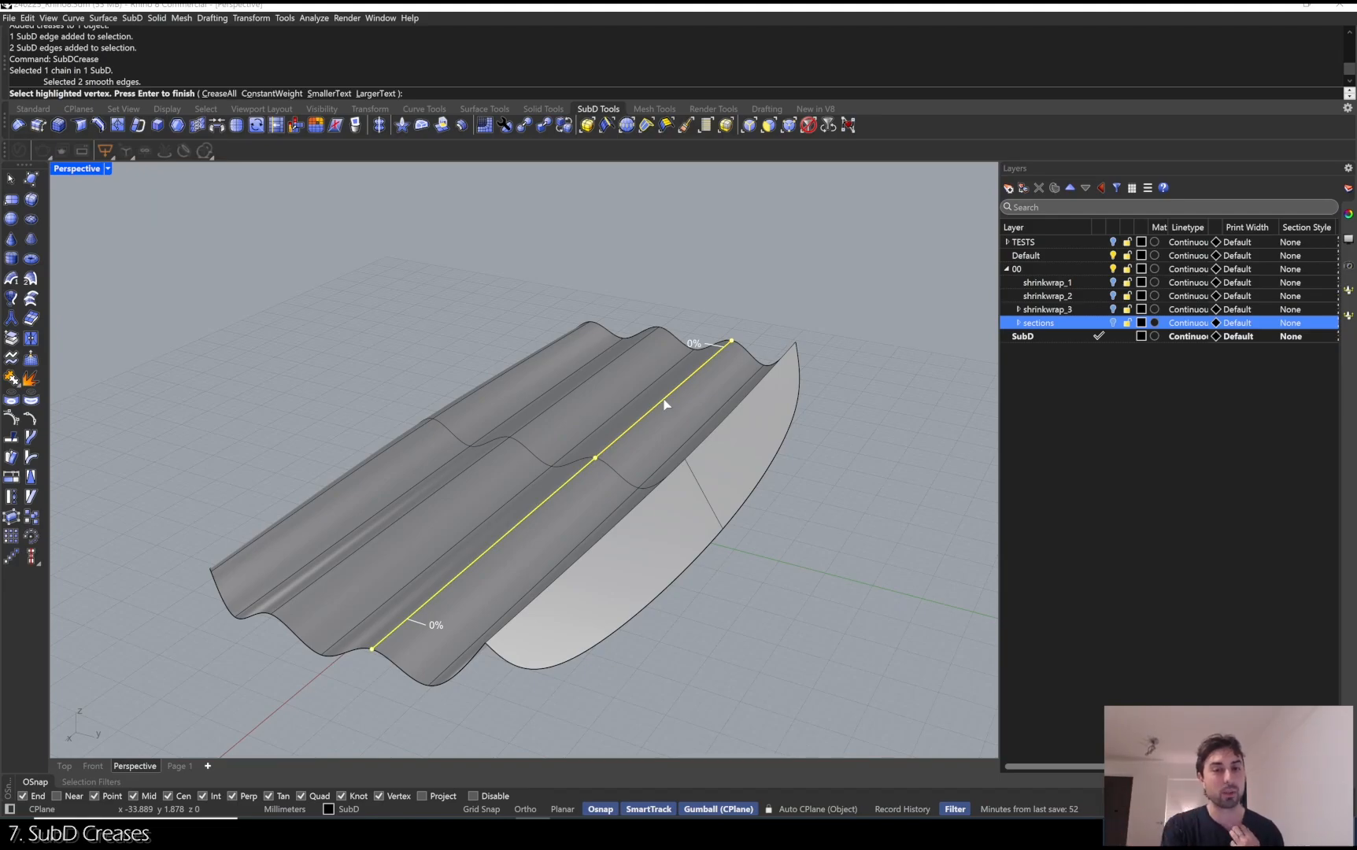
{"action": "mouse_move", "coordinate": [652, 406]}
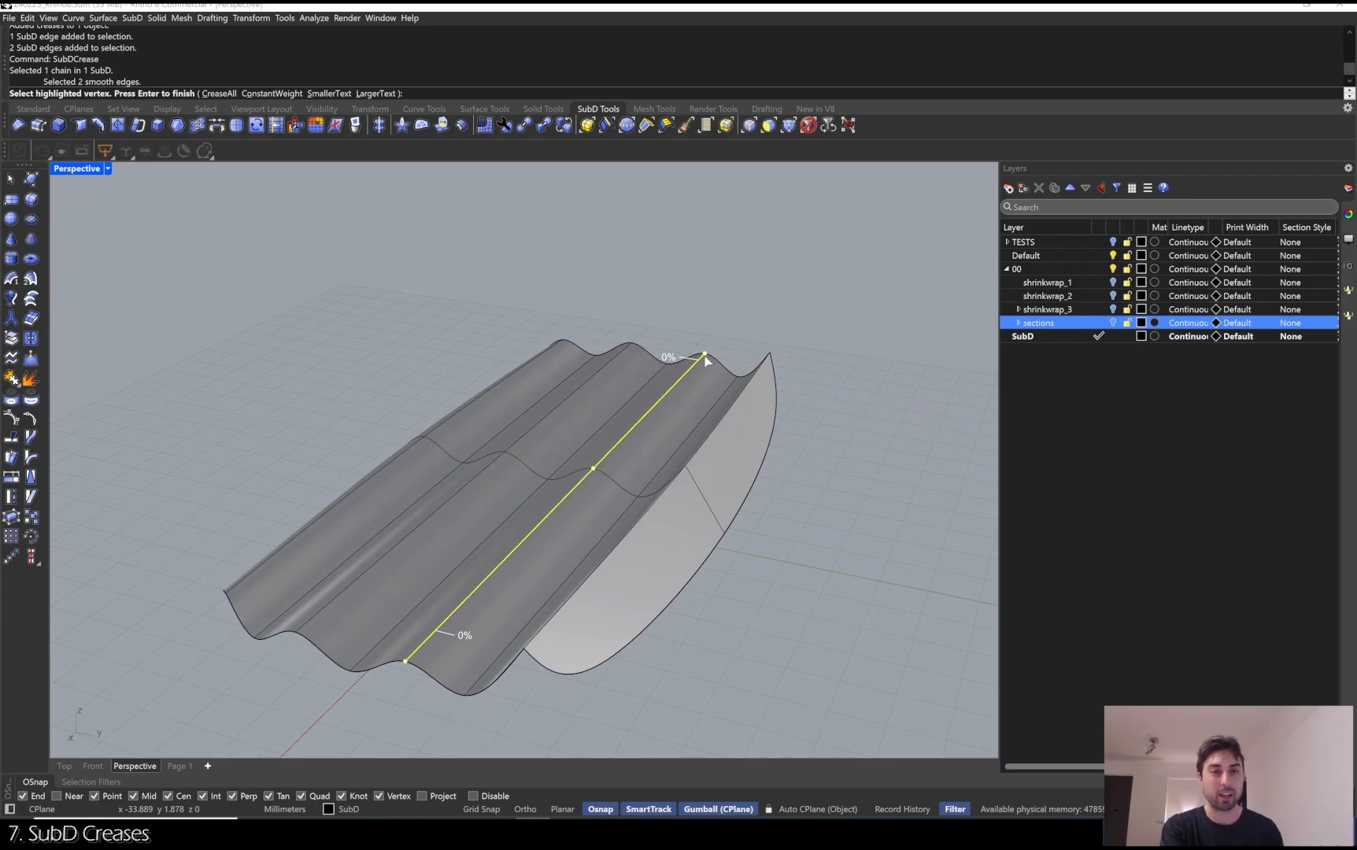
Pick the far end vertex of the ridge edge chain to set its crease weight.
{"action": "left_click", "coordinate": [704, 359]}
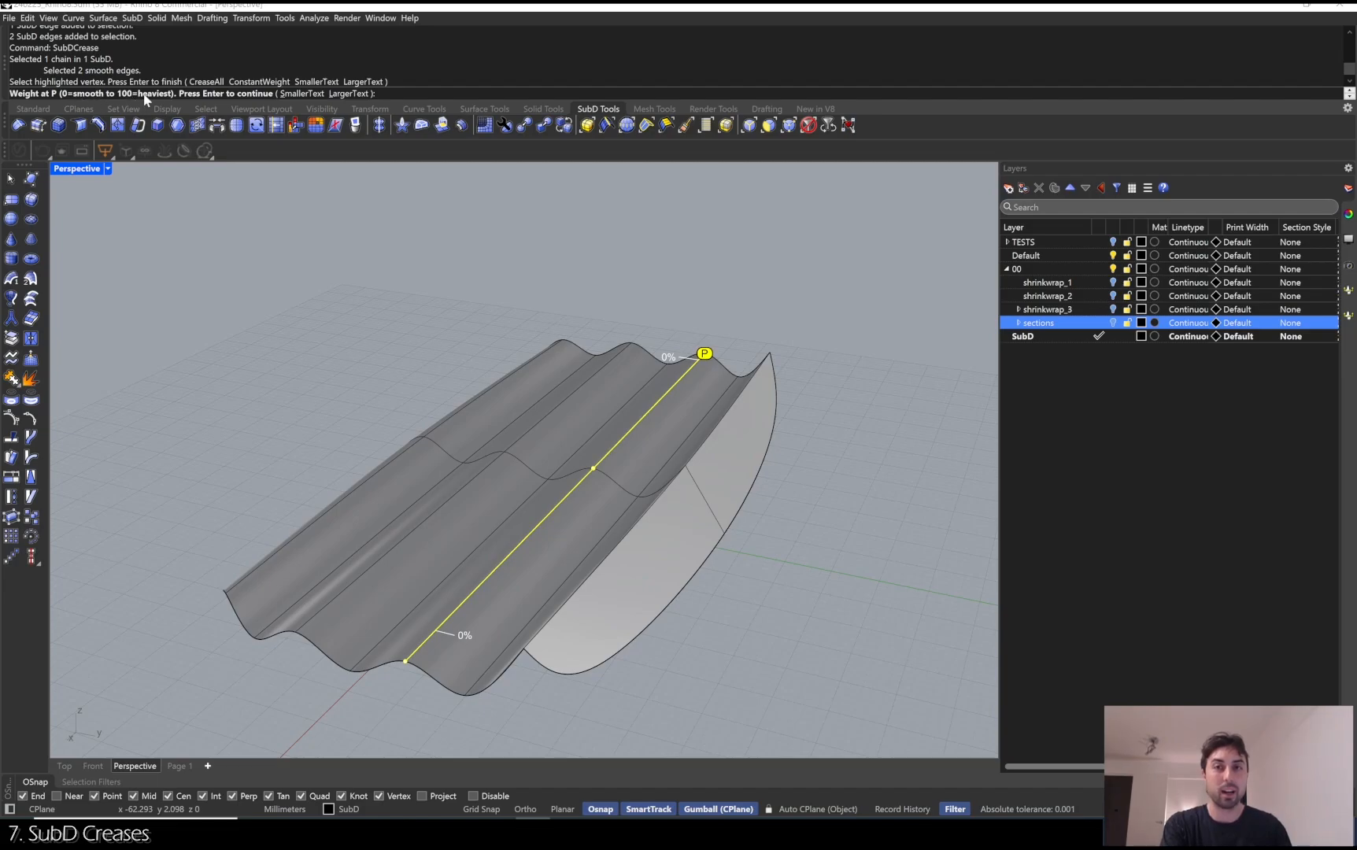
Weight the far end of the ridge crease at 100 and view the surface up close.
{"action": "type", "text": "100"}
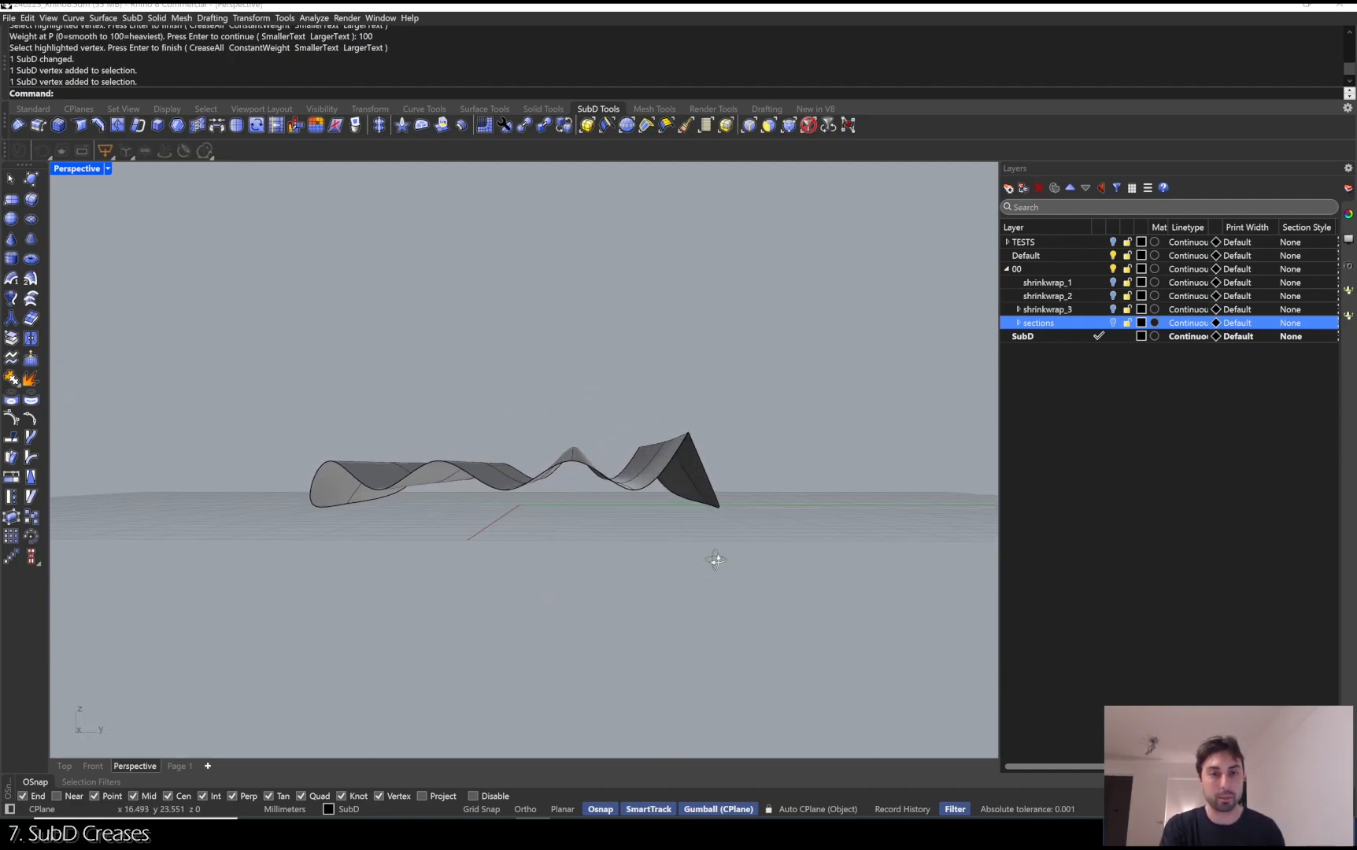
{"action": "left_click_drag", "start_coordinate": [716, 561], "coordinate": [691, 594]}
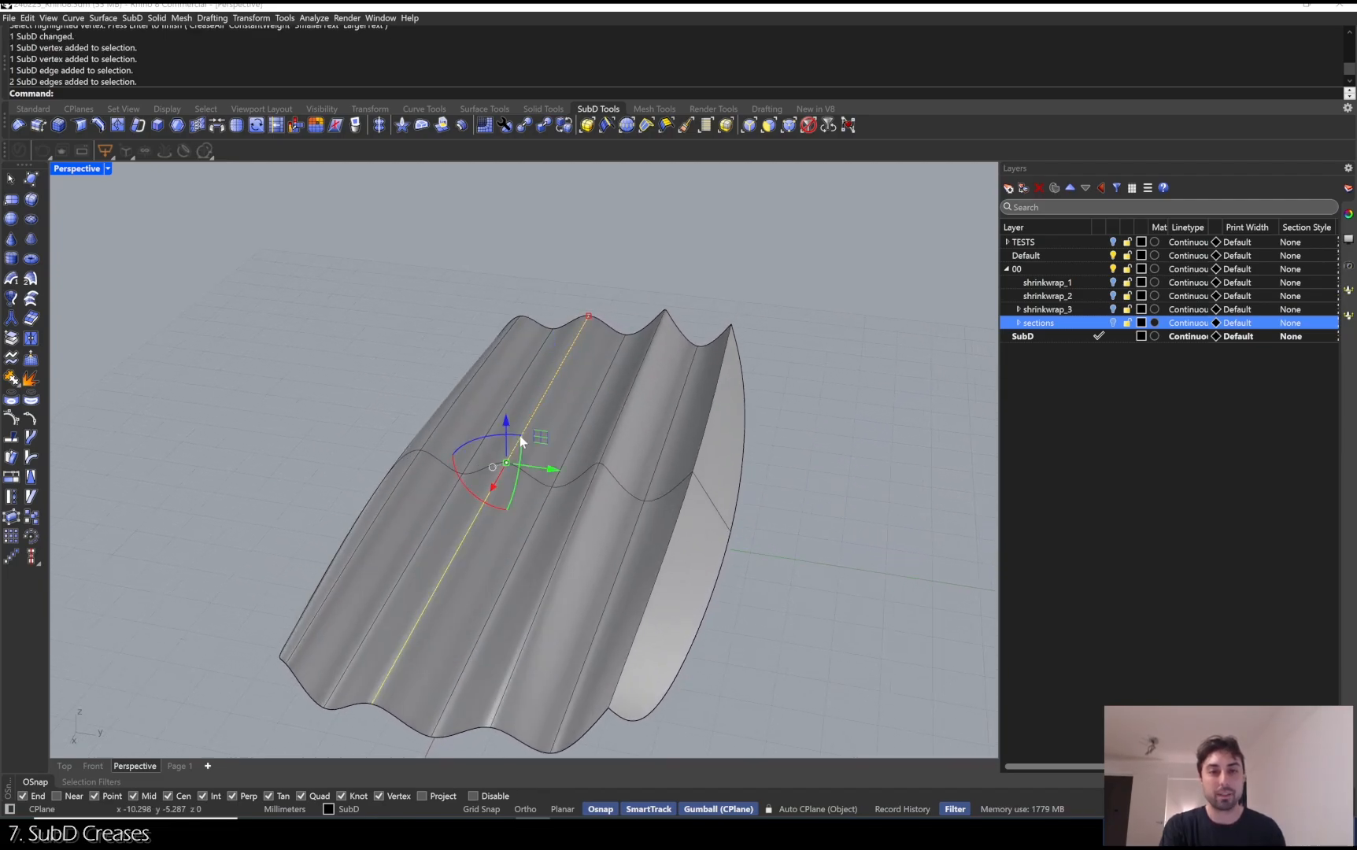
{"action": "mouse_move", "coordinate": [595, 458]}
{"action": "type", "text": "SubDCrease"}
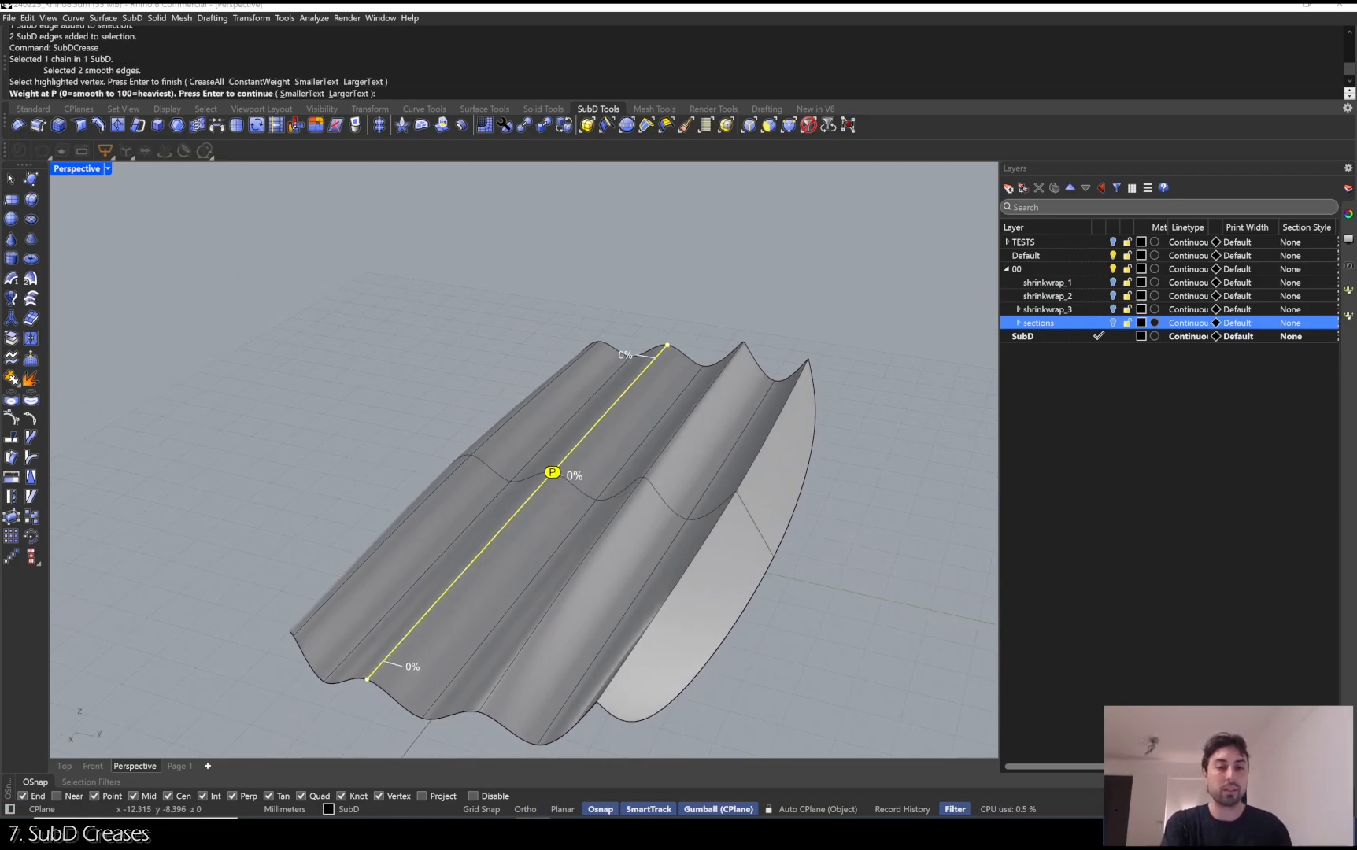
Apply crease weights 100 and 50 along the ridge, then inspect the sharpened edges head-on.
{"action": "type", "text": "100"}
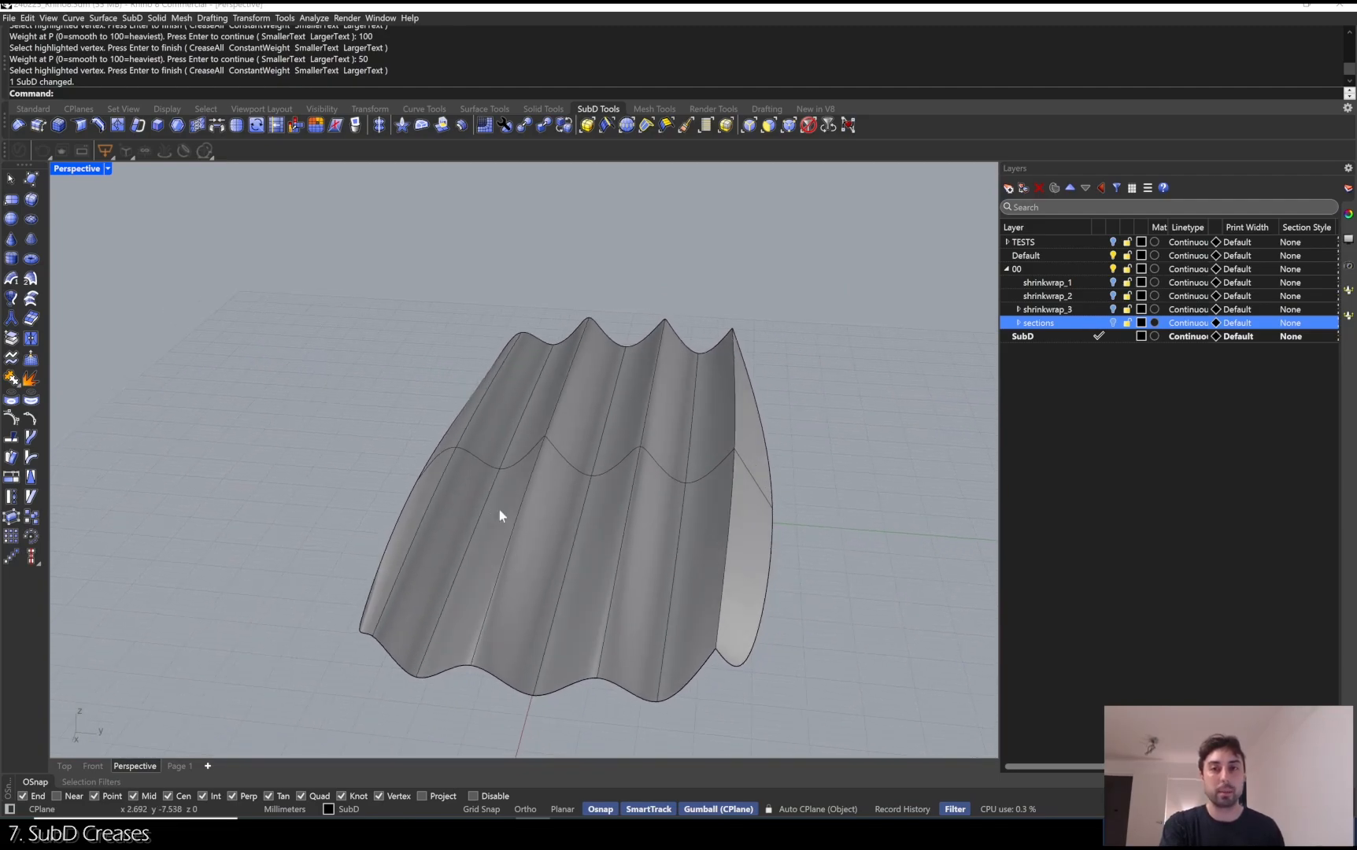
{"action": "left_click_drag", "start_coordinate": [498, 517], "coordinate": [457, 501]}
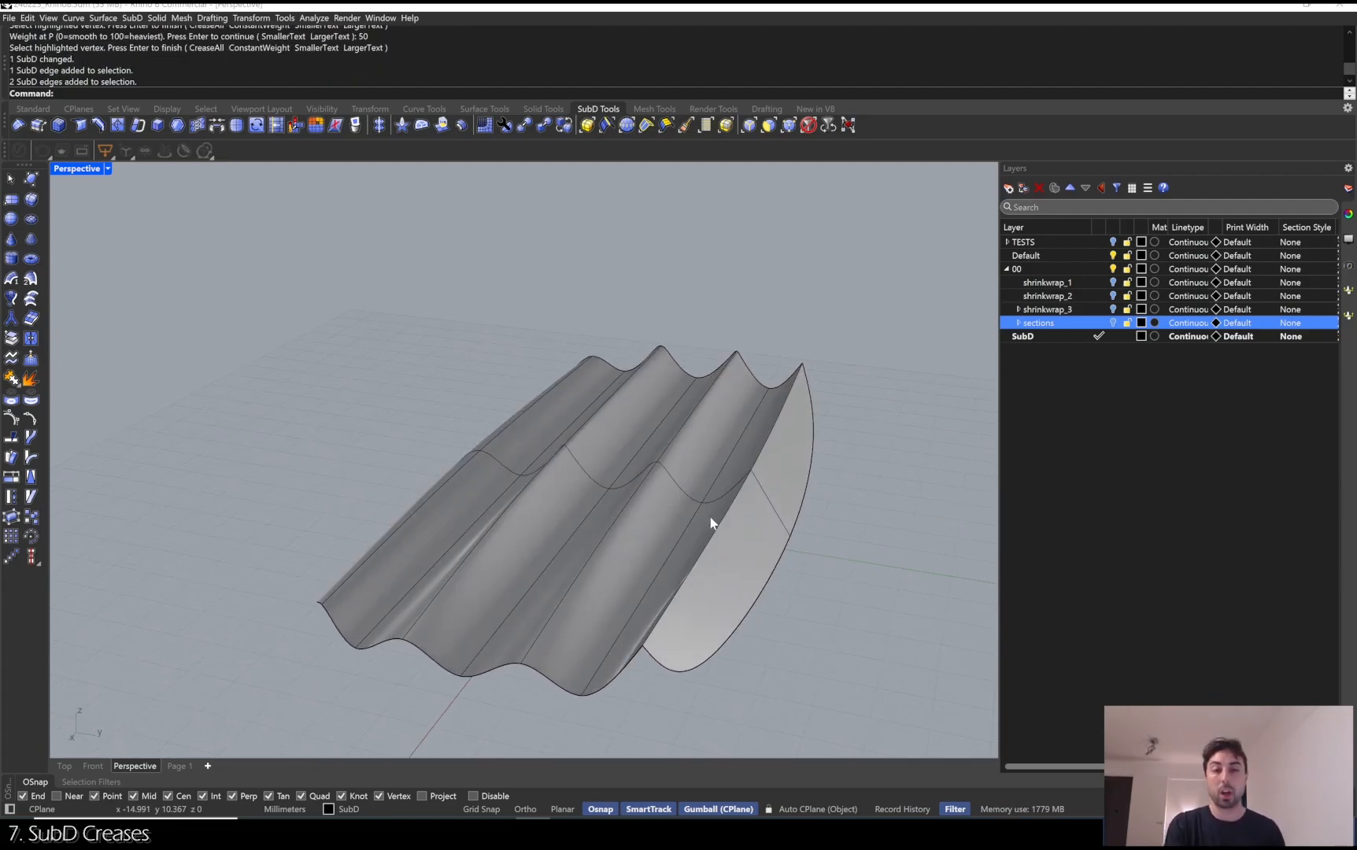
{"action": "left_click", "coordinate": [710, 524]}
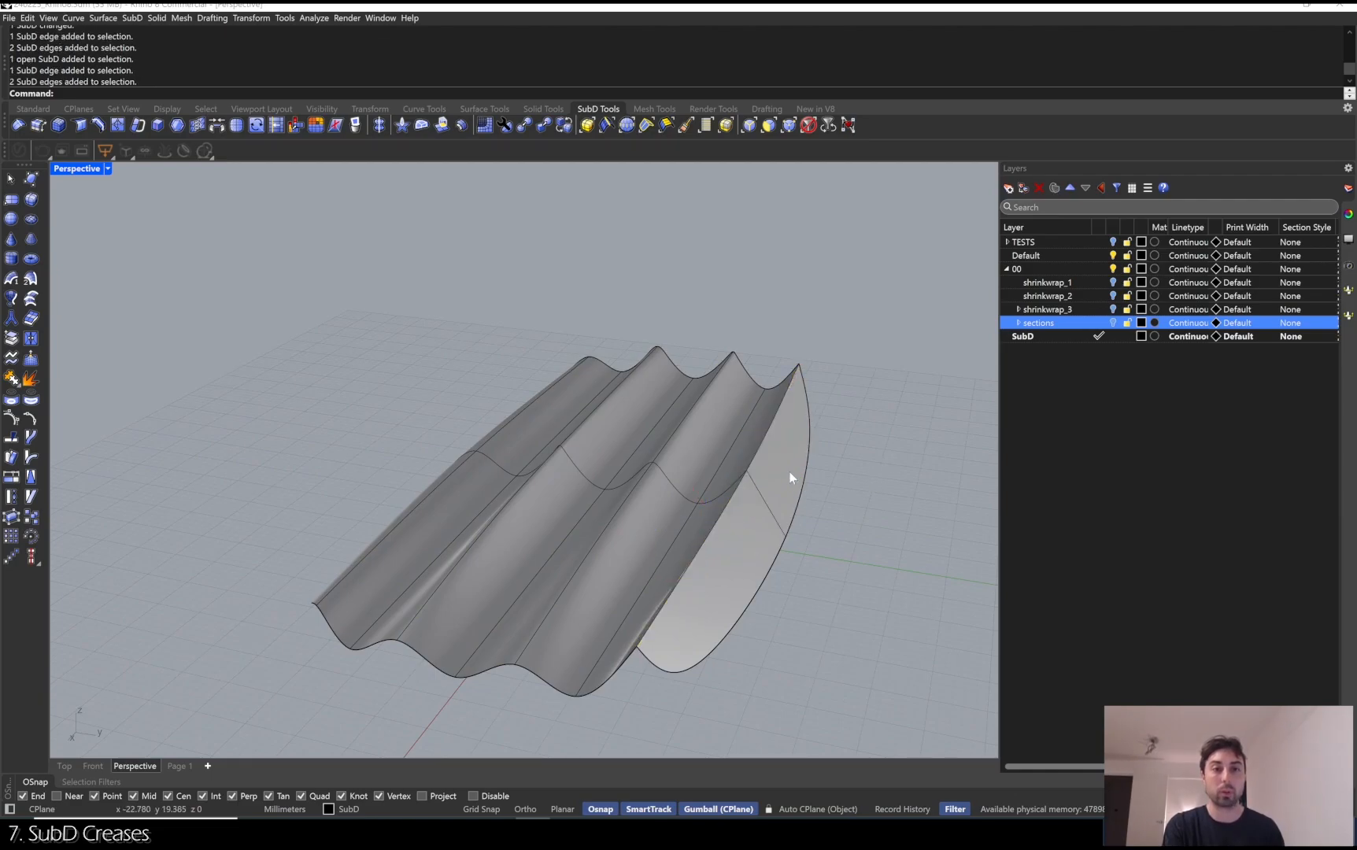
{"action": "left_click_drag", "start_coordinate": [789, 478], "coordinate": [595, 476]}
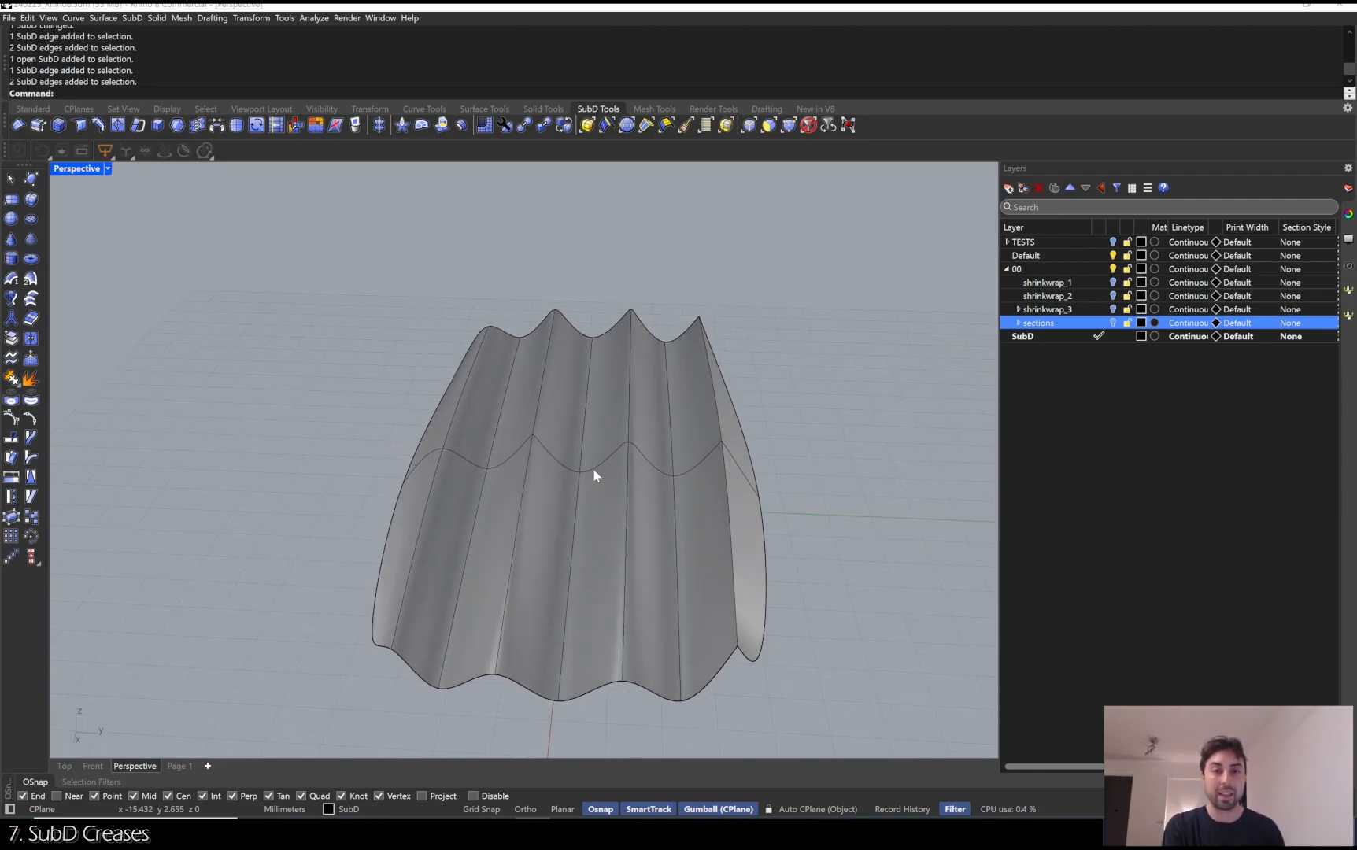